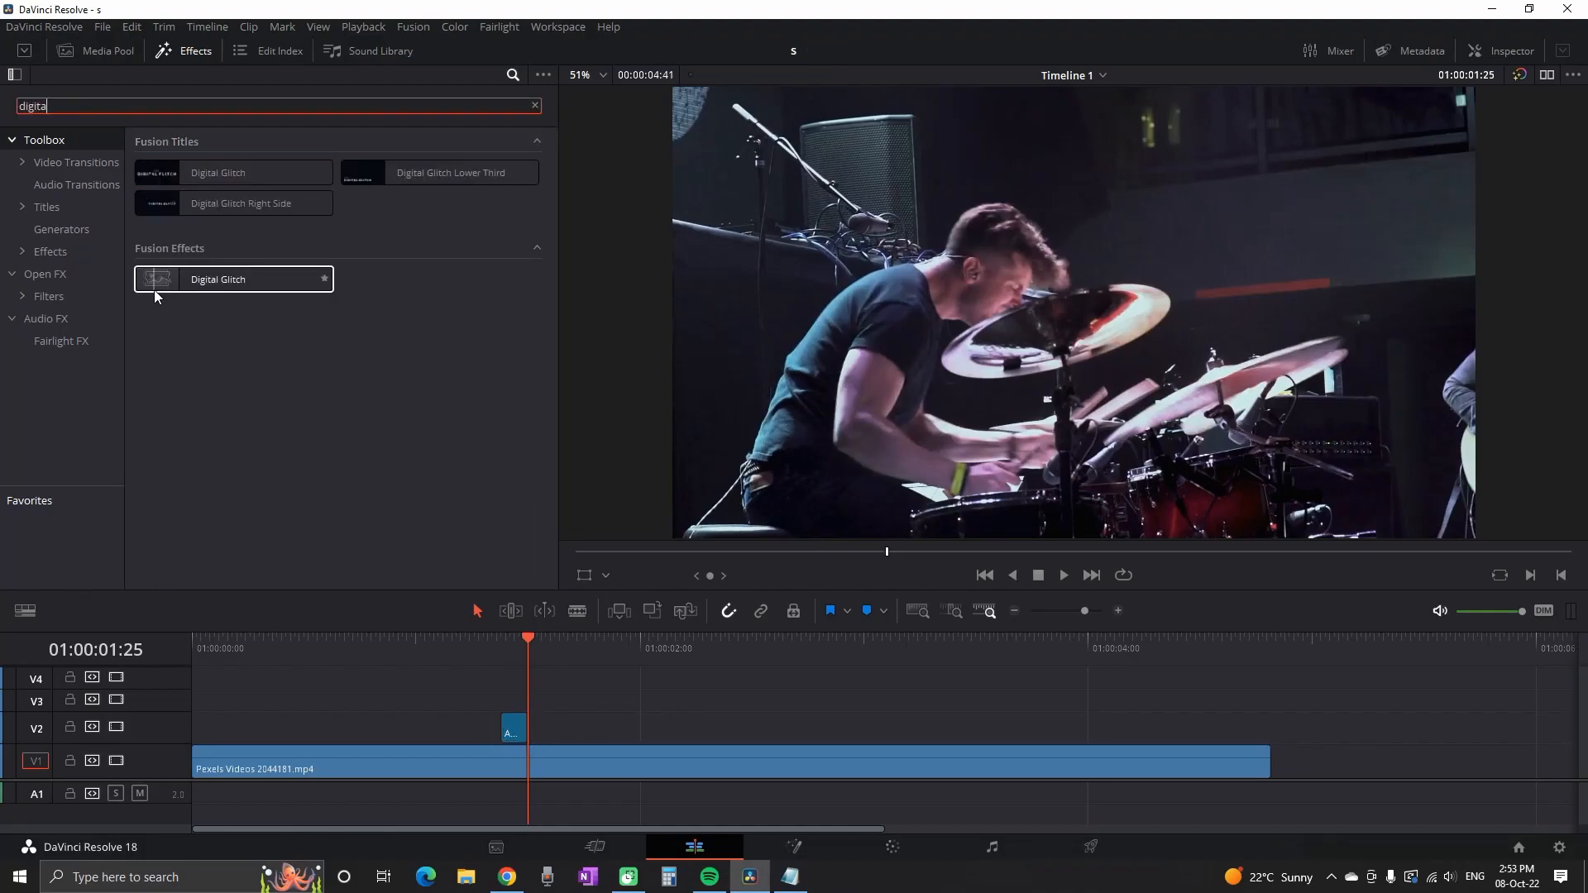
Drag the Digital Glitch effect onto the drummer clip in the timeline.
drag(217, 278, 506, 729)
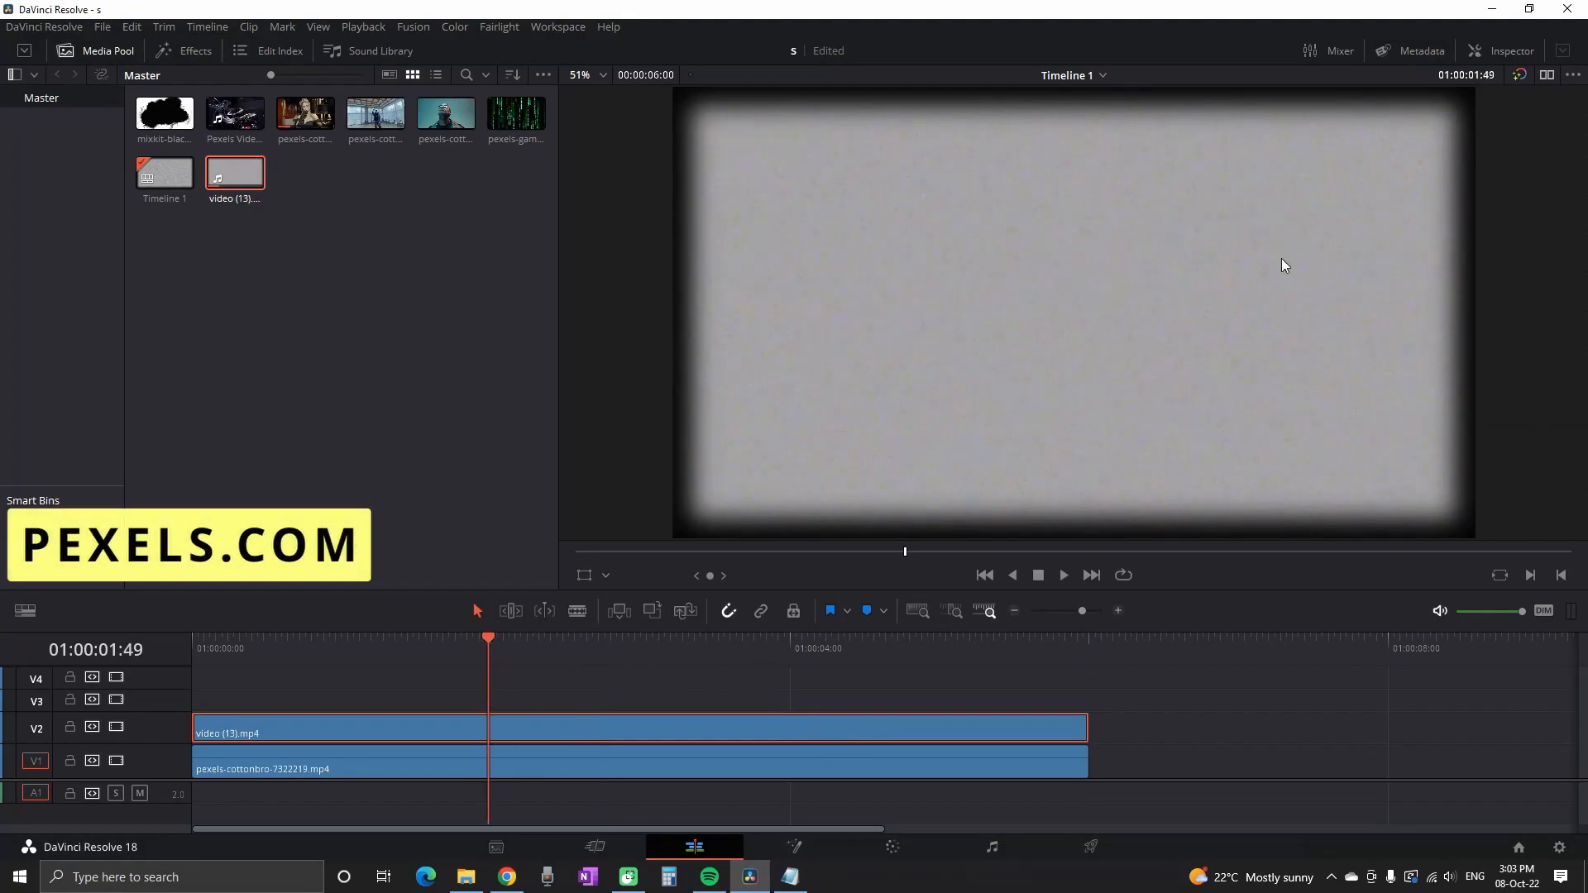
Set the overlay clip's Composite Mode to Screen with opacity around 29.
click(1509, 51)
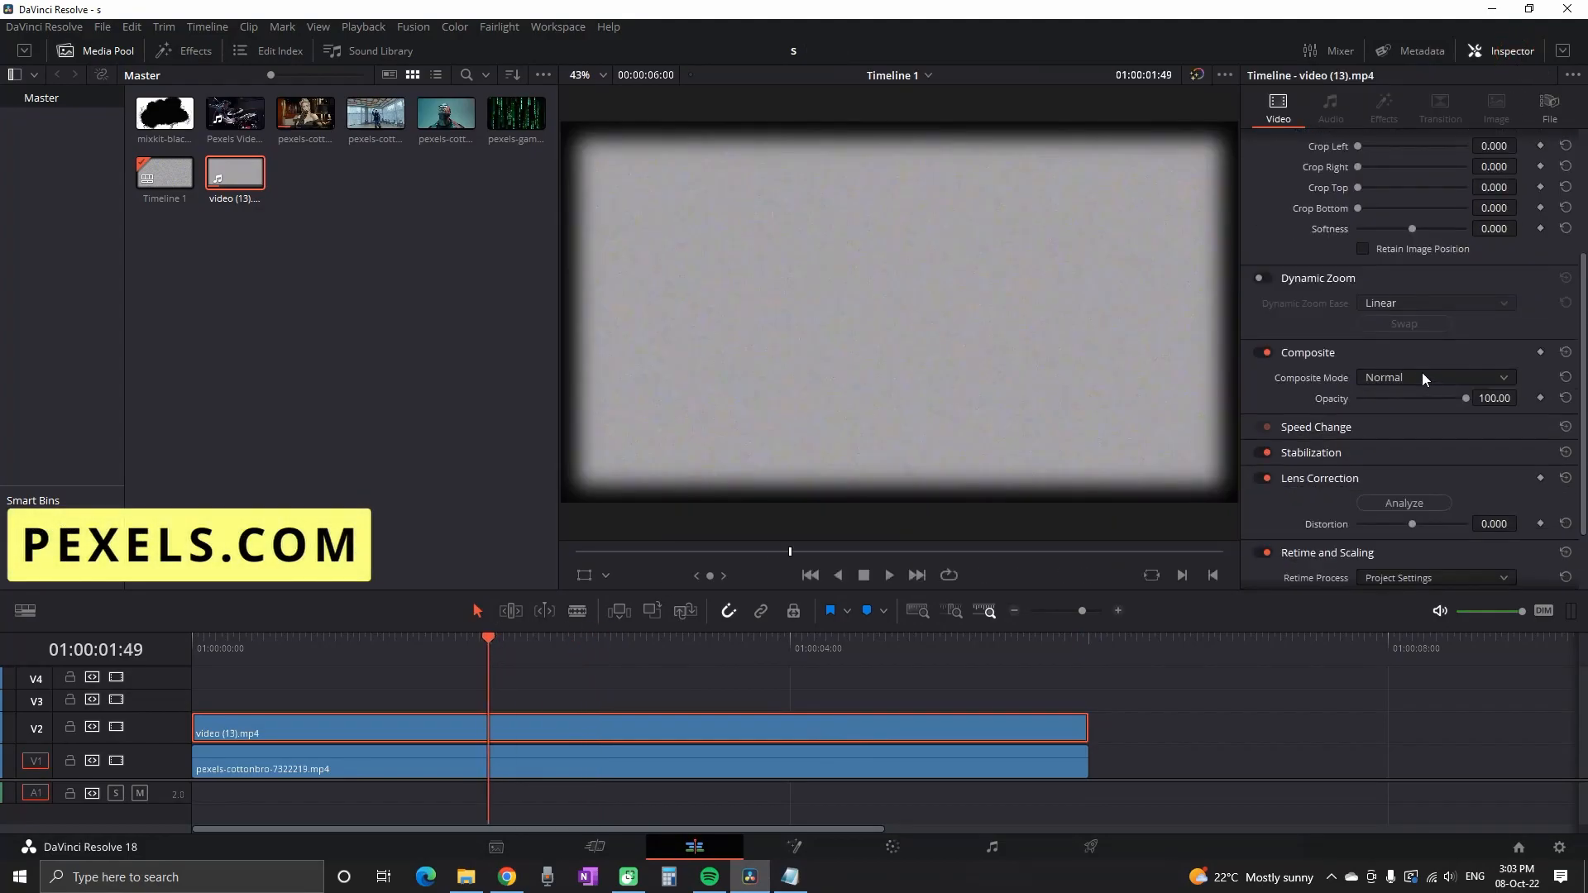
click(1433, 377)
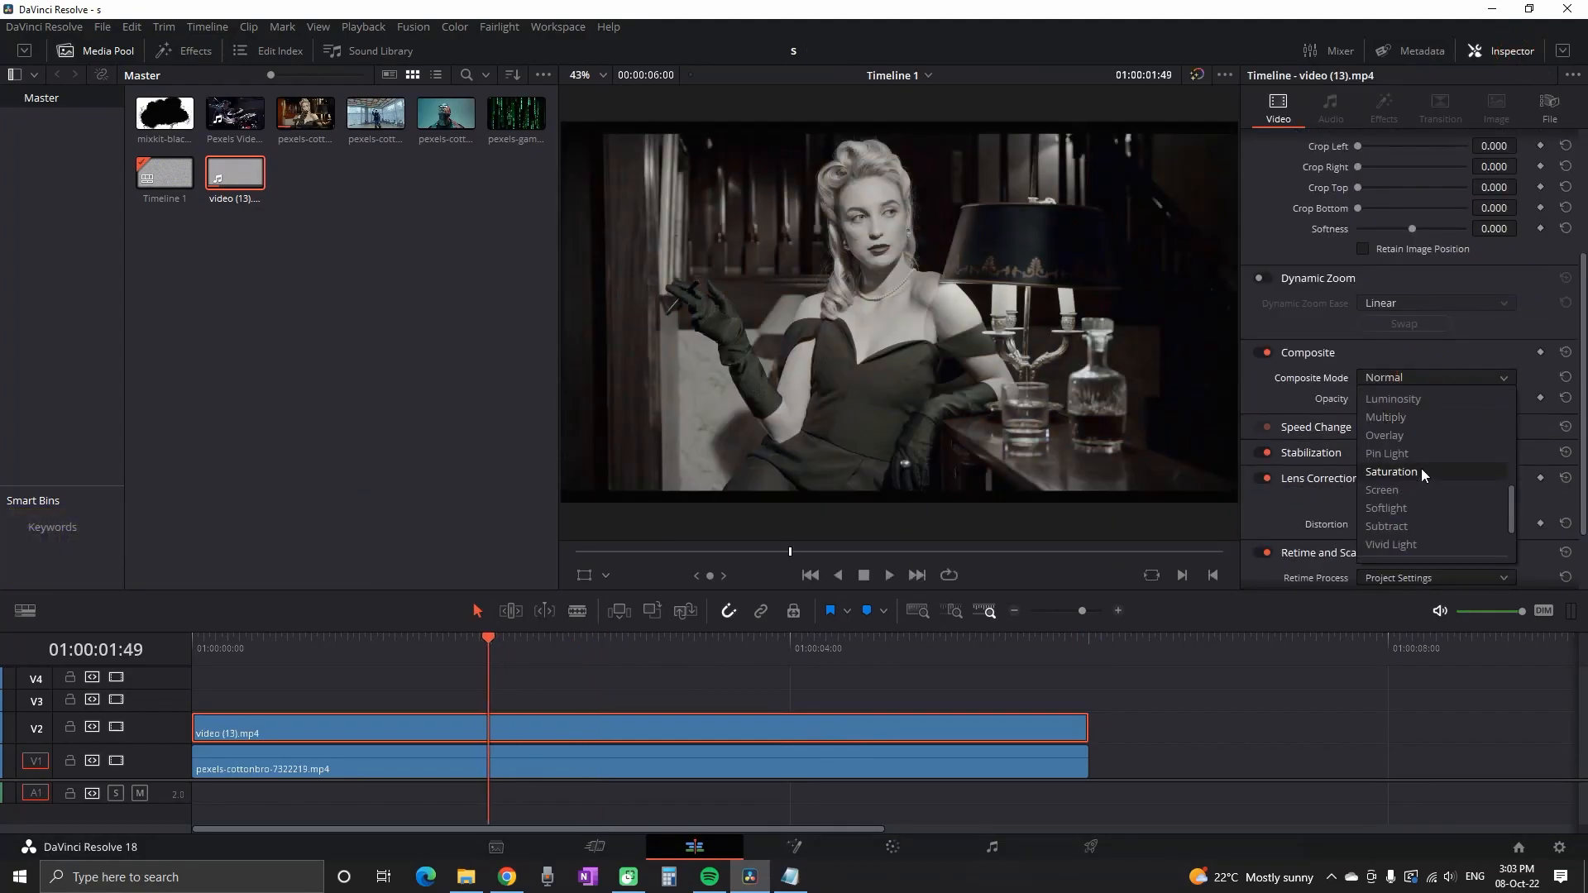
click(1381, 490)
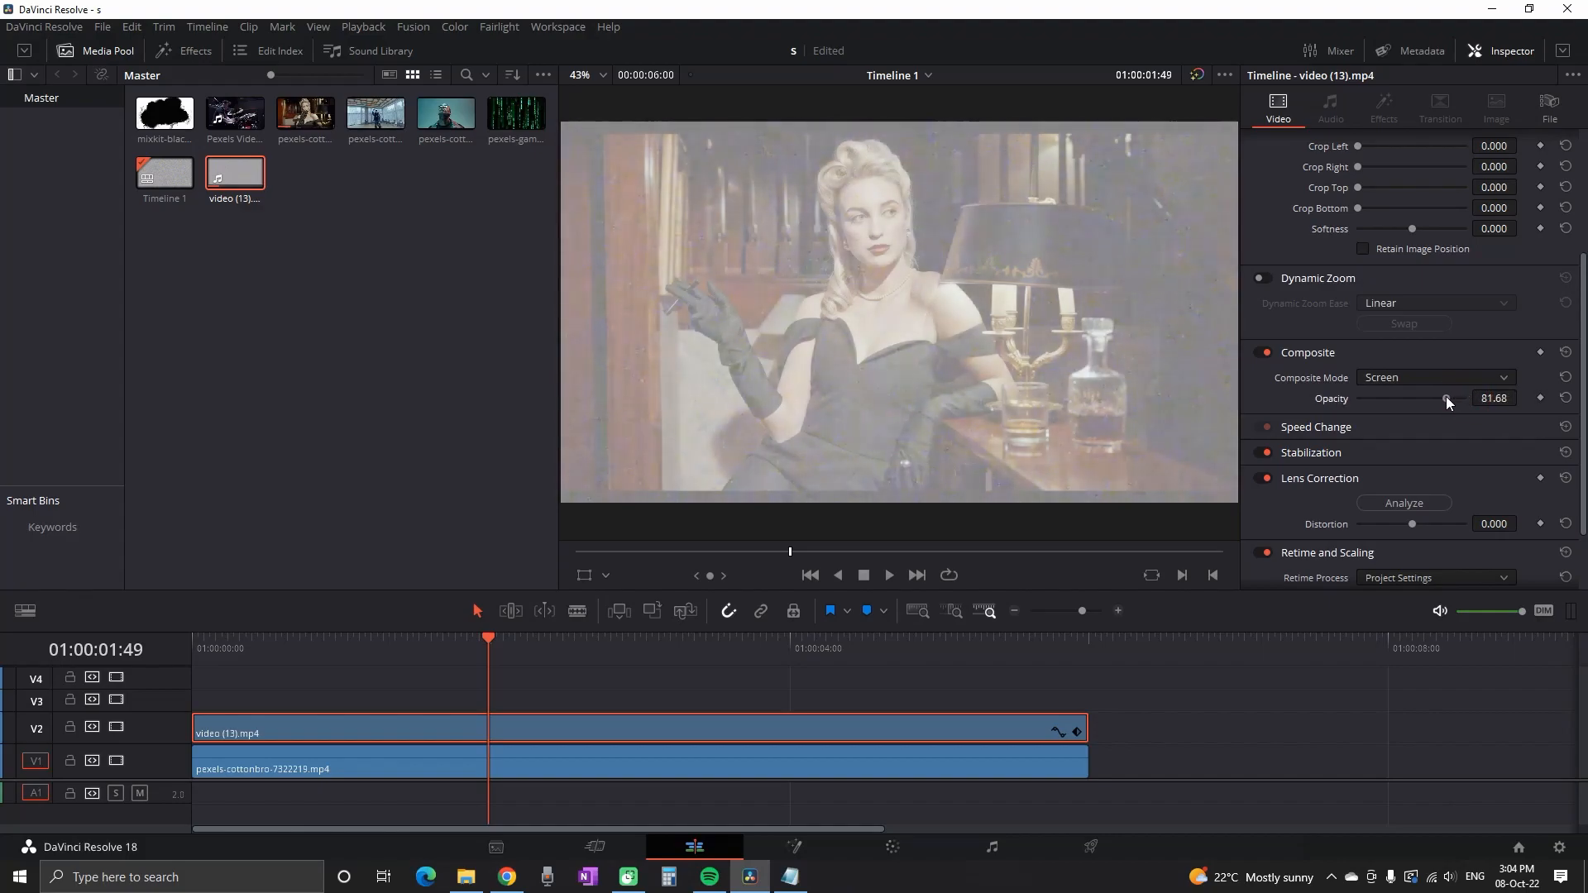
drag(1446, 399, 1390, 399)
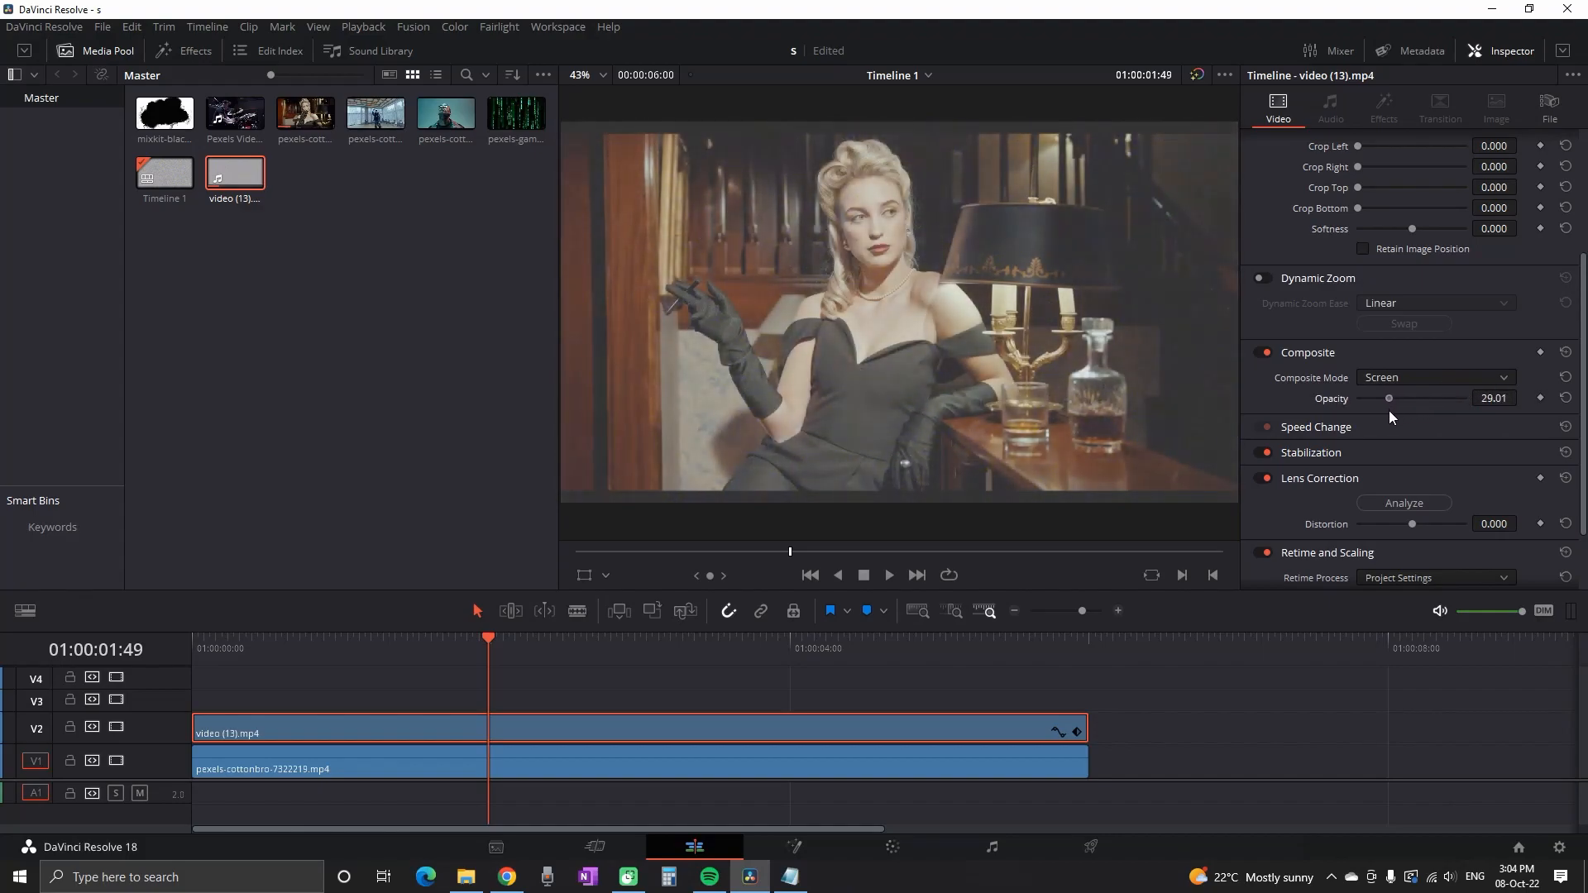
click(192, 52)
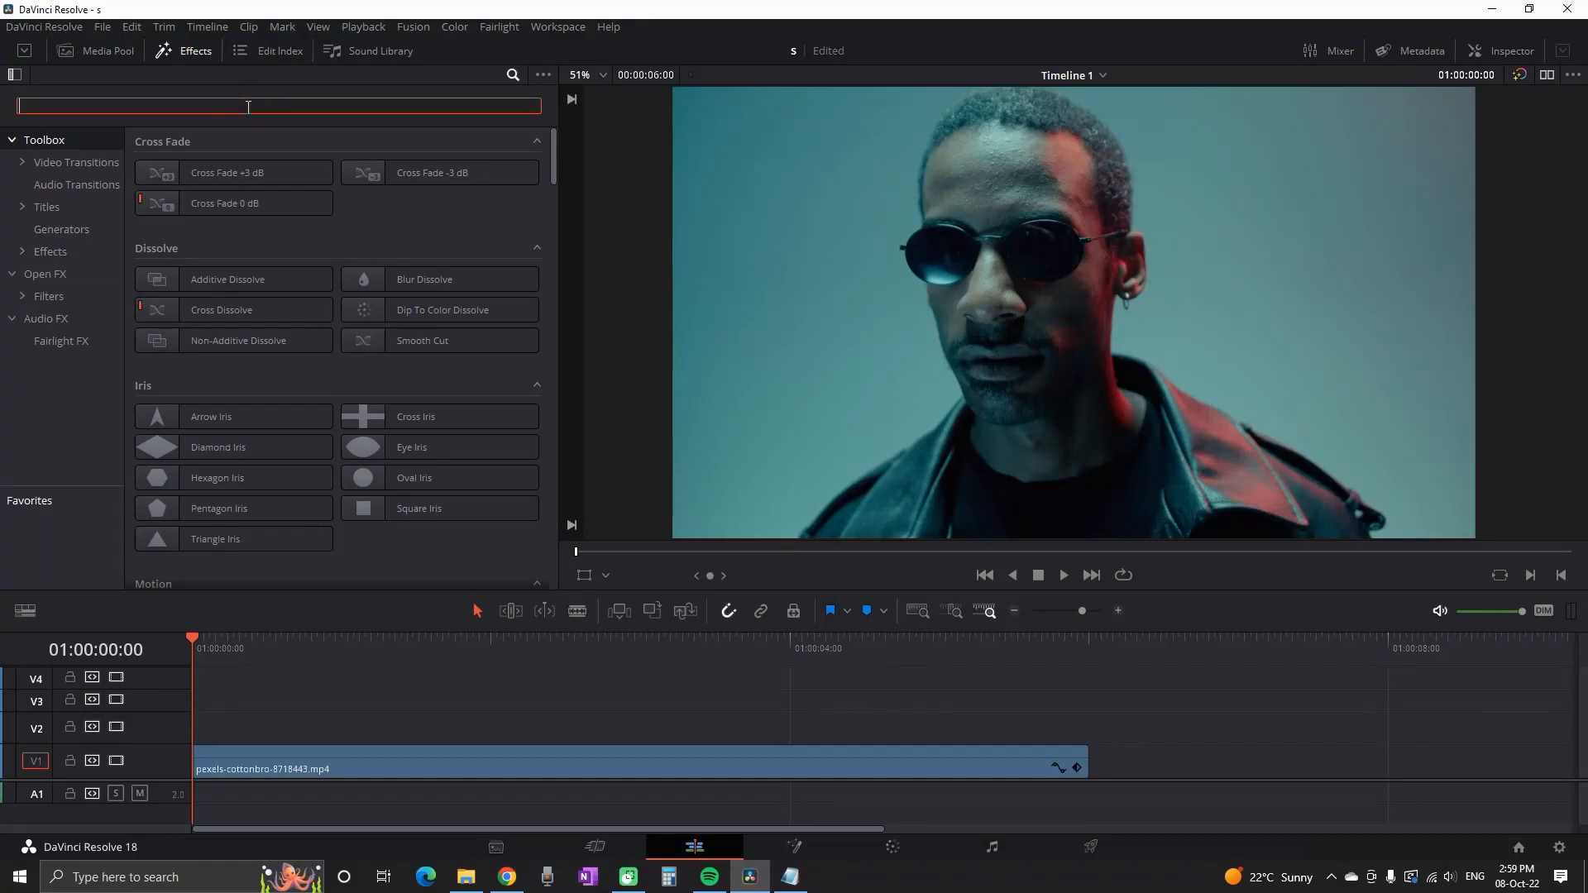
Add a Solid Color generator, colour it red and crop it to a thin bottom bar.
text(solid)
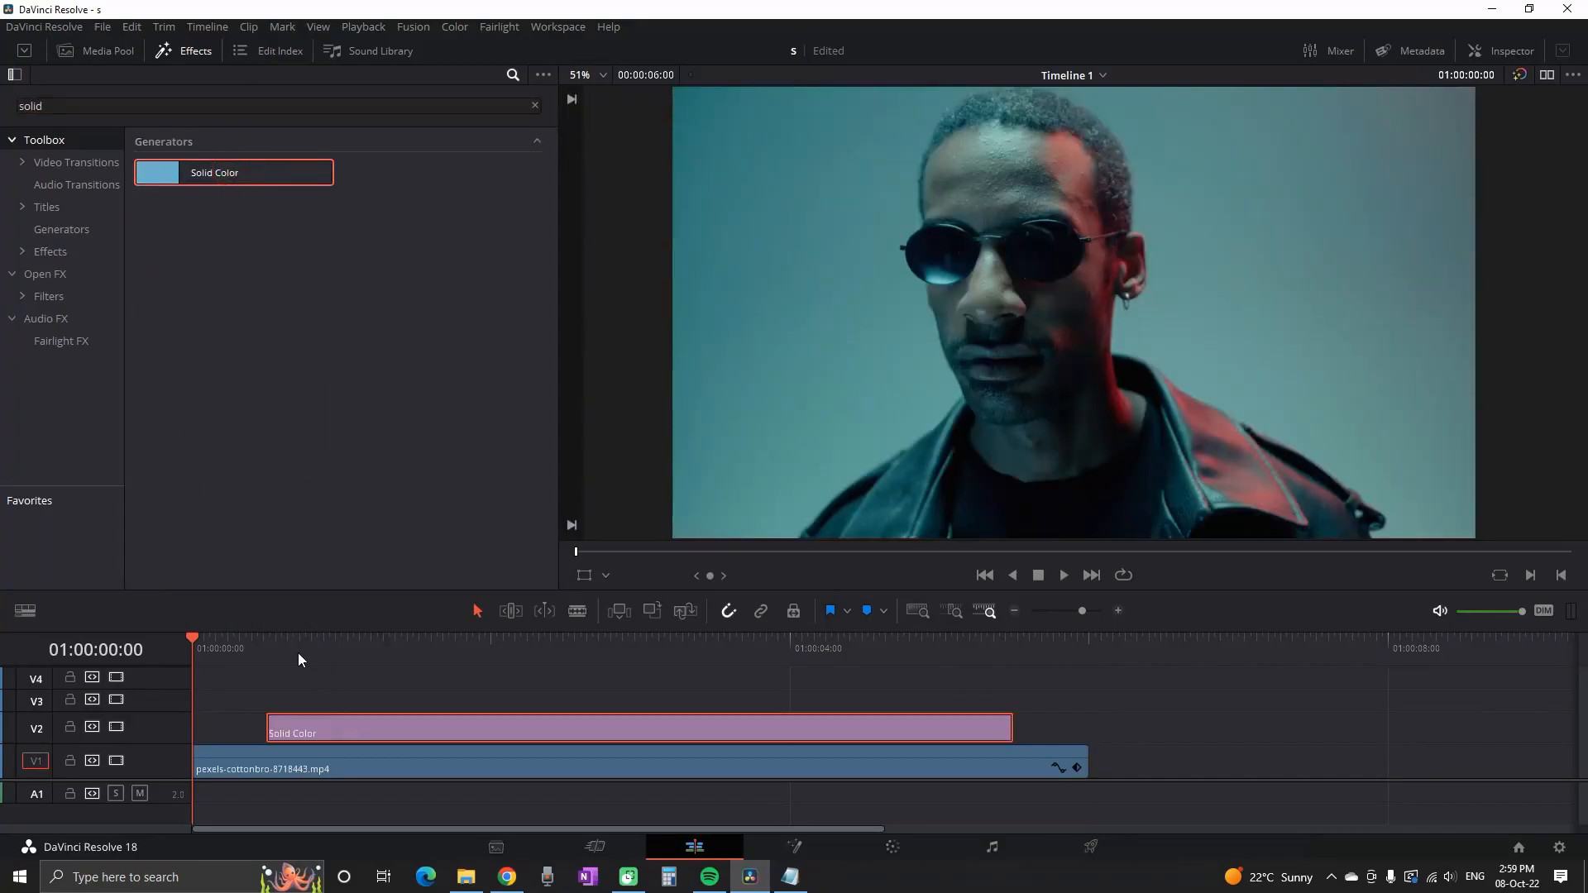
click(1511, 52)
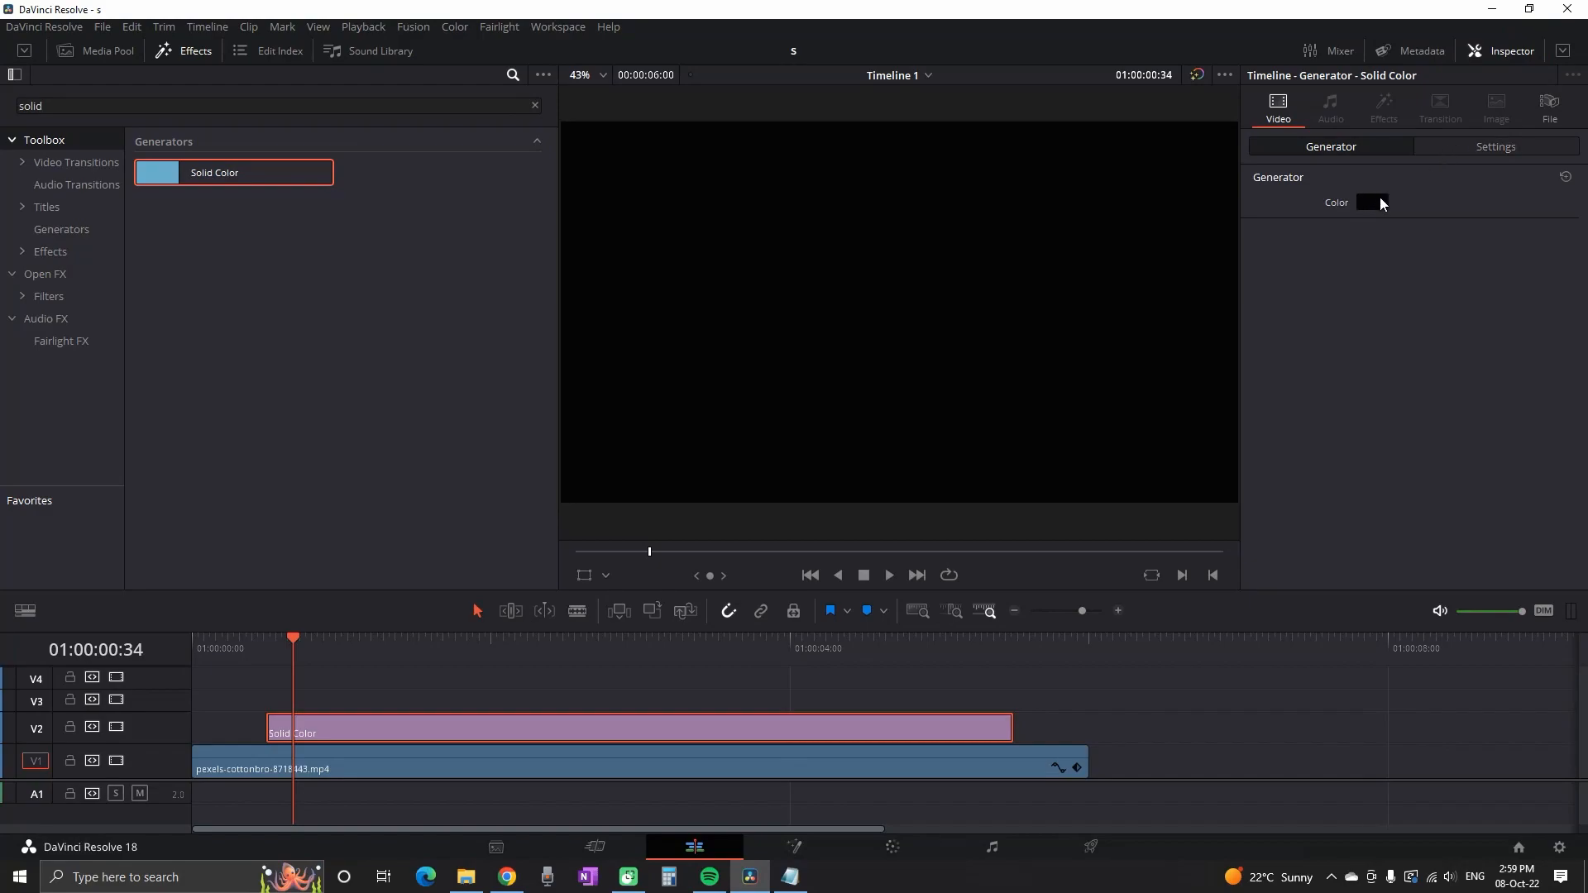
click(1372, 202)
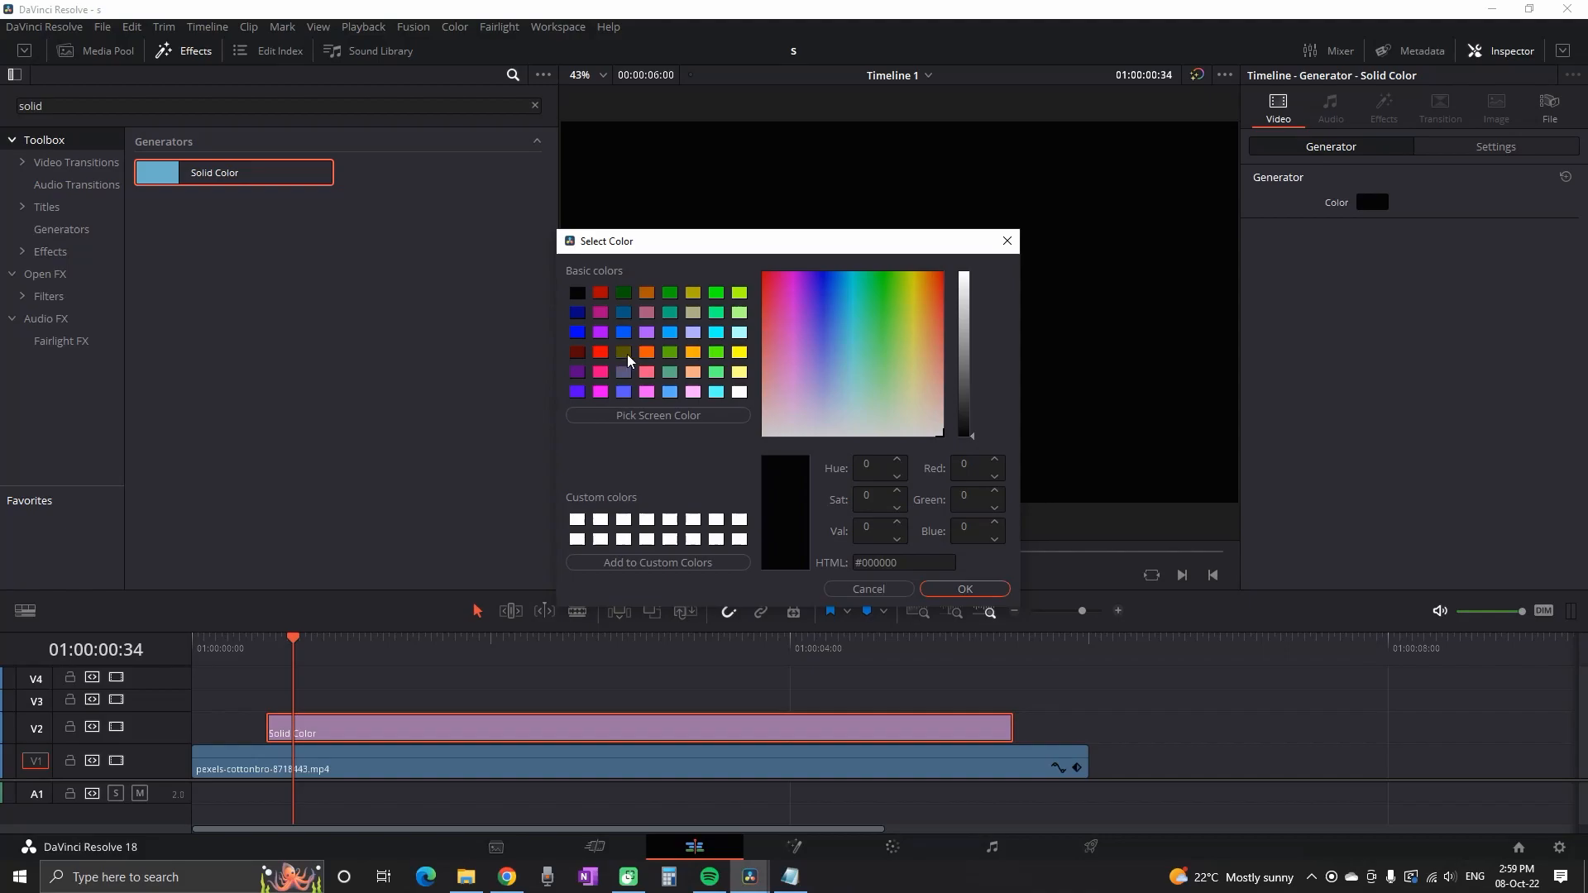
click(963, 589)
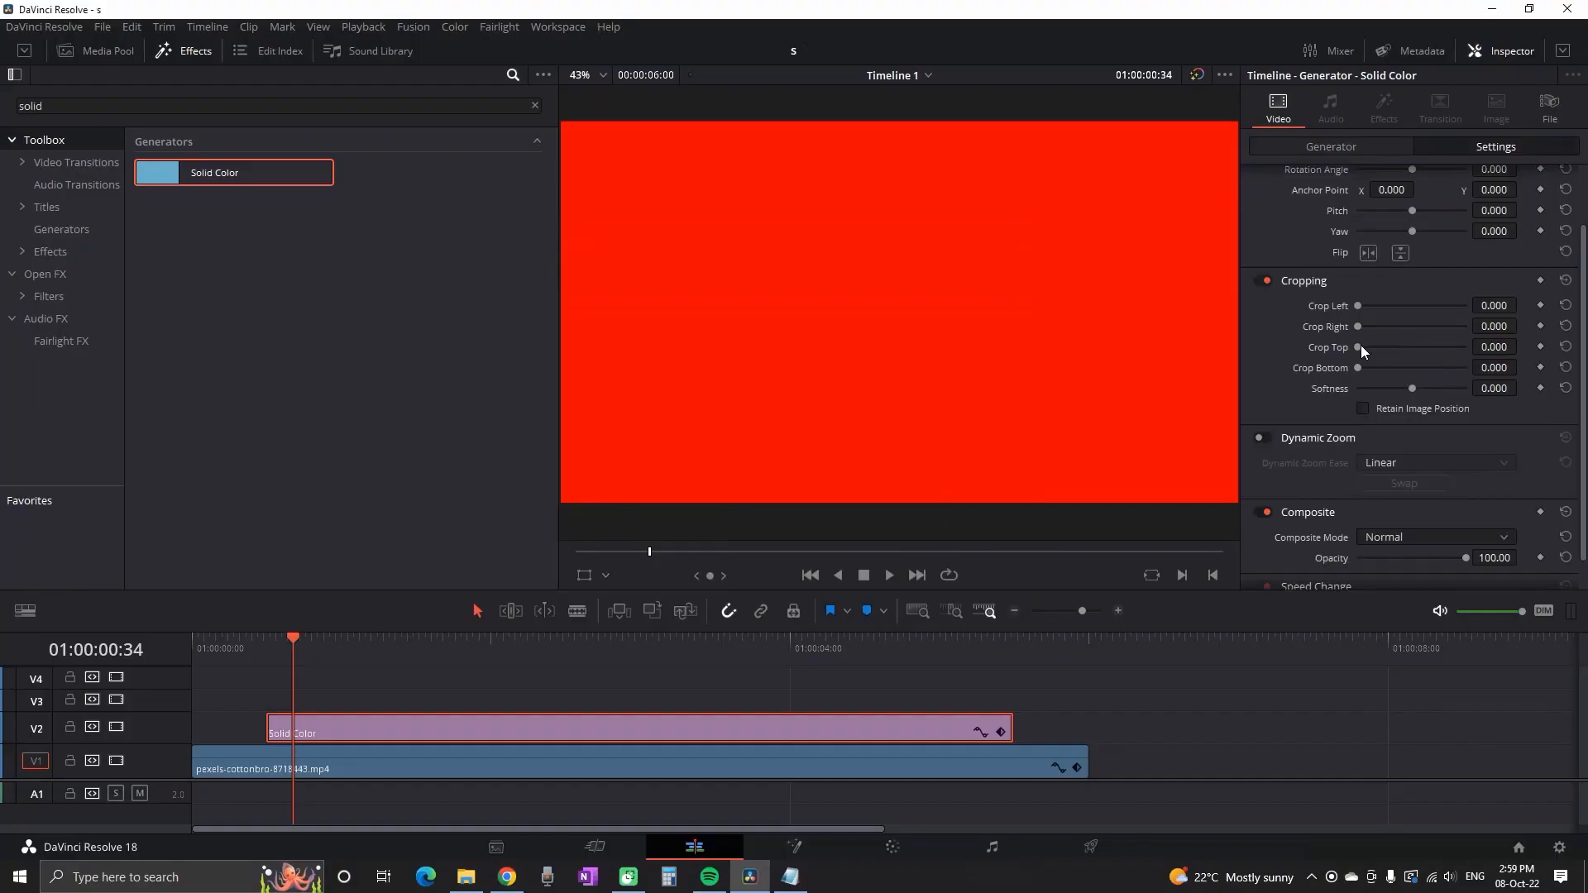
drag(1360, 346, 1459, 346)
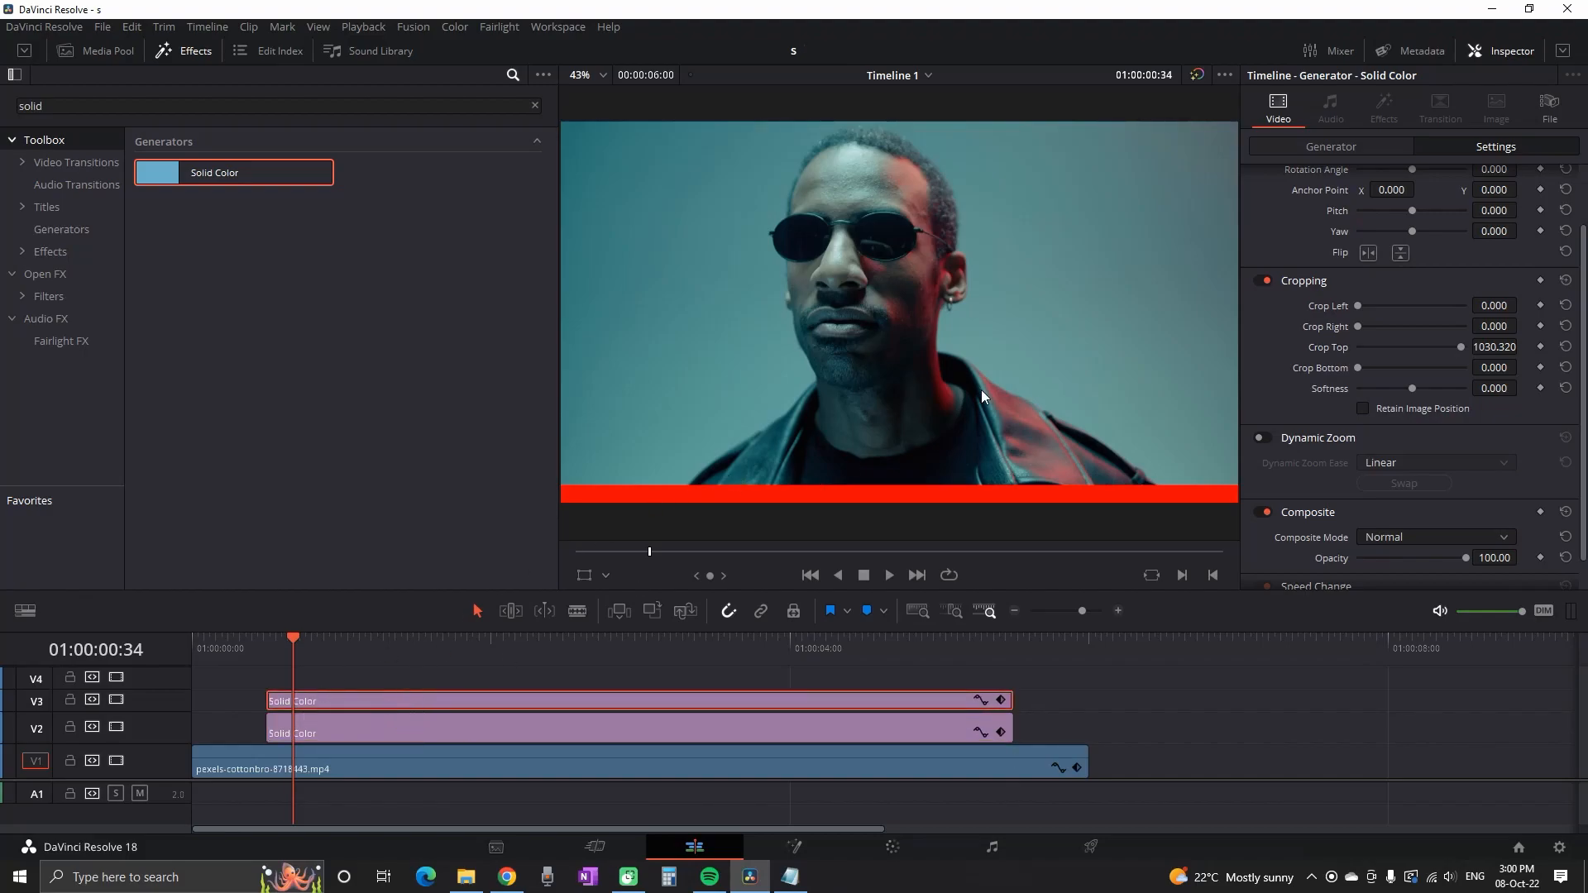
Colour the duplicated bar on V3 orange.
click(1330, 145)
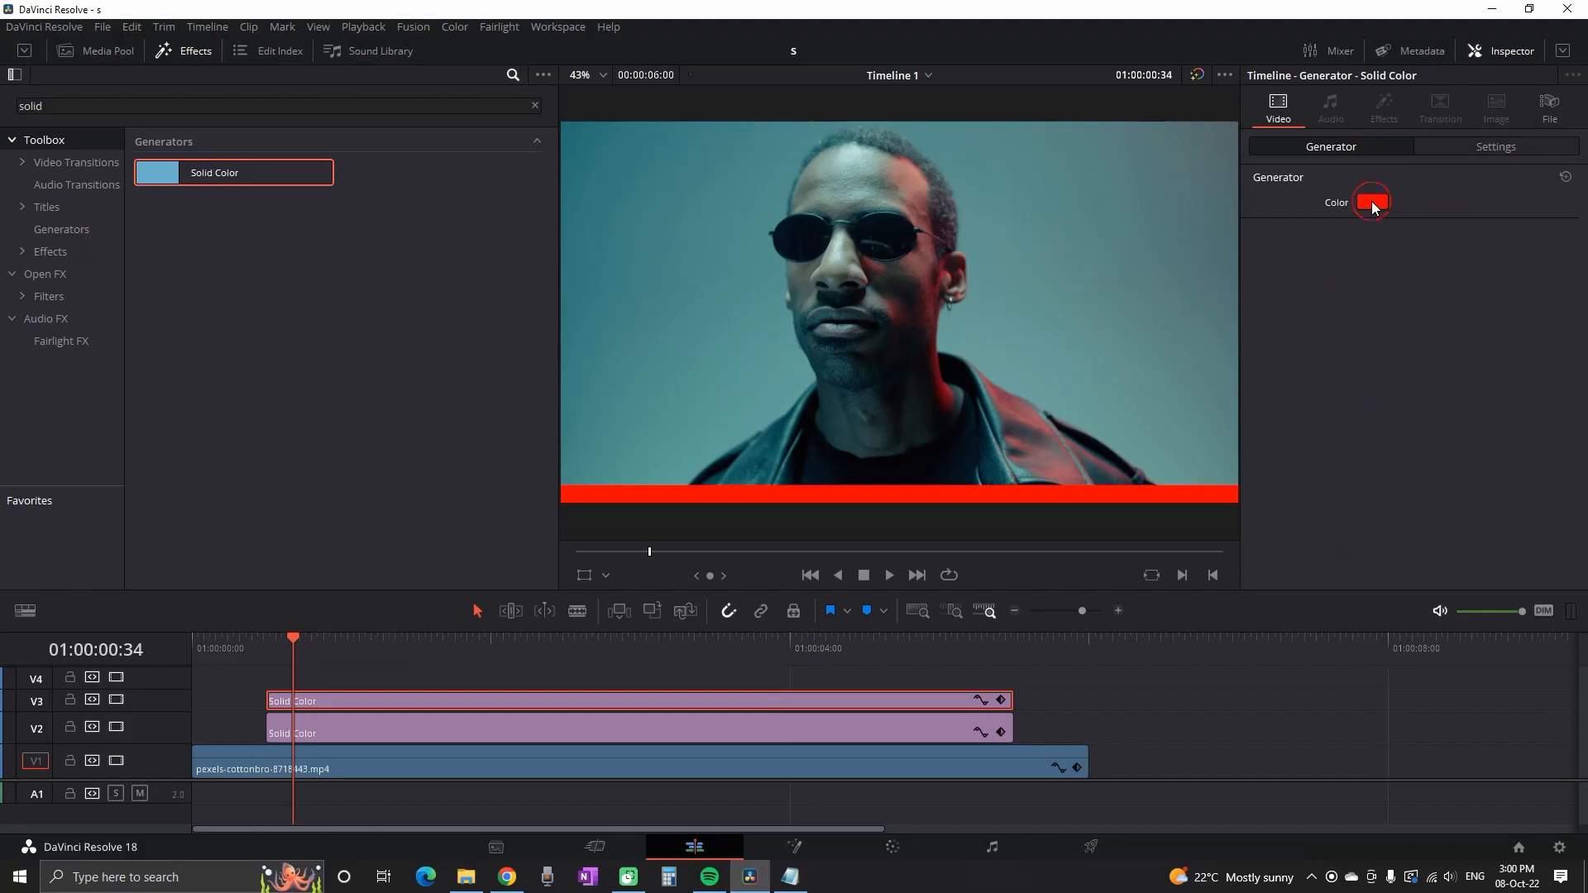
click(1372, 201)
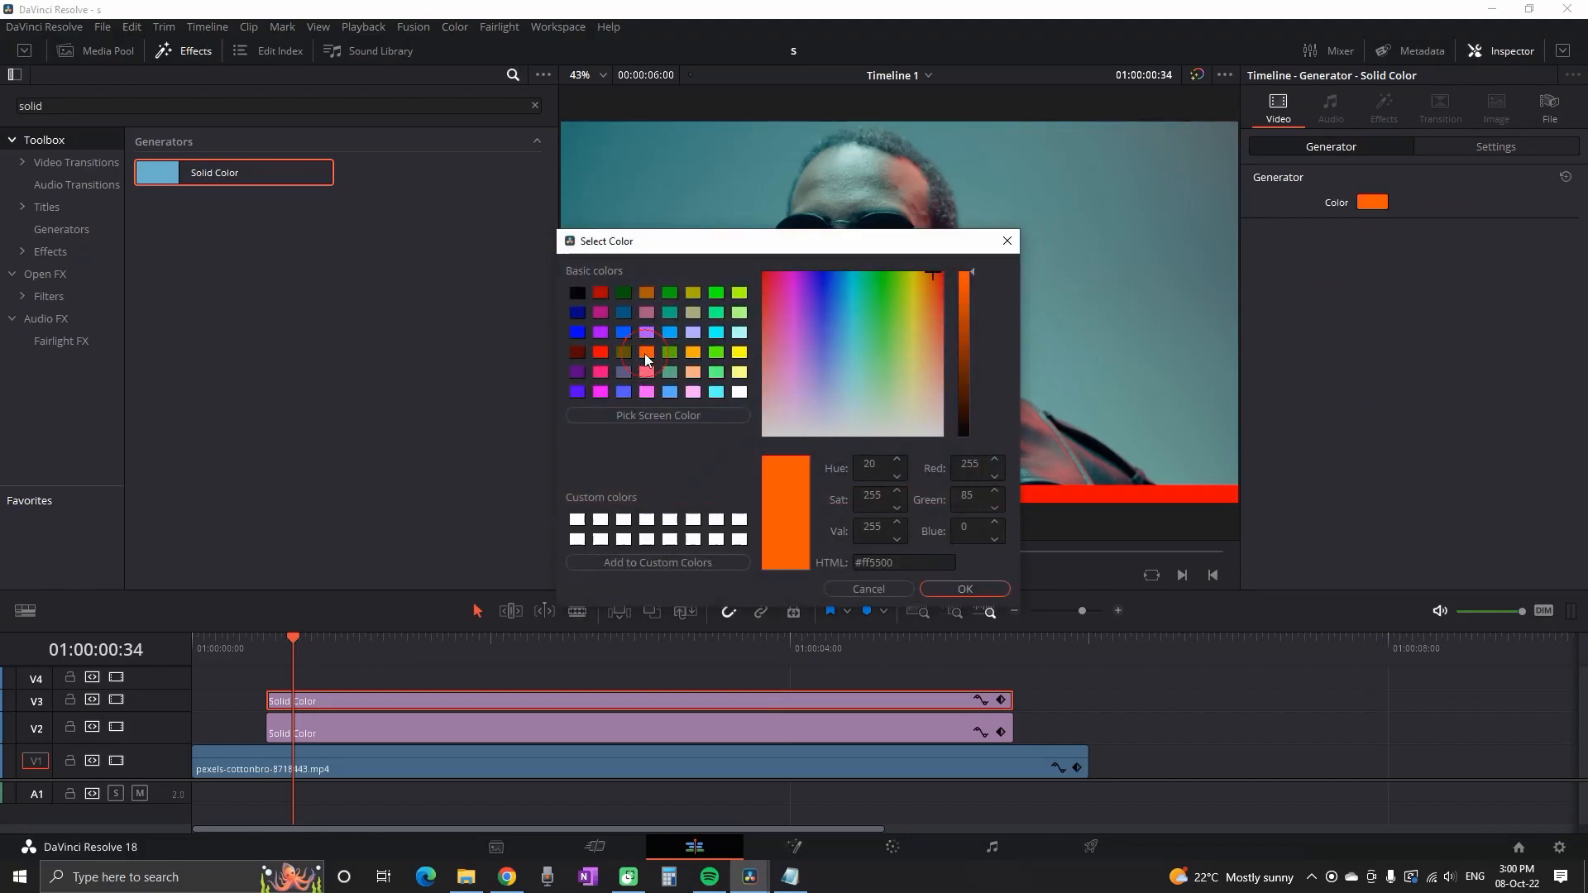
click(963, 589)
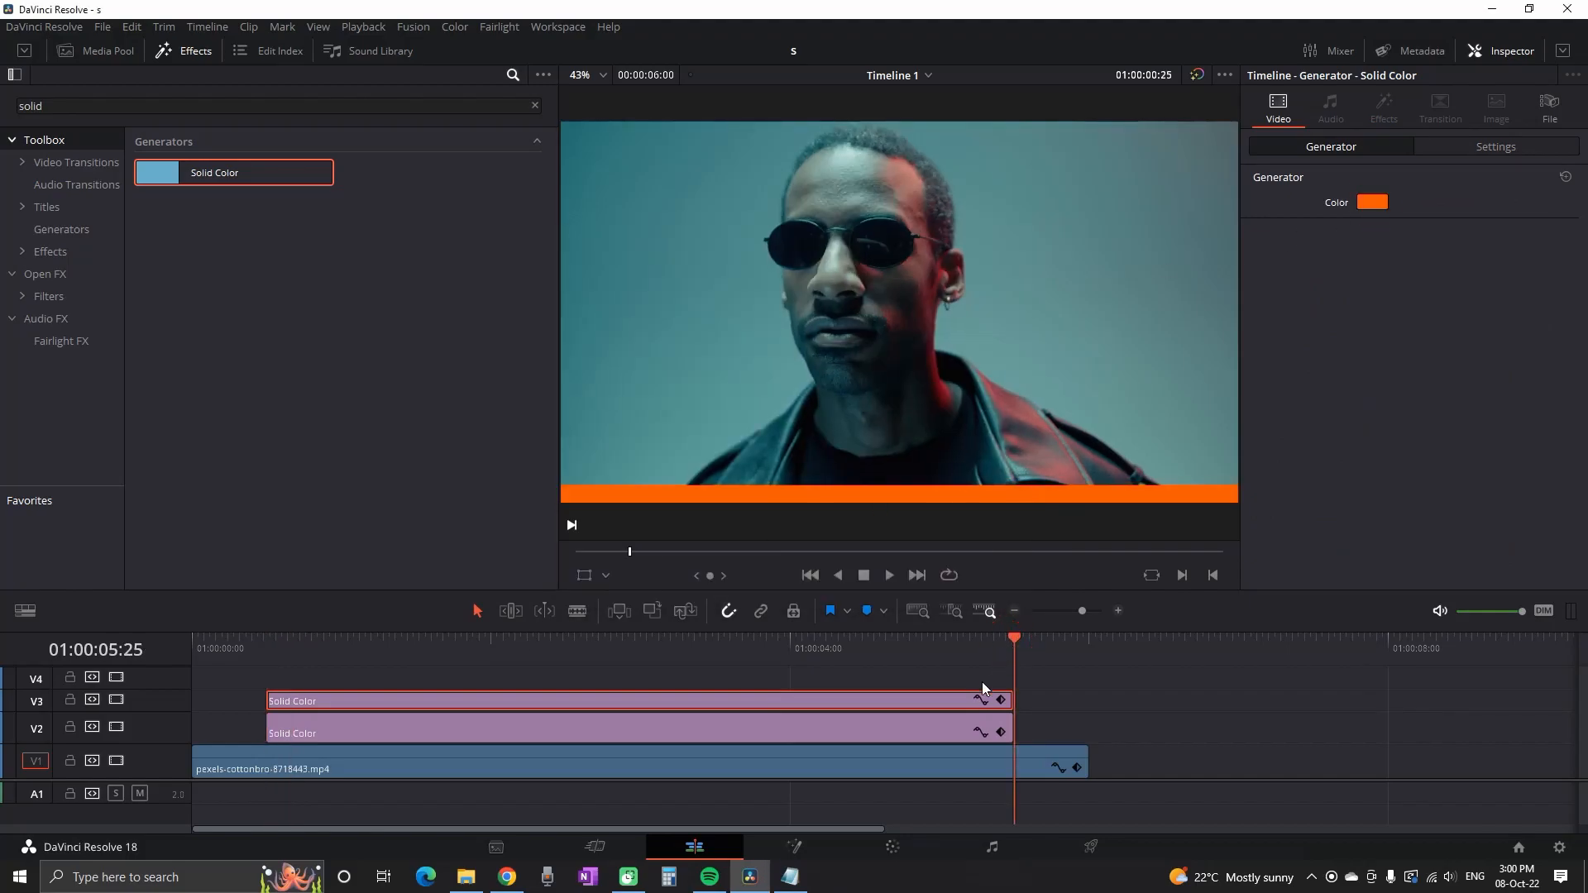
Keyframe the orange bar's Crop Right from a short stub to full width and play it back.
click(1496, 147)
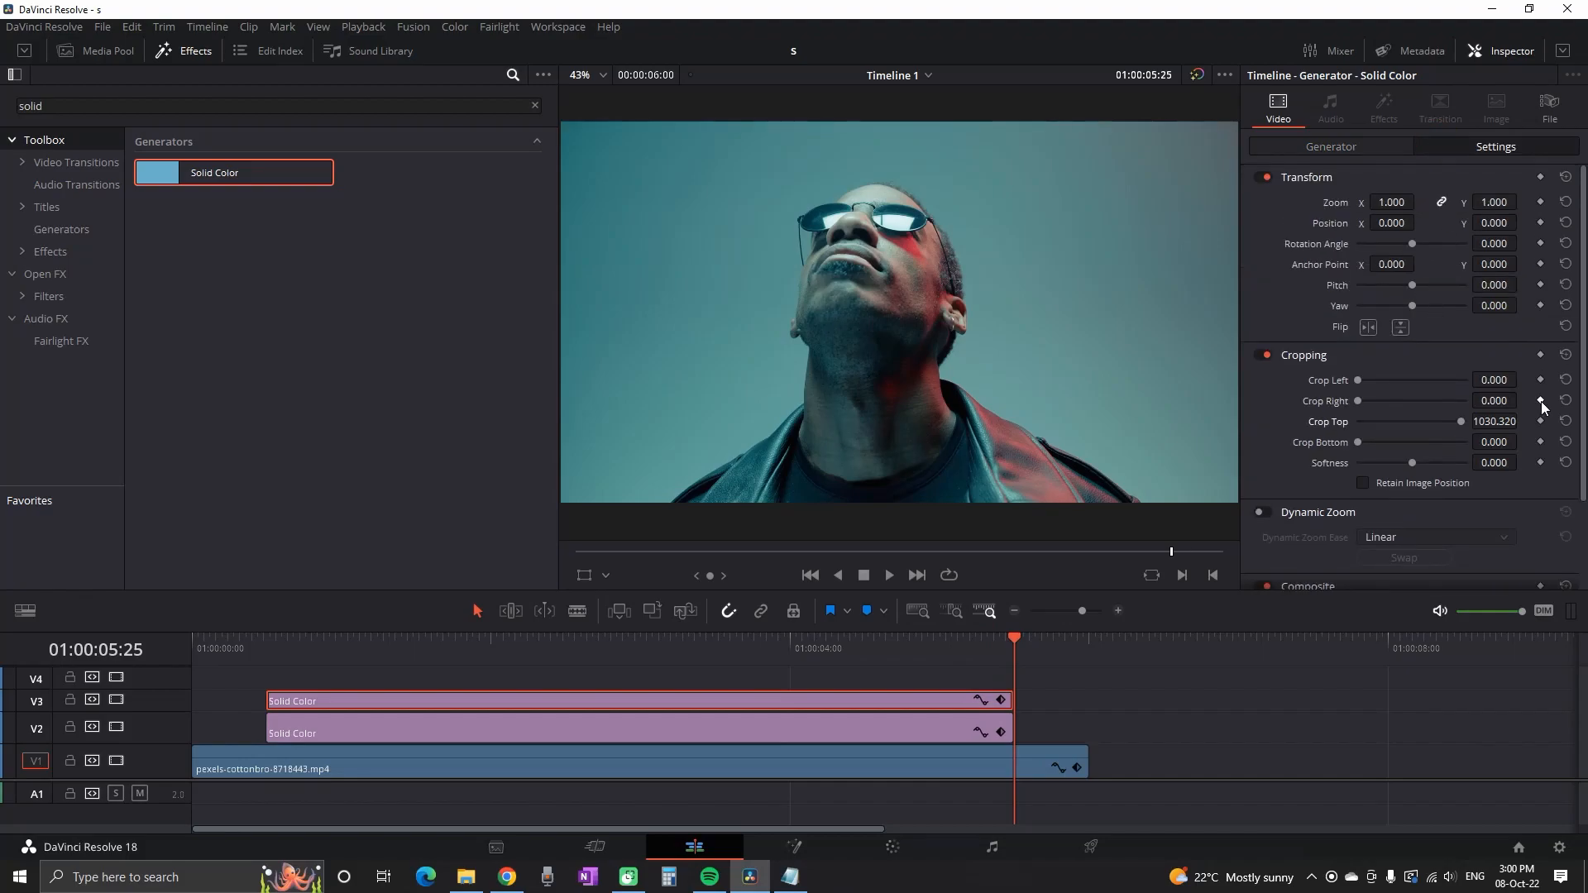
click(1541, 400)
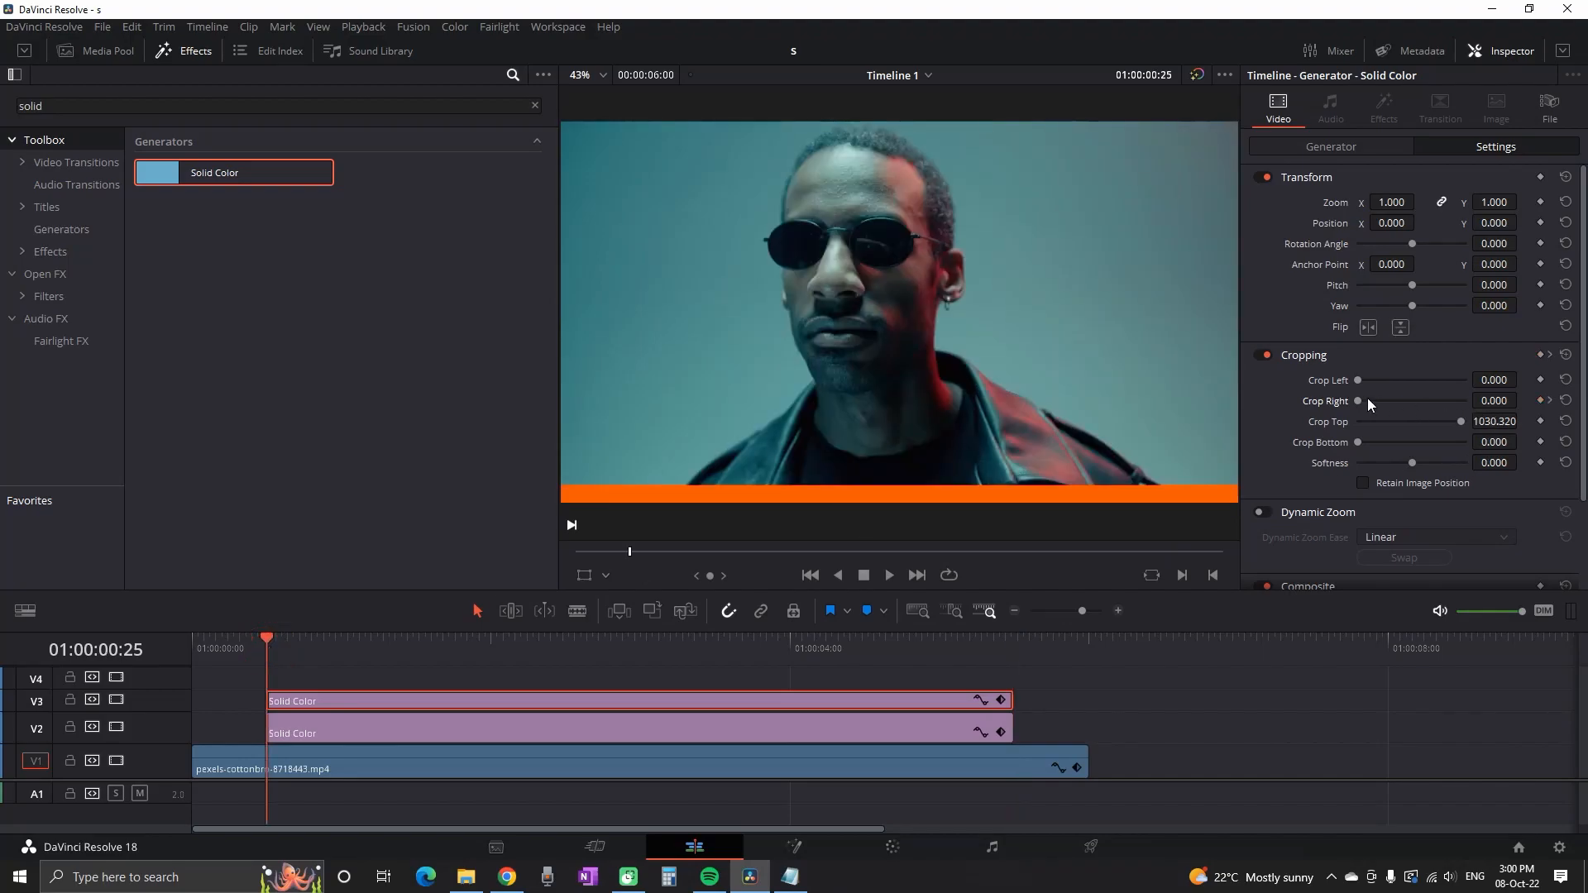
drag(1356, 400, 1433, 400)
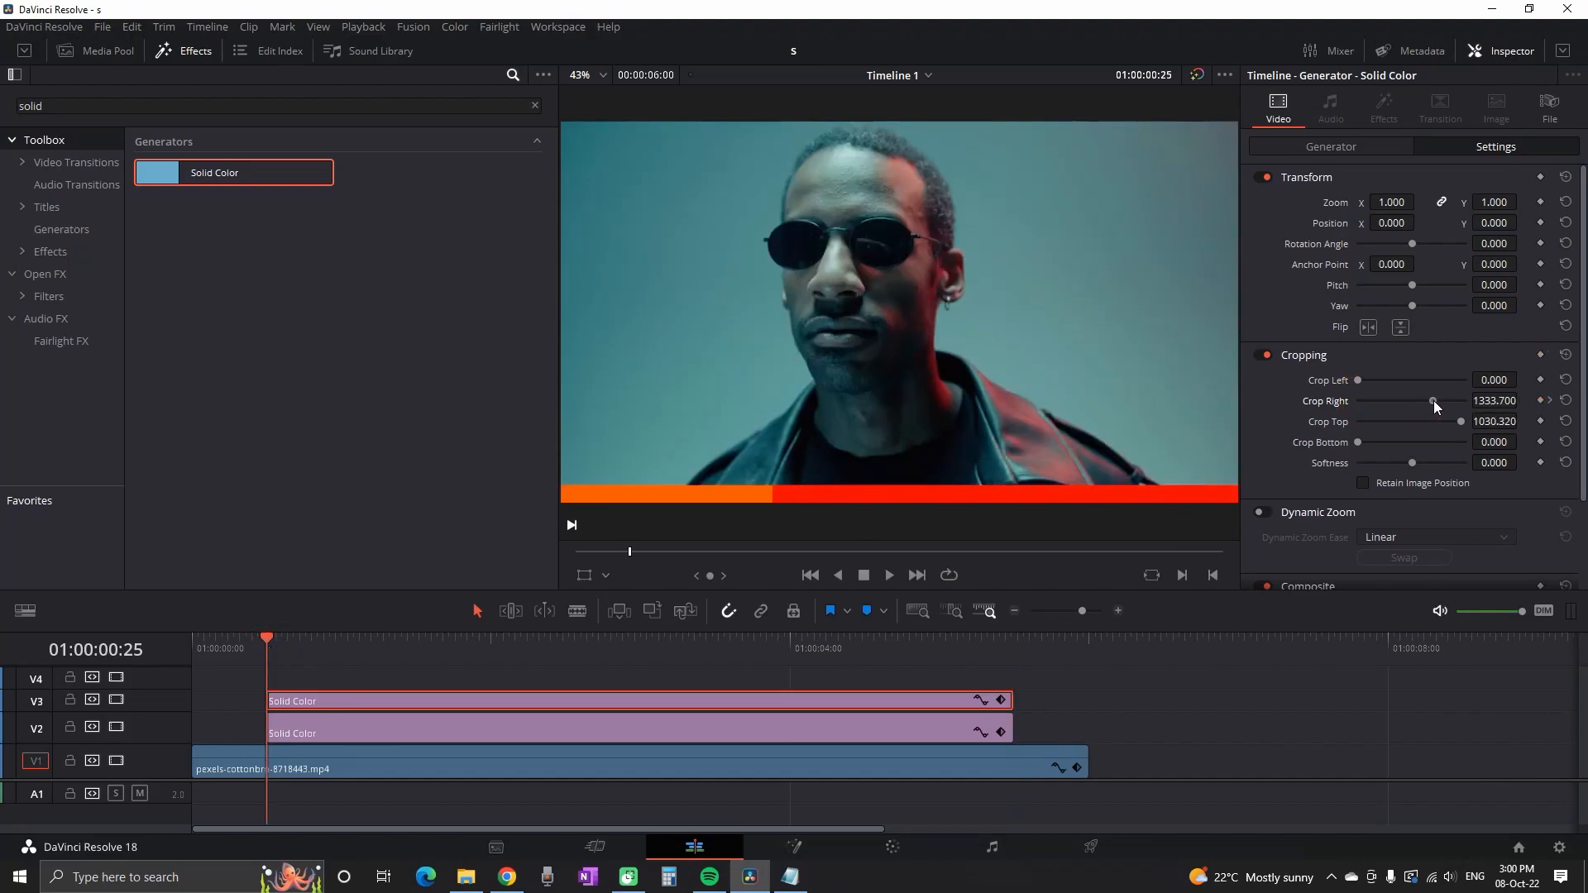
click(887, 574)
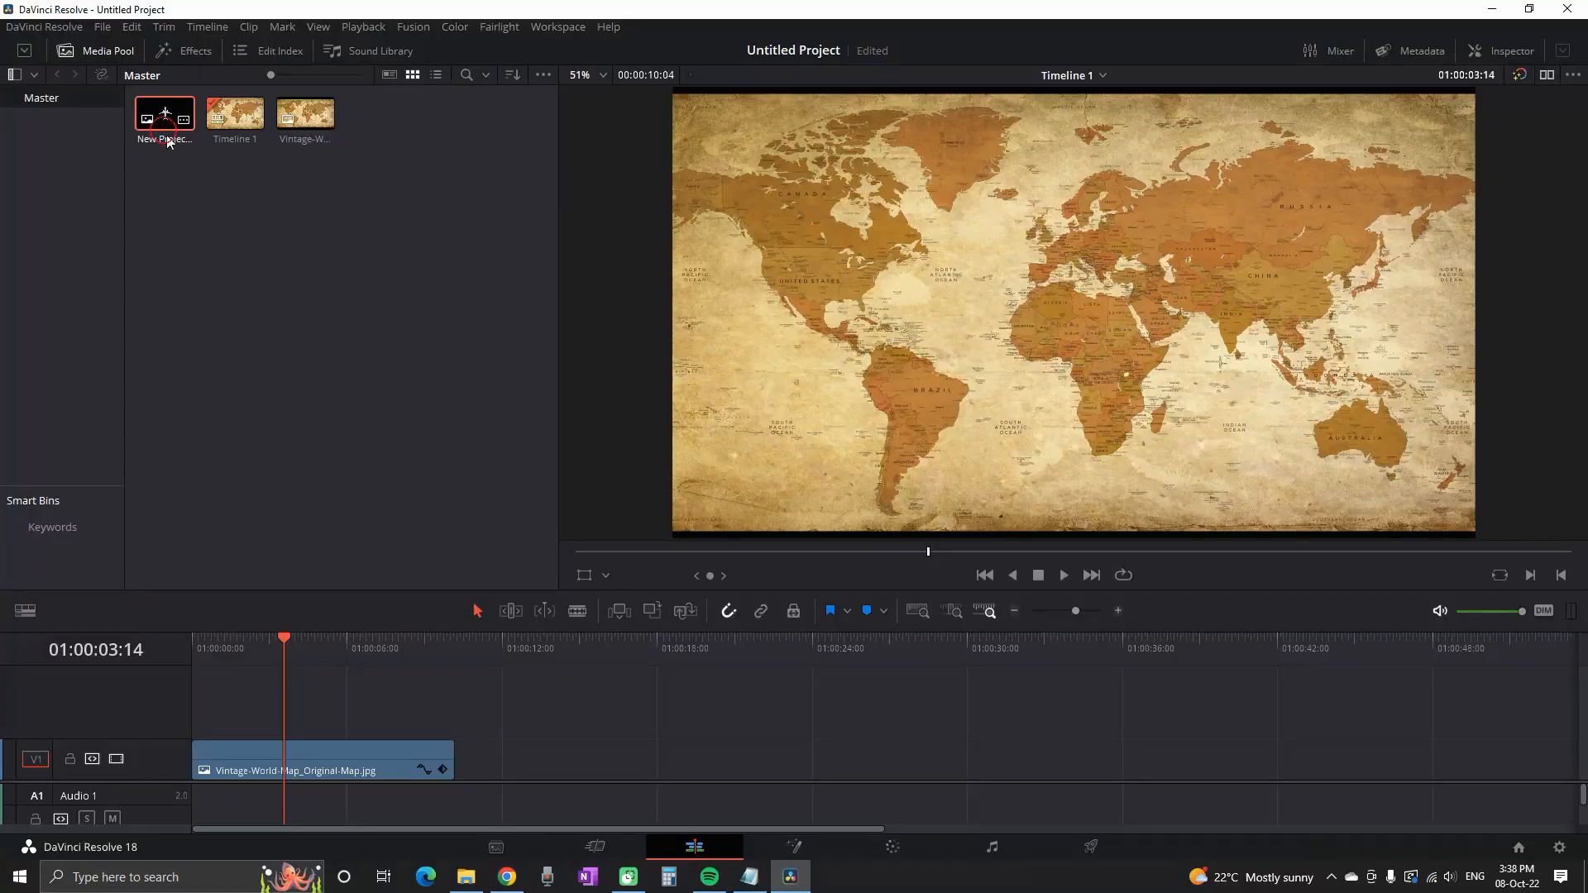
Place the airplane image on V2 over the map and set its Zoom to 0.350.
drag(164, 115, 324, 728)
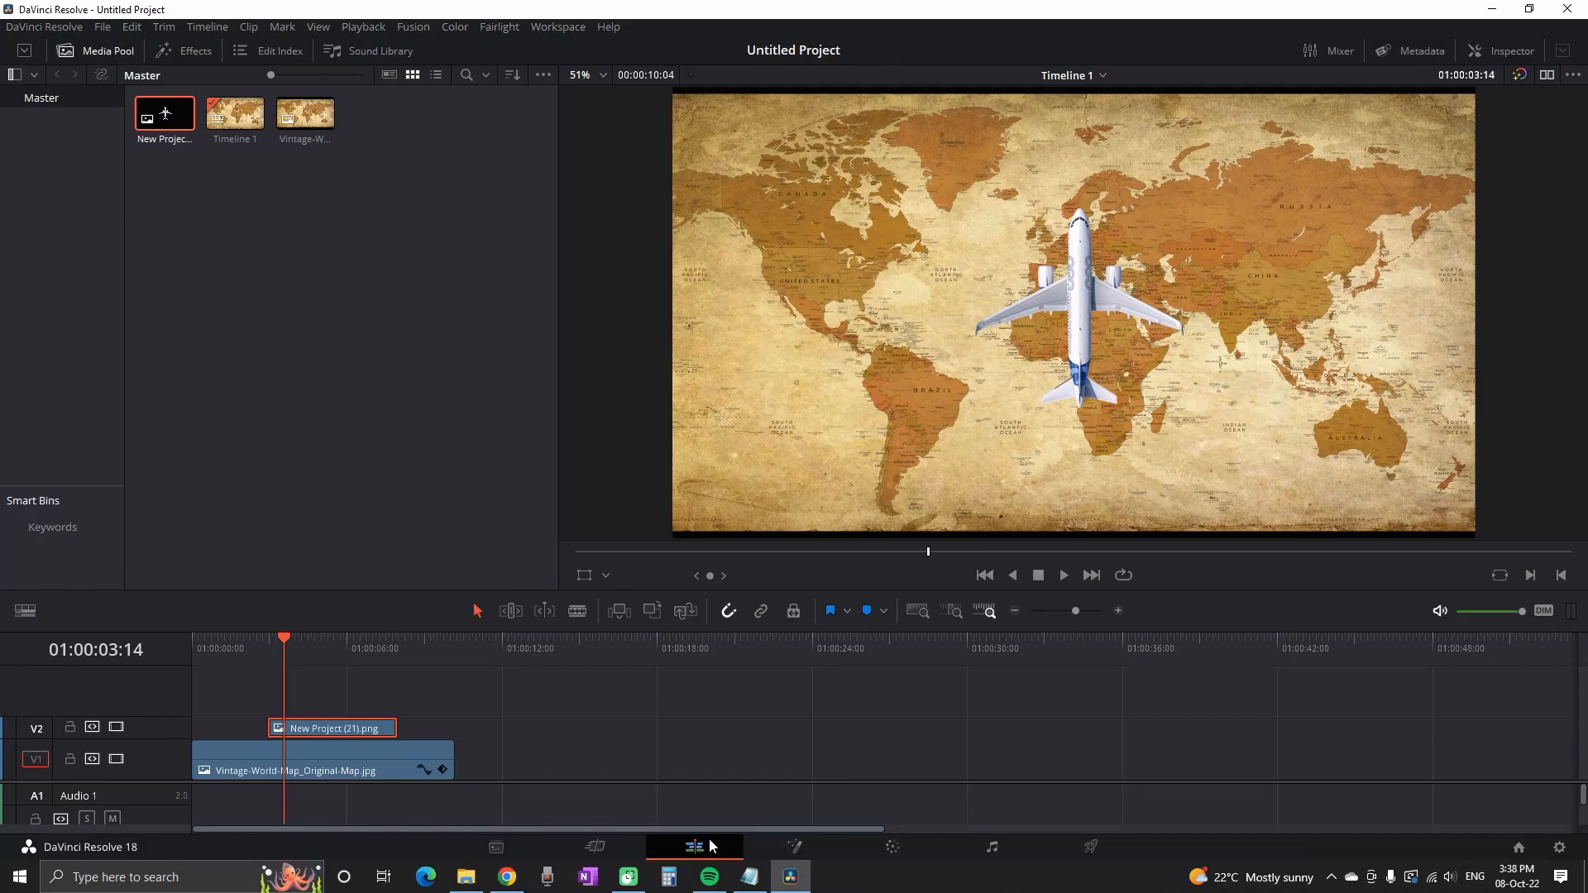
click(505, 877)
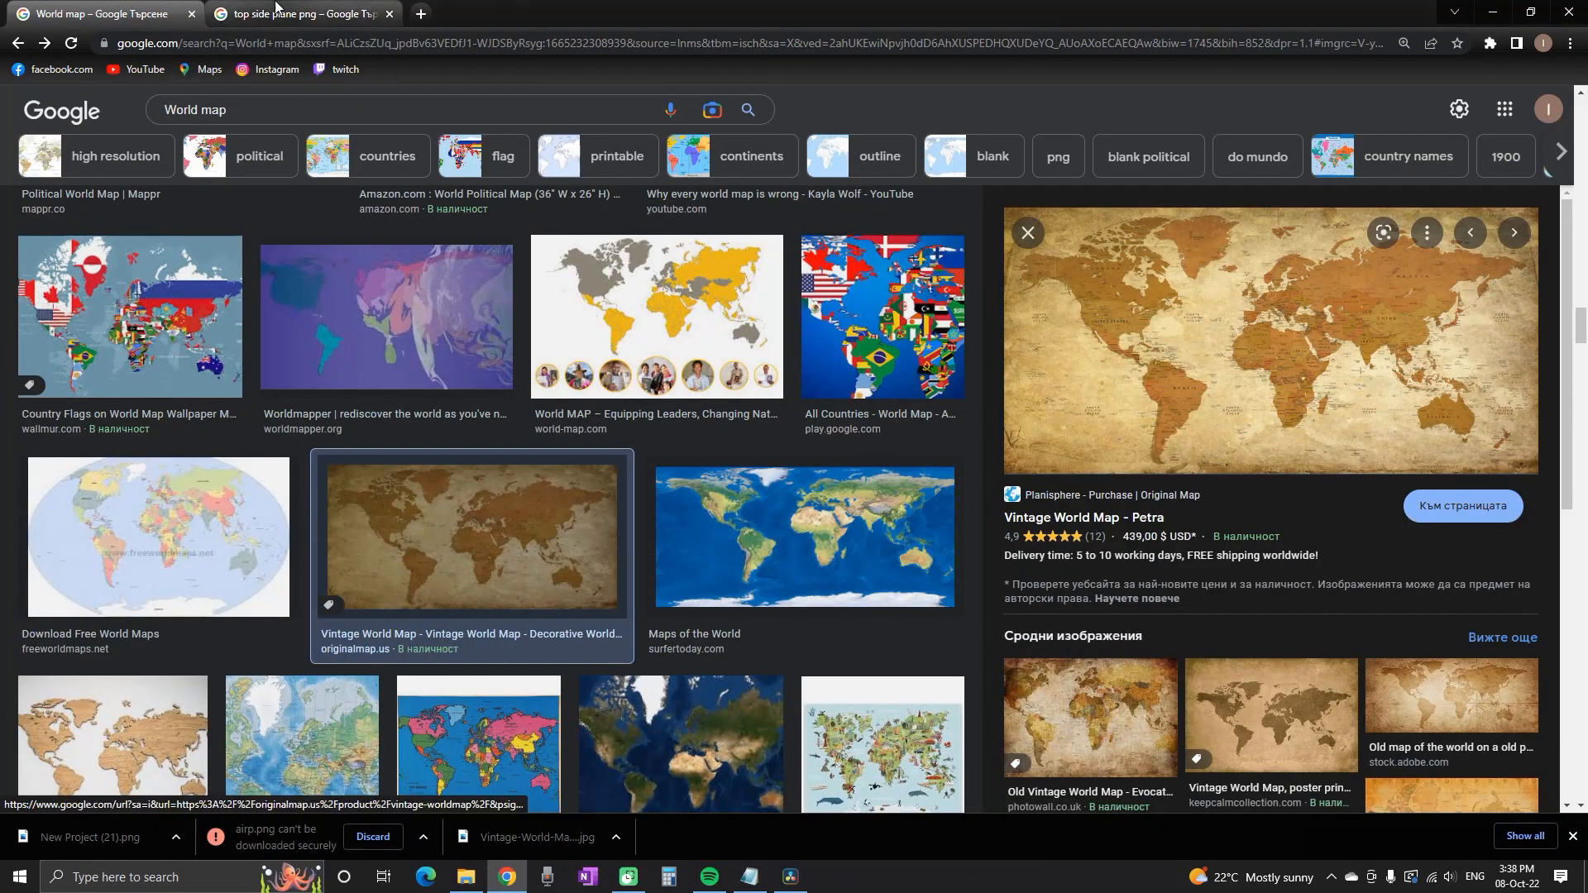
click(789, 884)
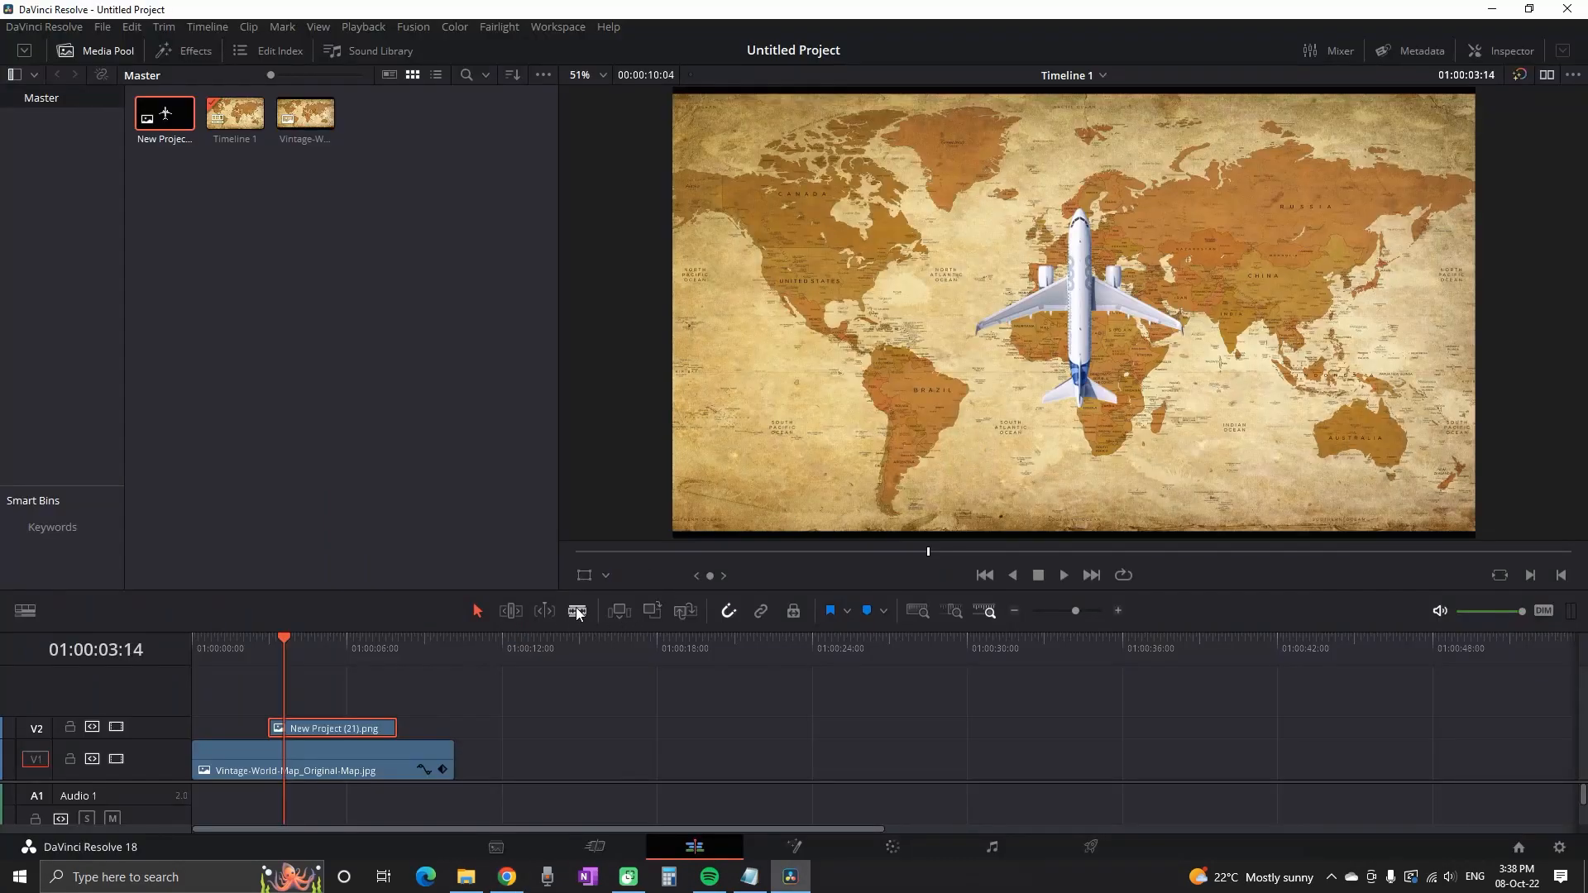
click(1510, 51)
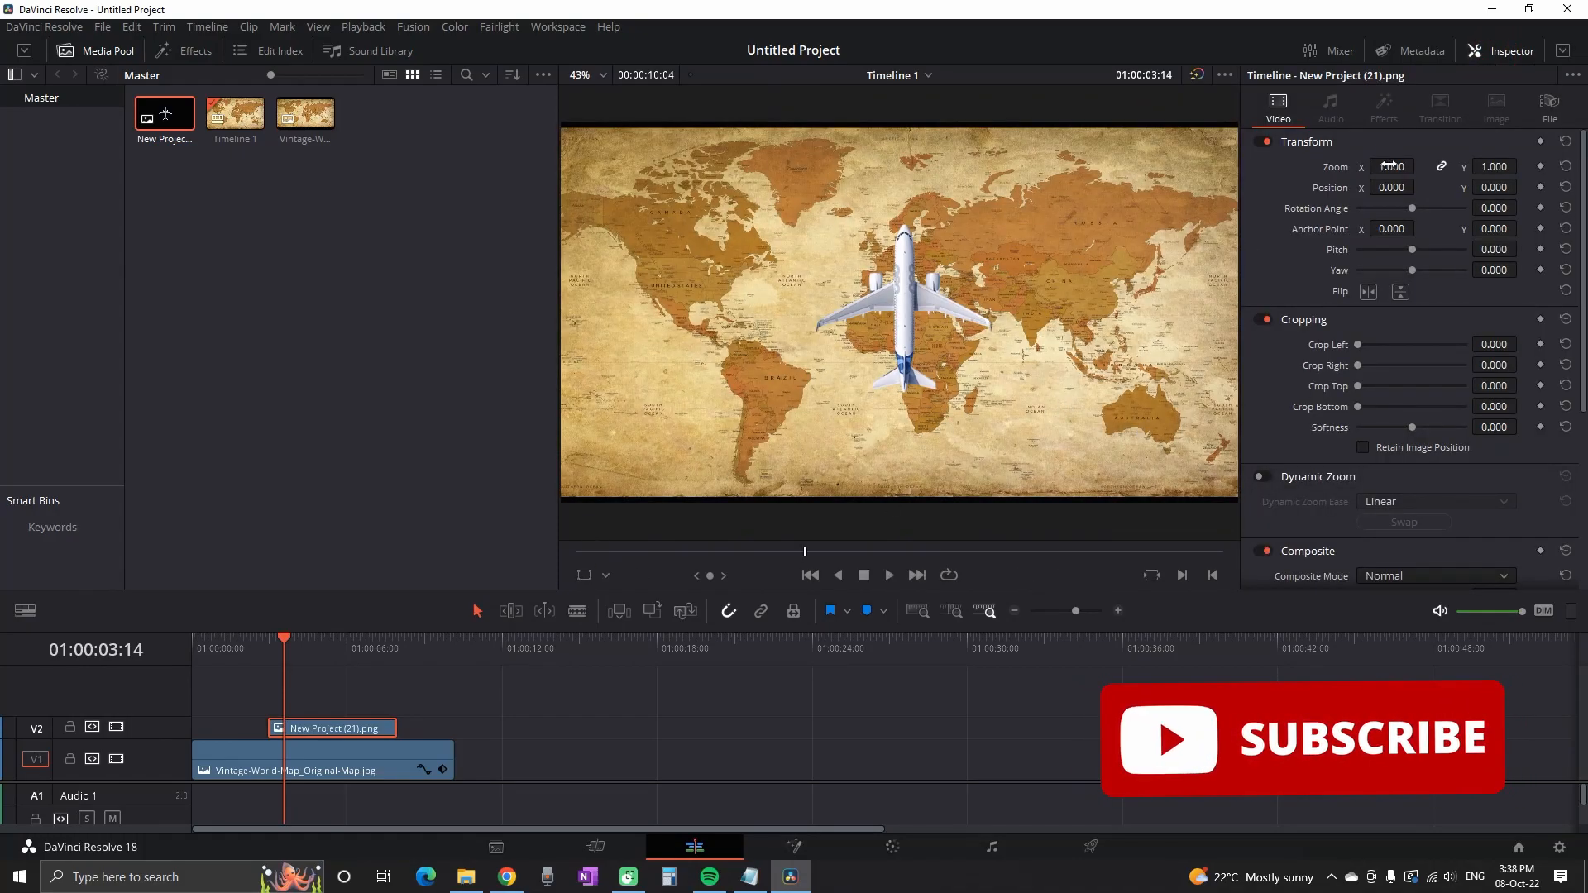
text(0.350)
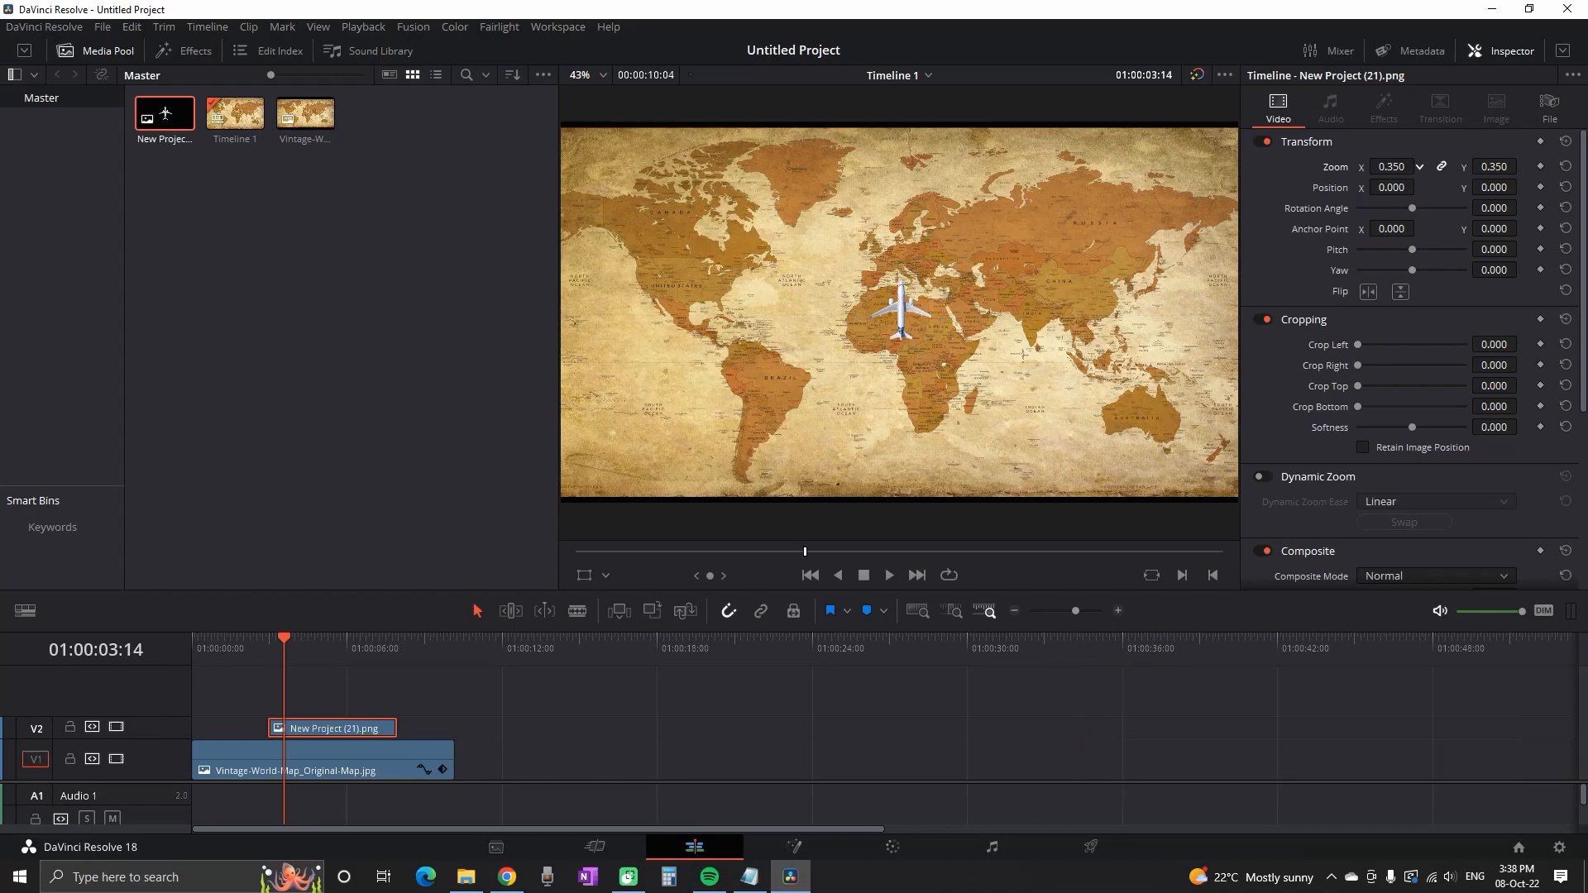
With transform handles on, rotate the plane and move it over North America.
click(584, 574)
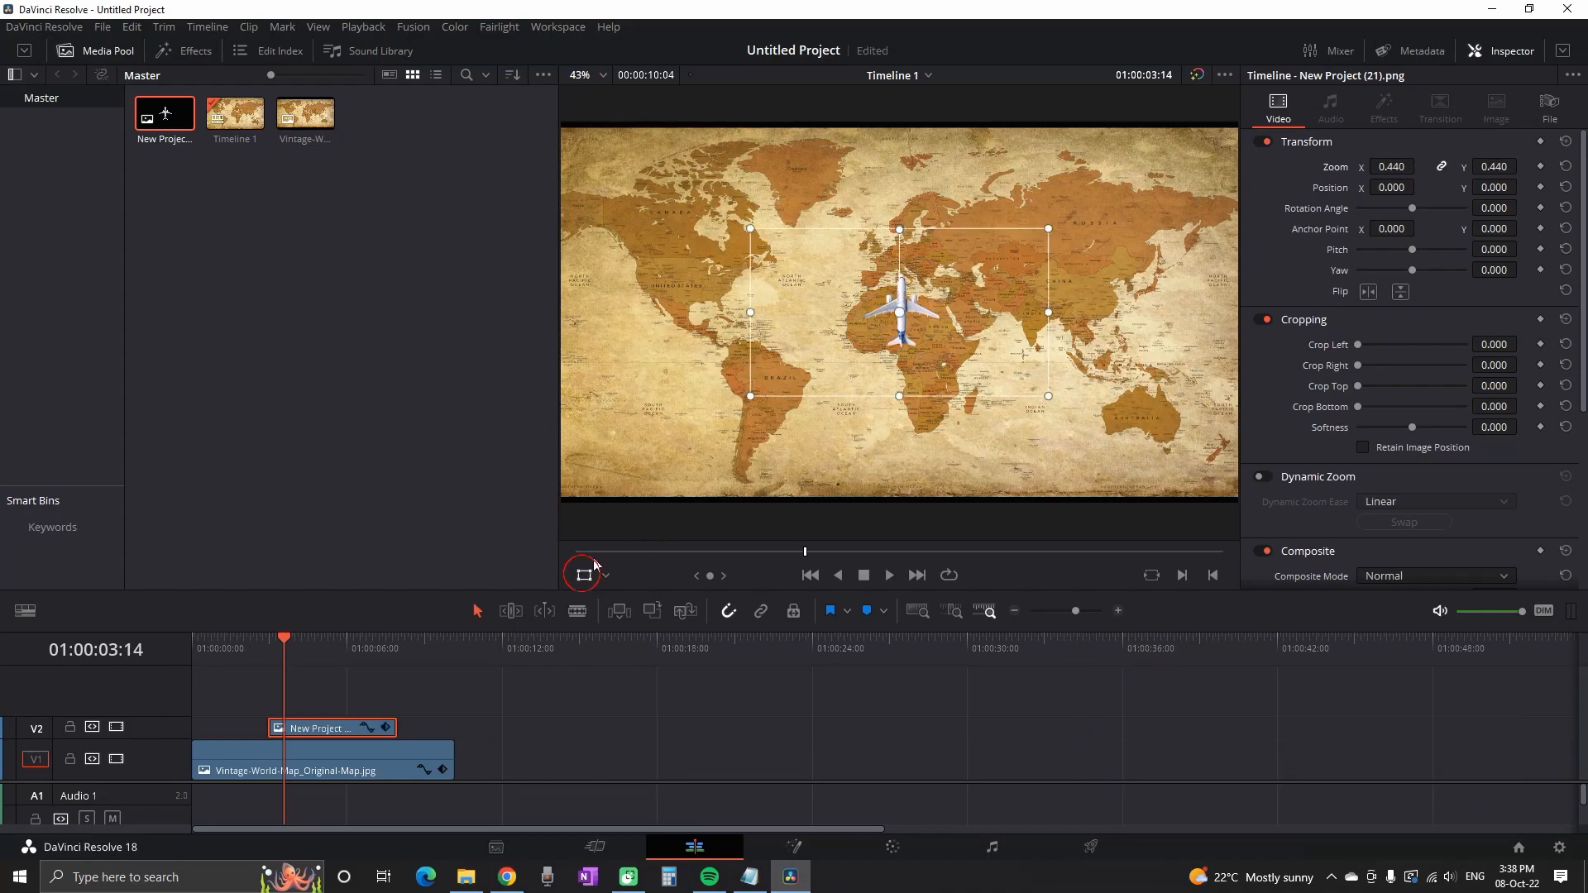
drag(1049, 395, 1138, 463)
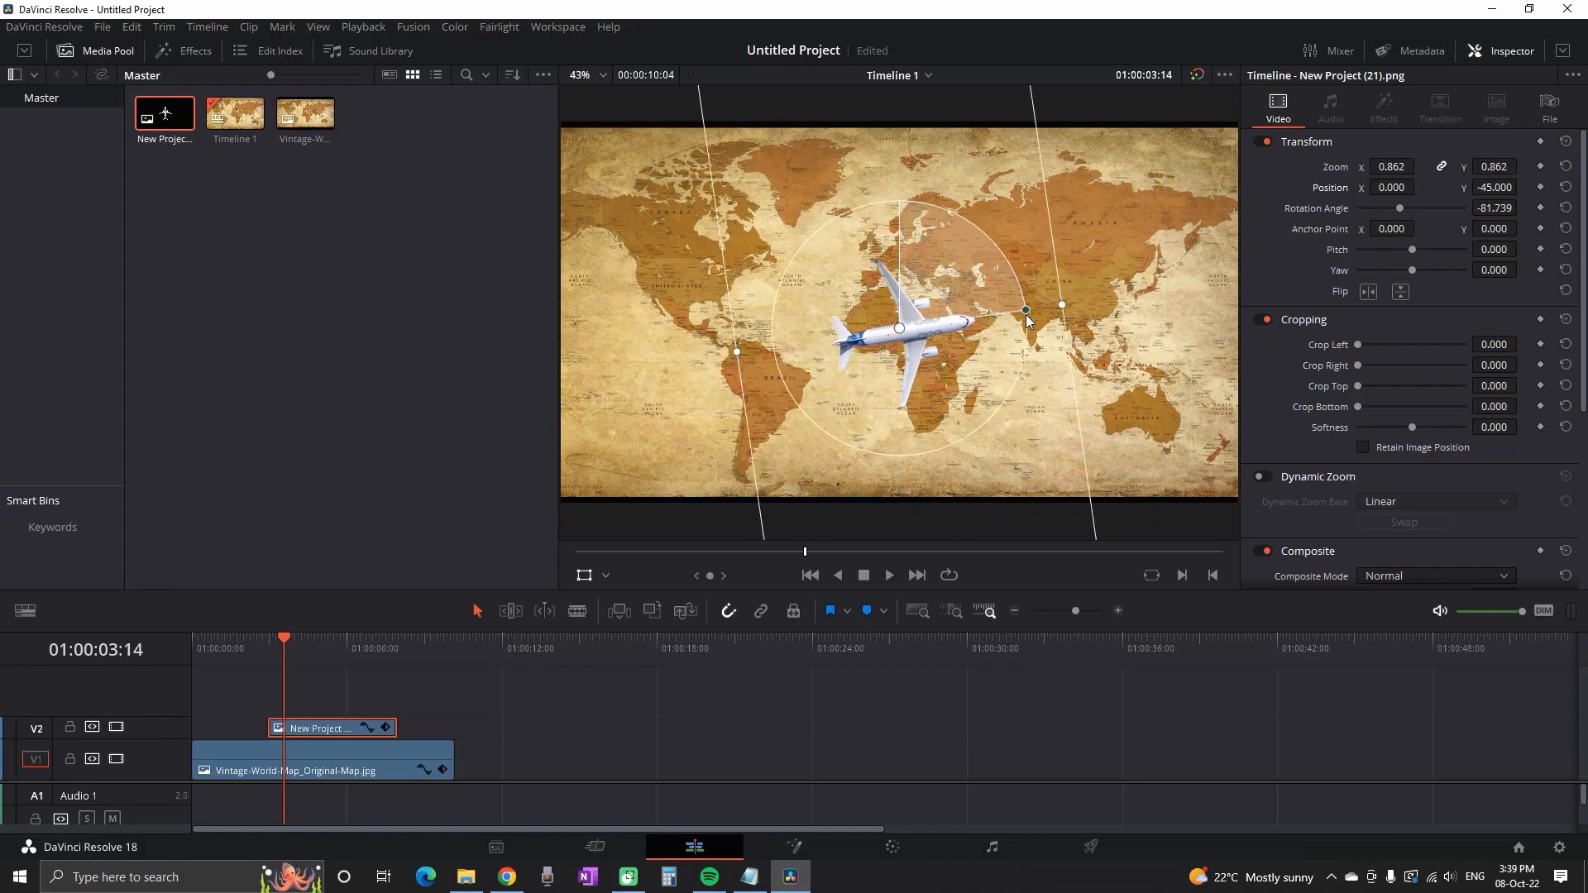
drag(1026, 309, 1029, 338)
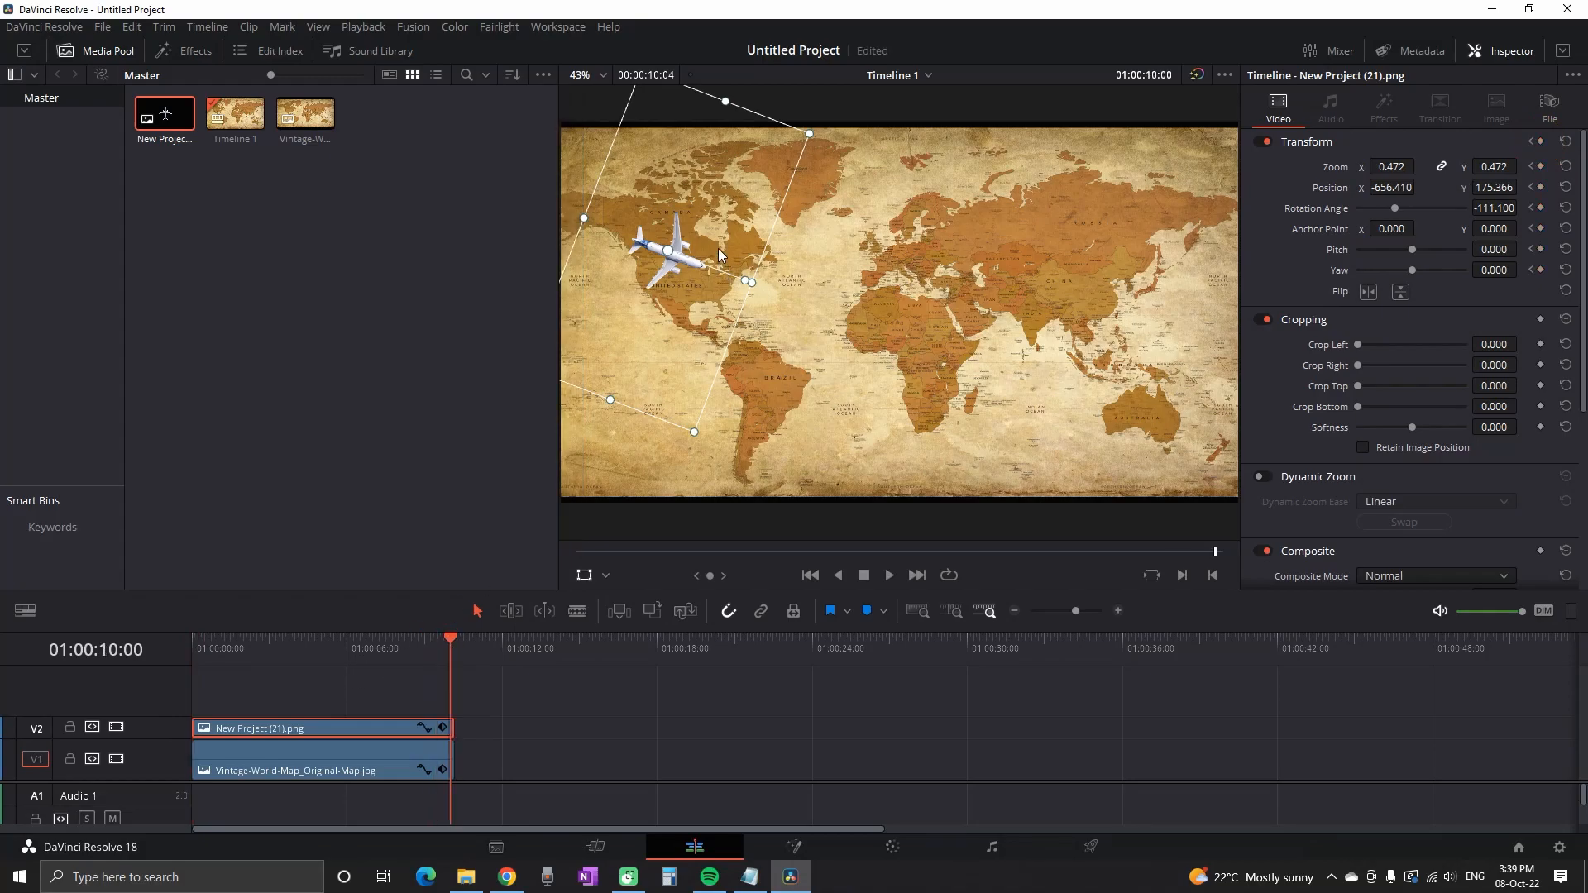
Drag the plane's end position to Australia and play back the flight animation.
drag(669, 250, 849, 337)
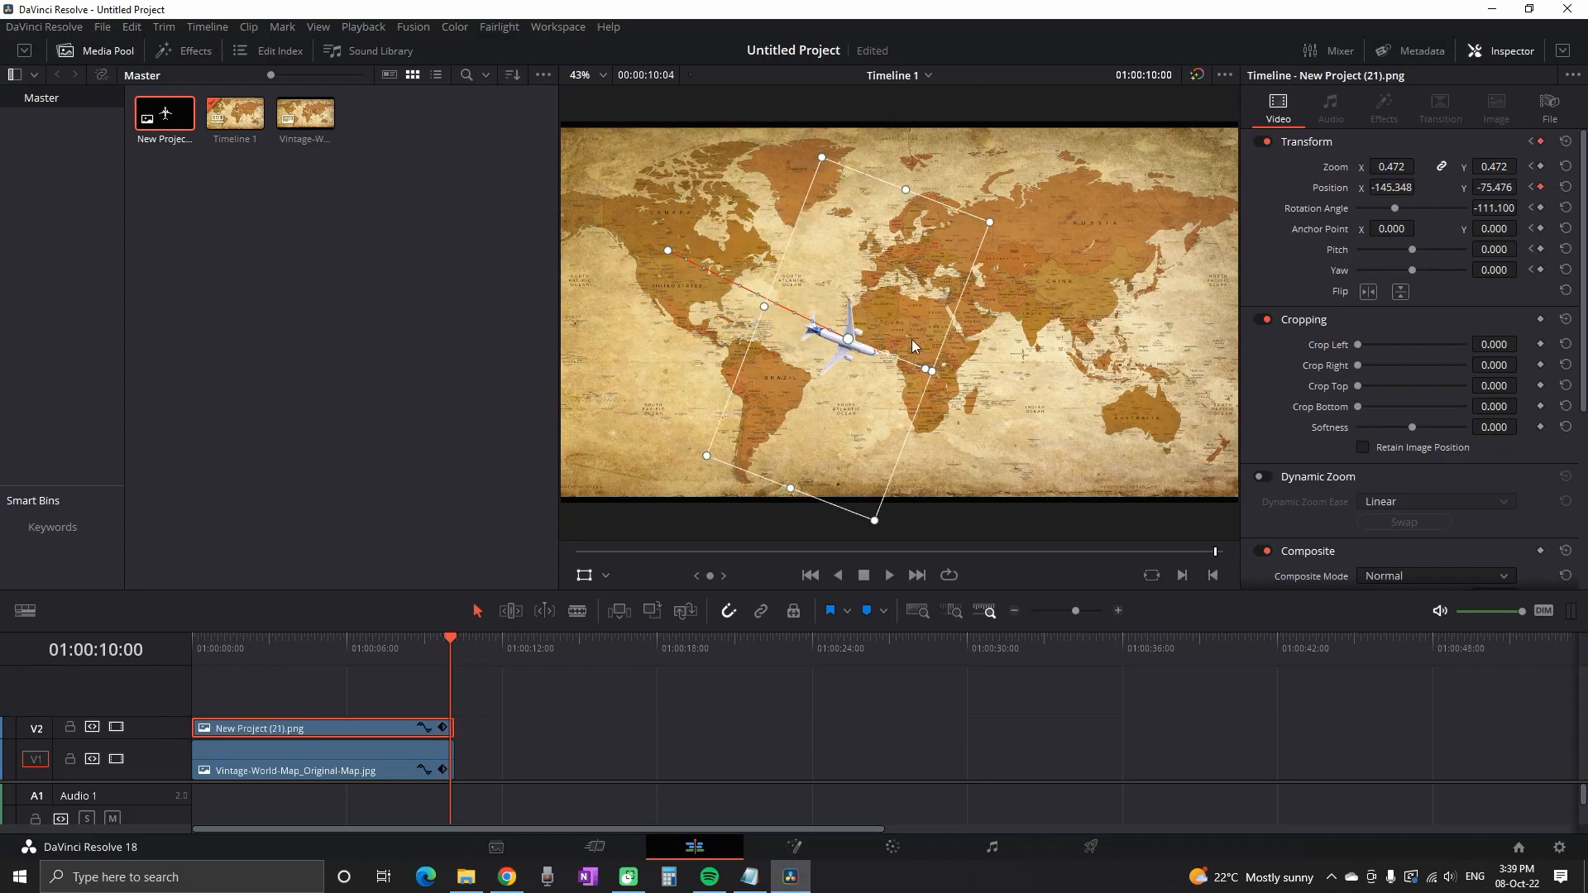
drag(849, 337, 1122, 401)
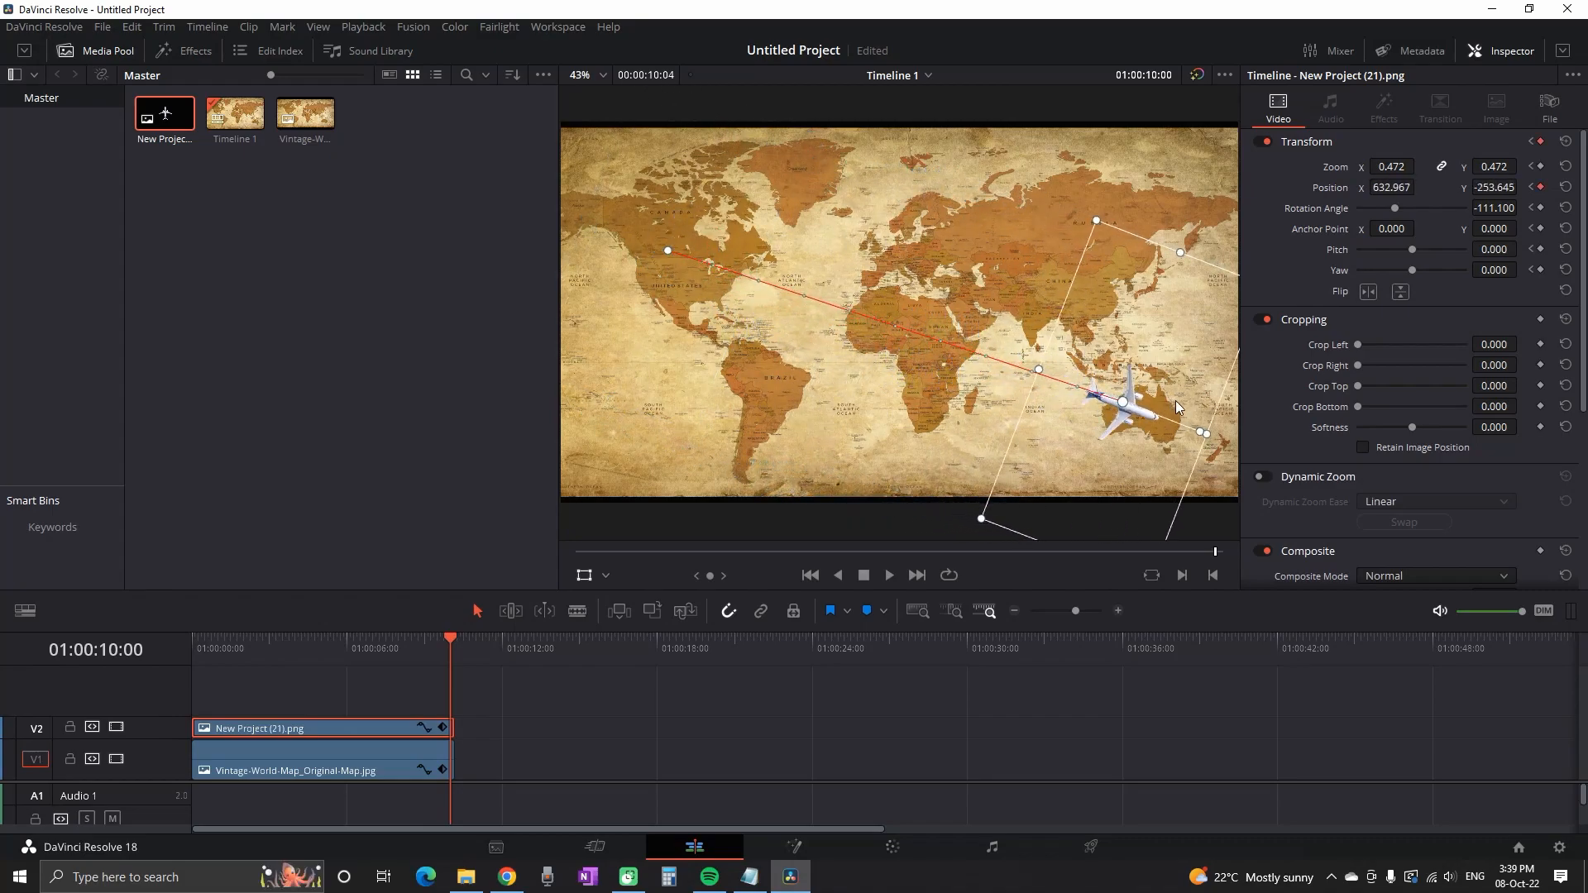
click(192, 641)
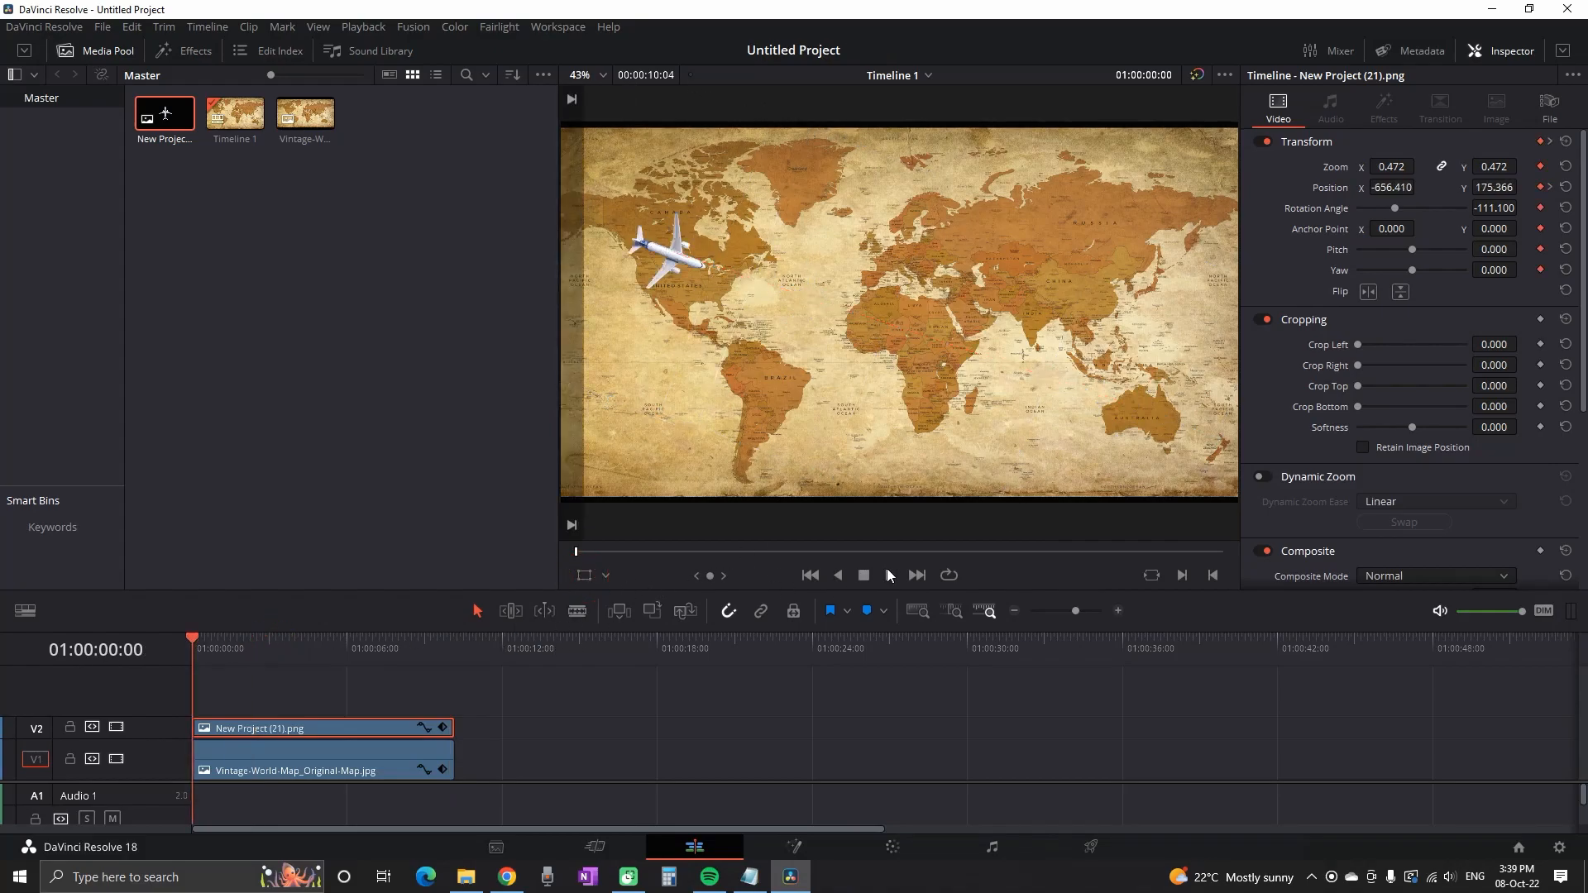
click(888, 574)
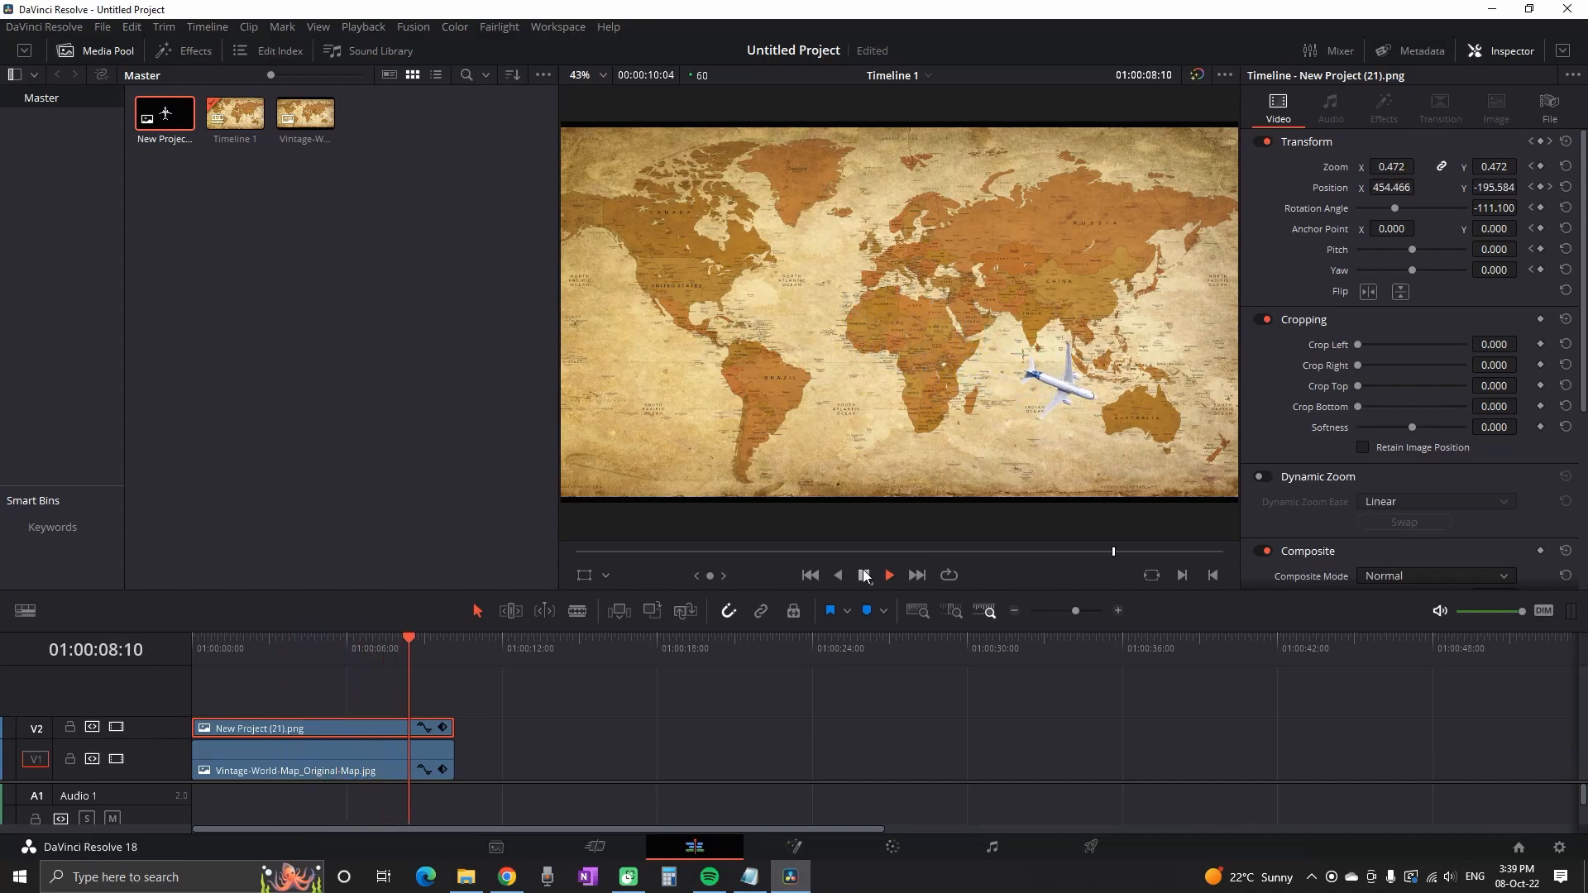
Add a red Solid Color generator on V3 cropped down to a thin line.
click(183, 51)
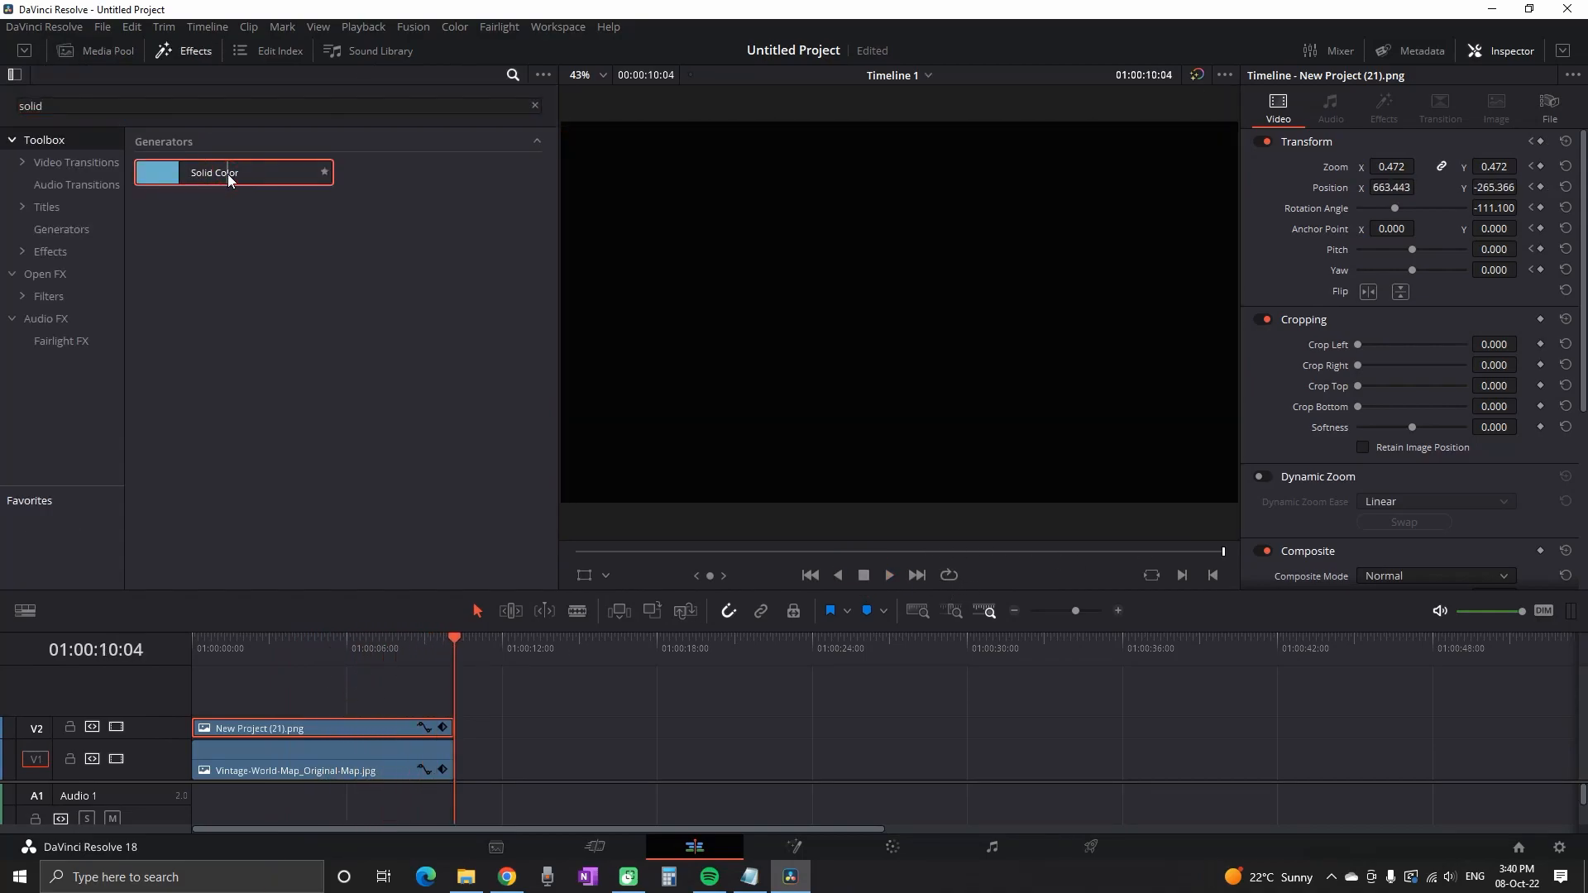
drag(233, 172, 372, 706)
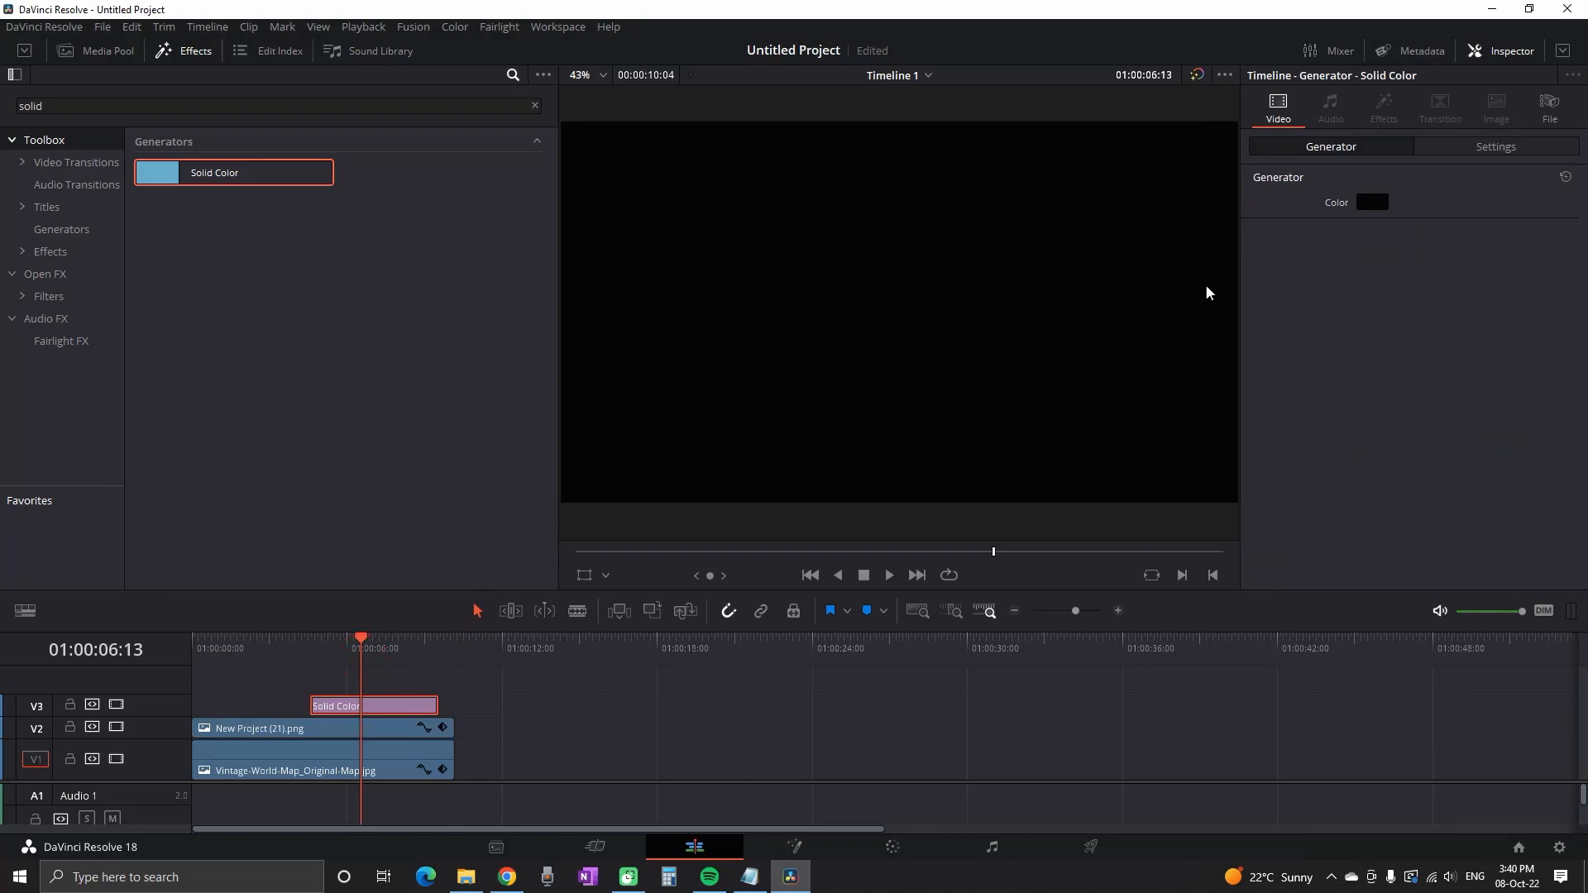
click(1373, 202)
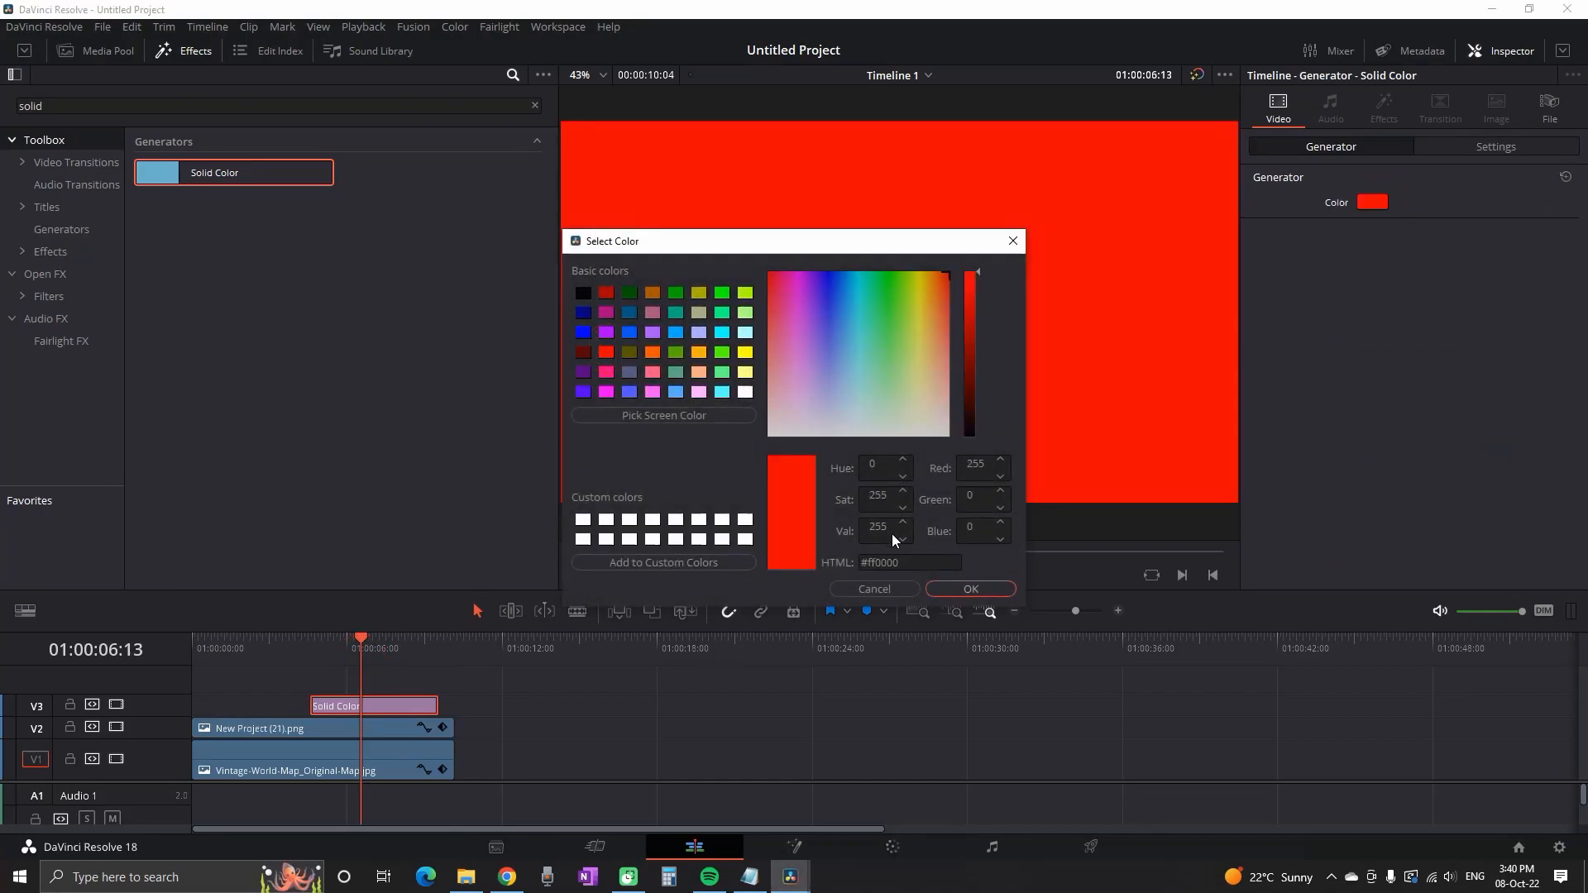
click(969, 589)
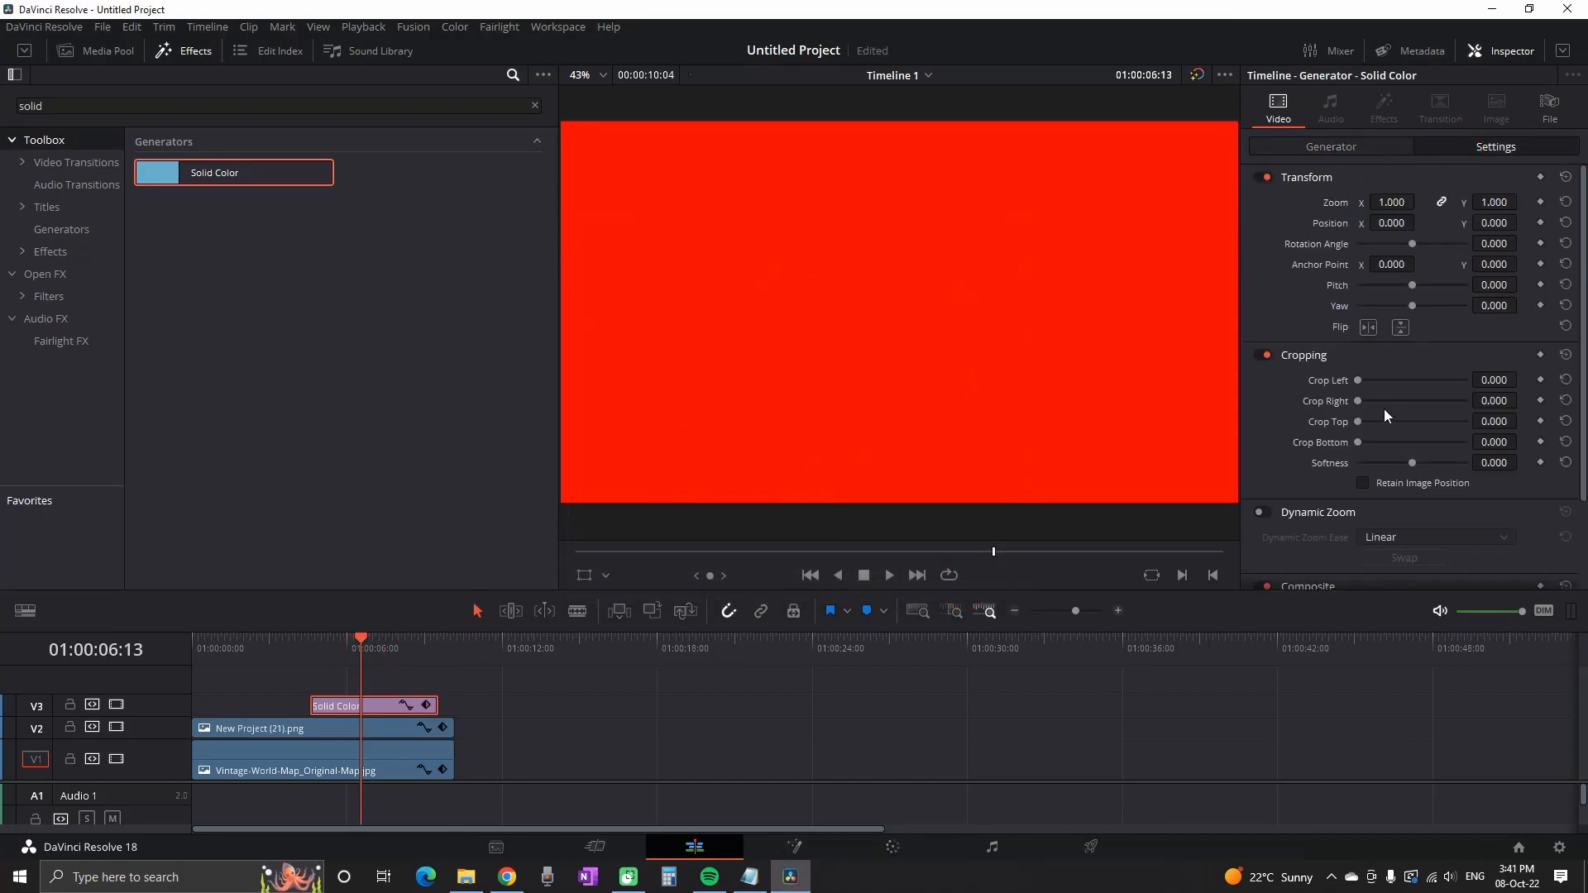
drag(1357, 422, 1466, 421)
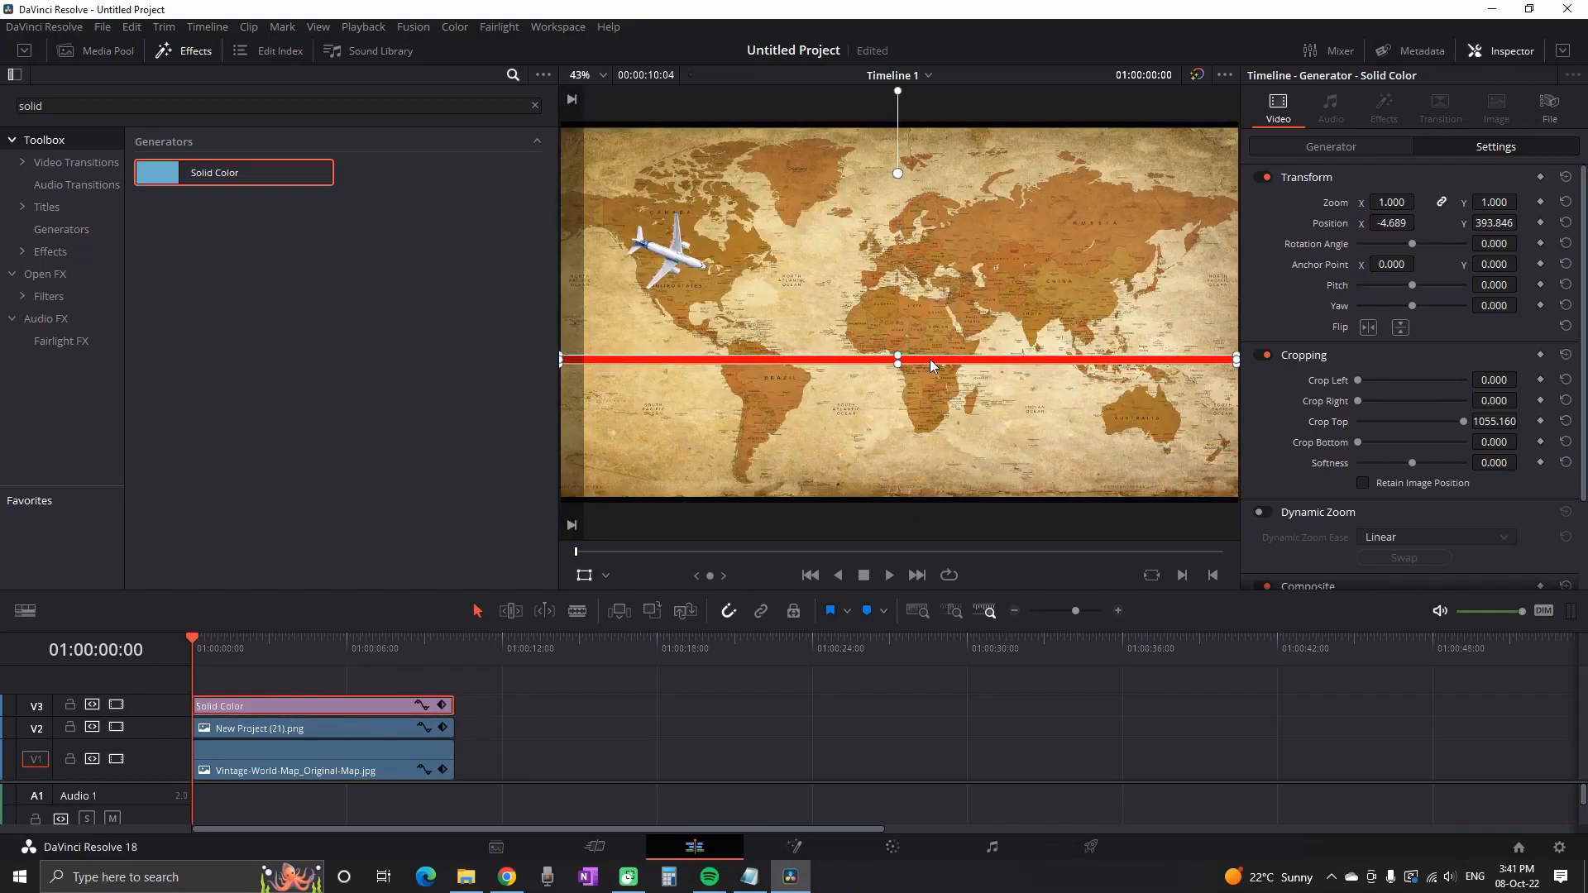
Rotate the red line to slope along the plane's route.
drag(897, 89, 917, 96)
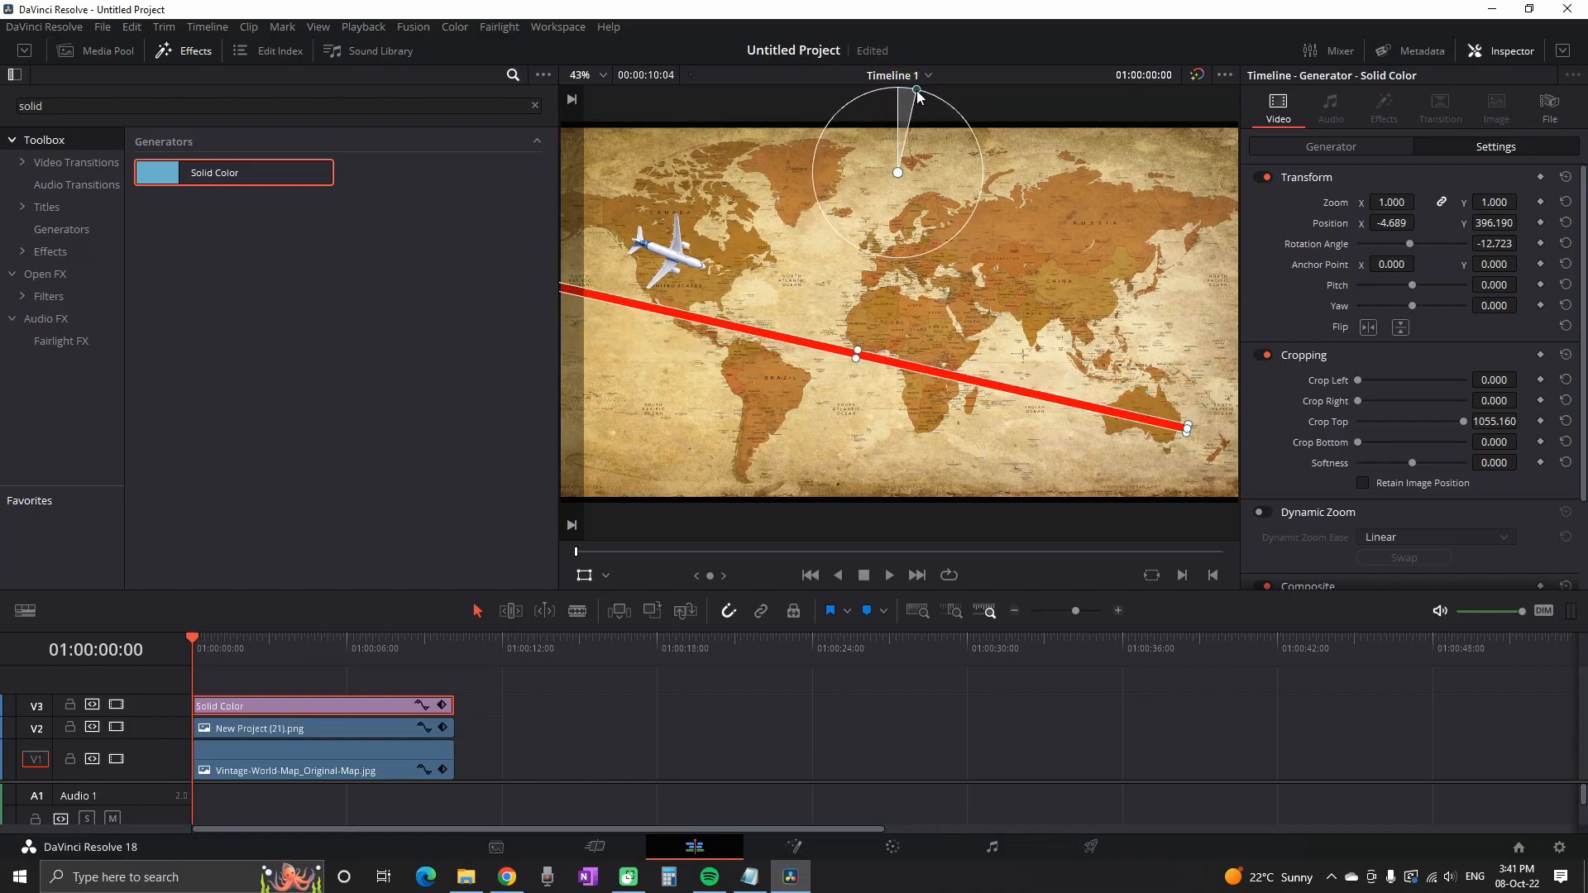
drag(915, 92, 920, 96)
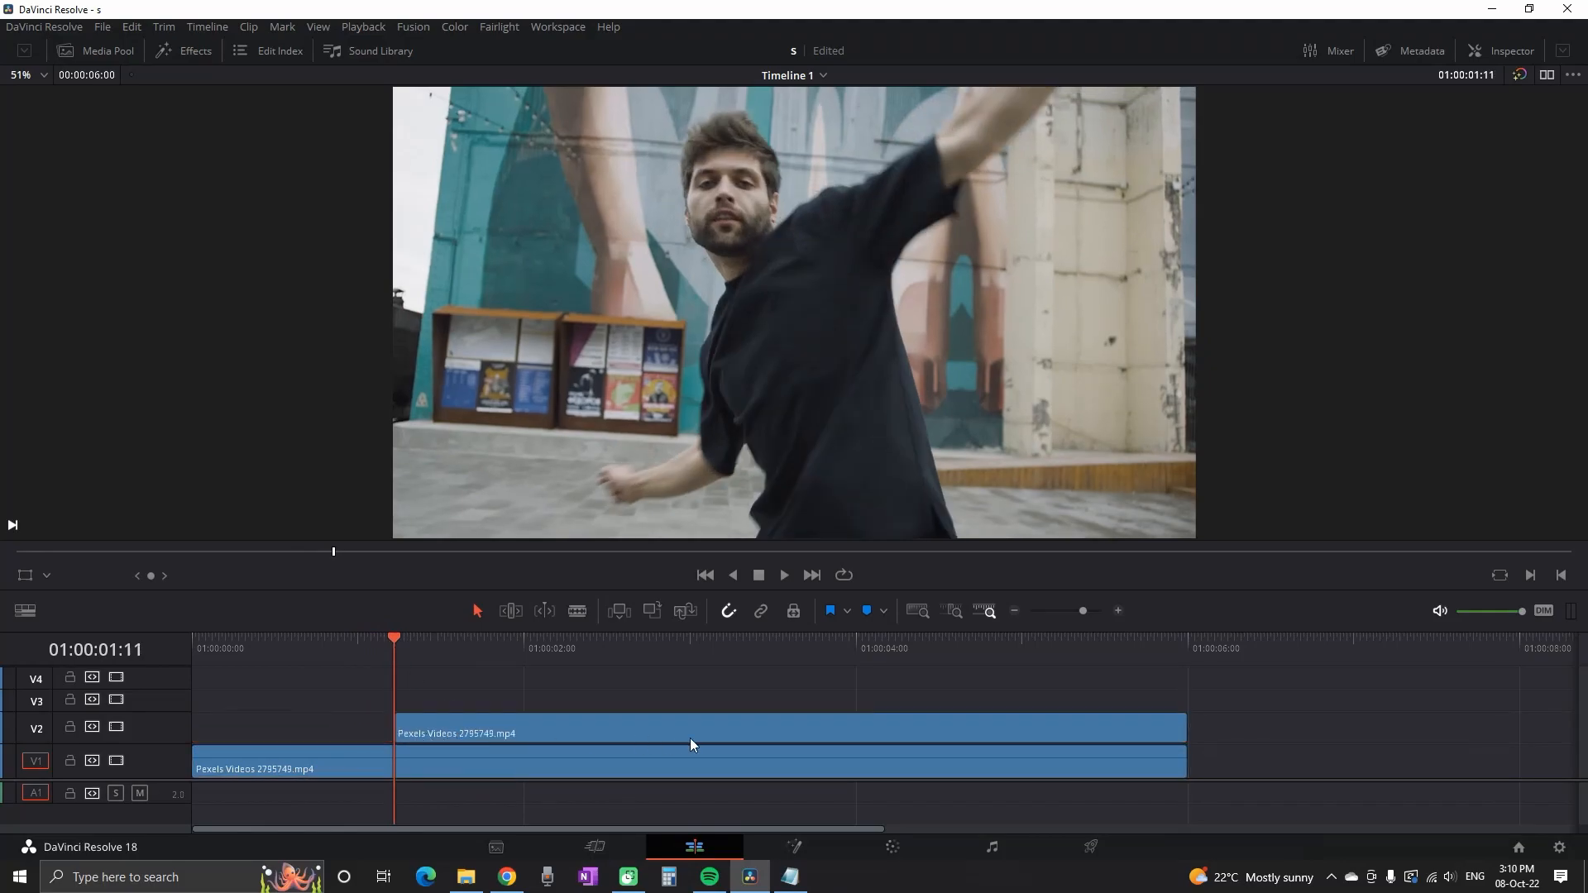
Trim the V2 dancer clip, copy it to V3 and nudge each copy later.
click(859, 733)
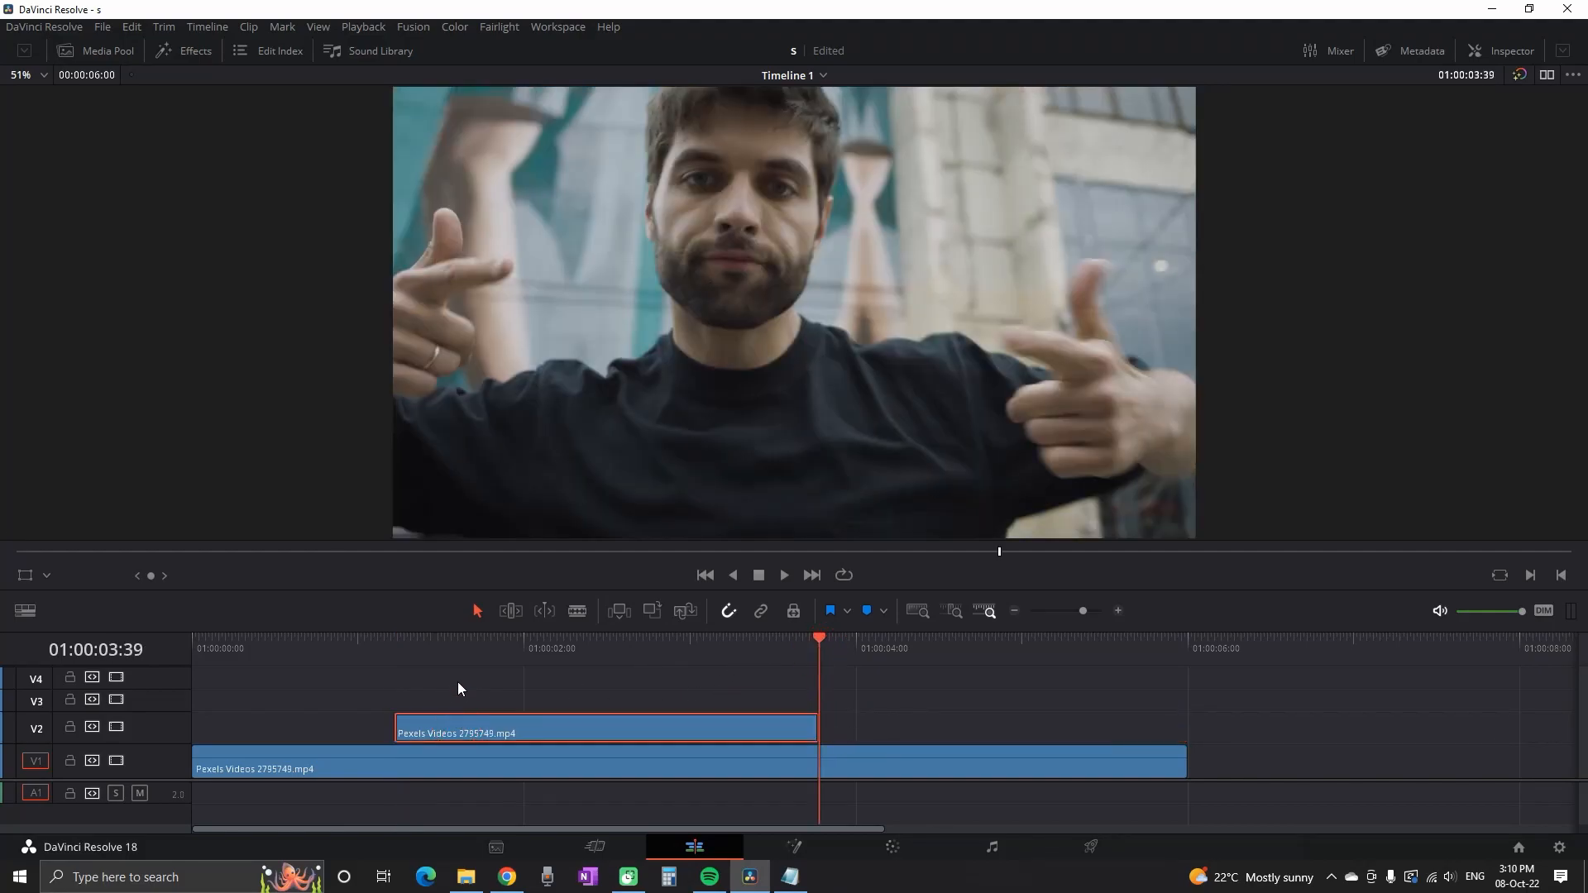
drag(606, 726, 605, 700)
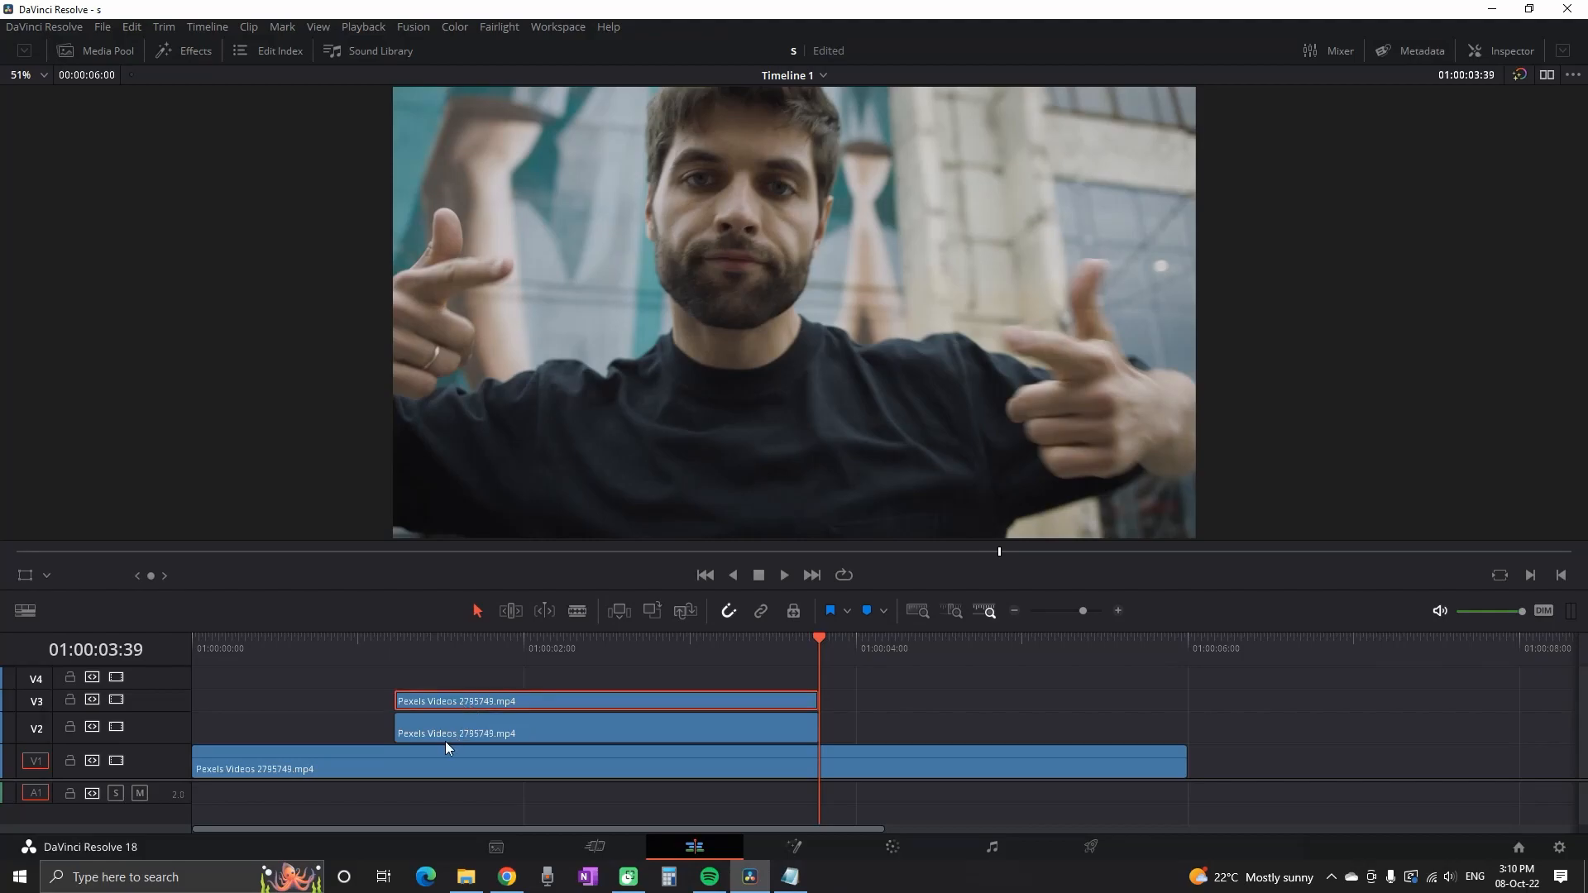
click(395, 644)
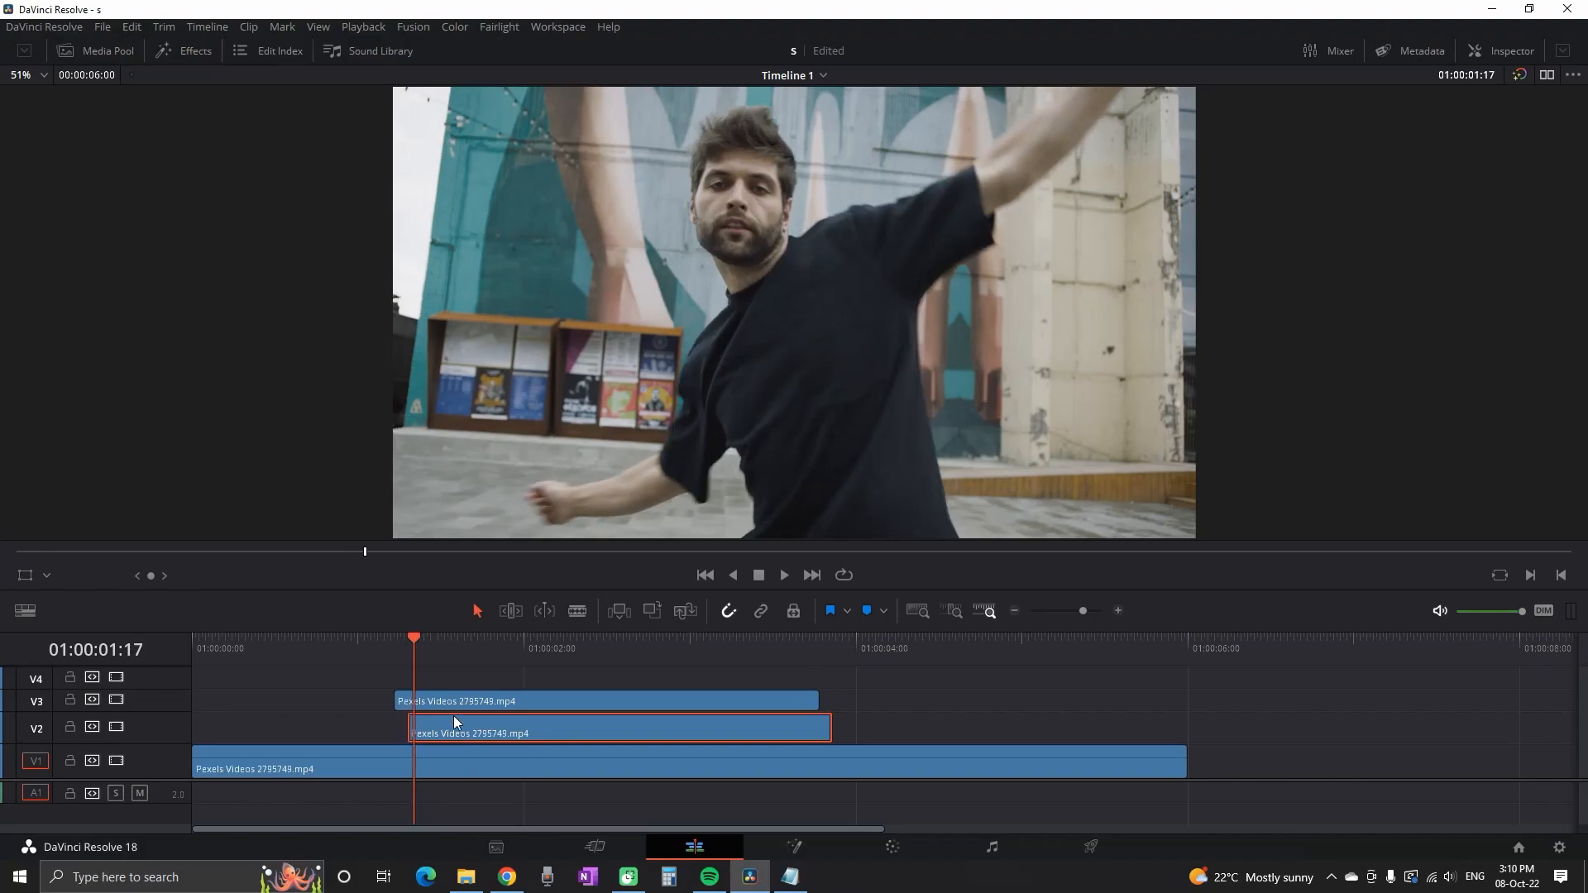
drag(607, 701, 633, 702)
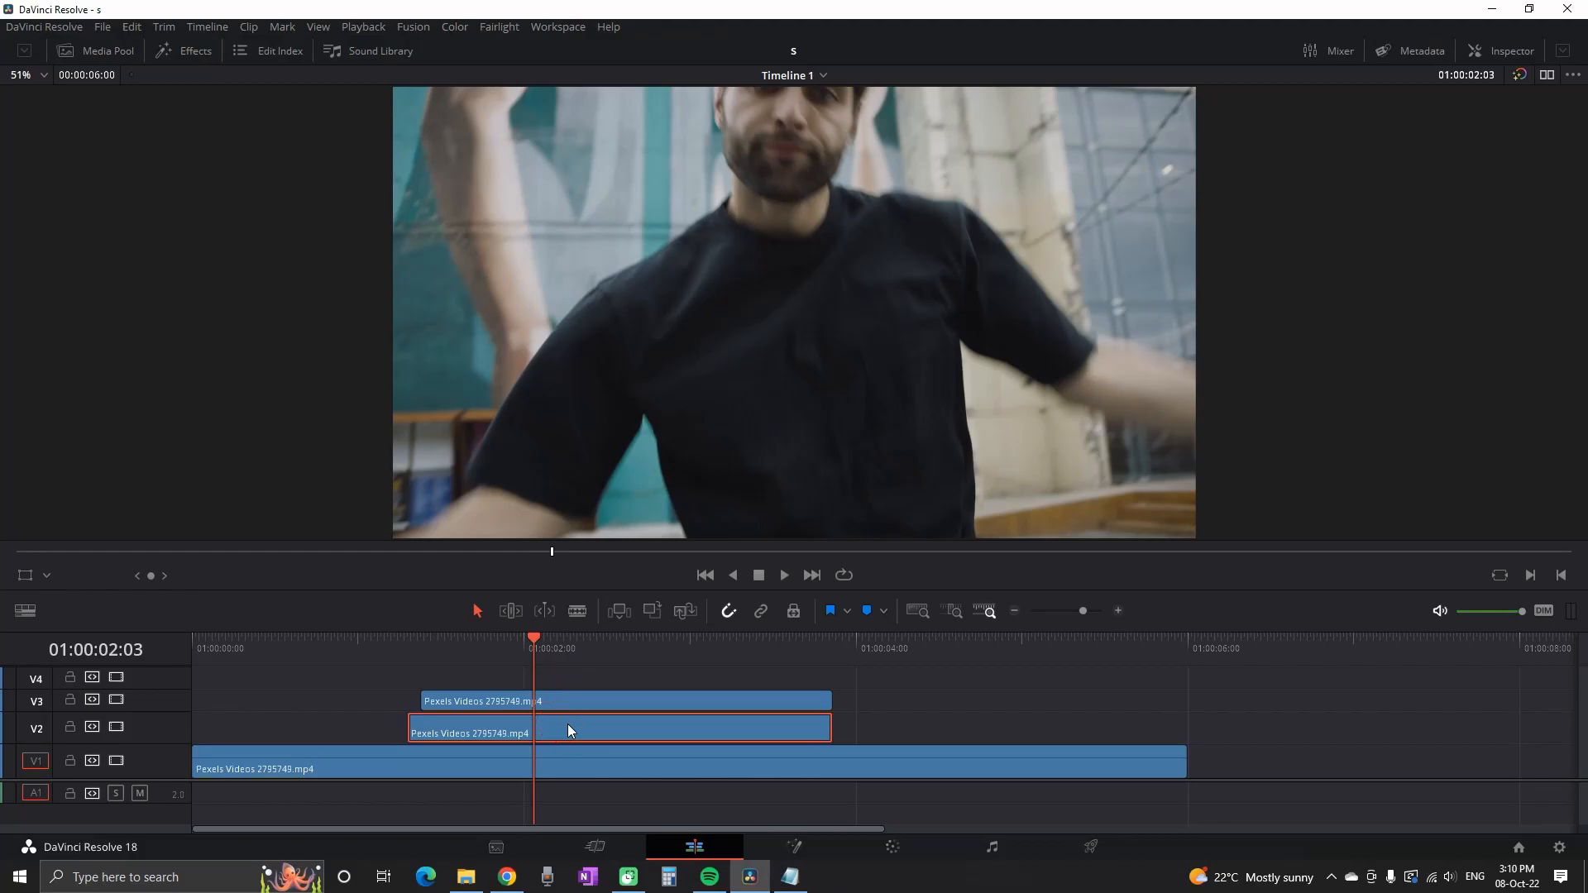
Lower the copies' Opacity in the Inspector, entering 15.00.
click(1504, 51)
text(30)
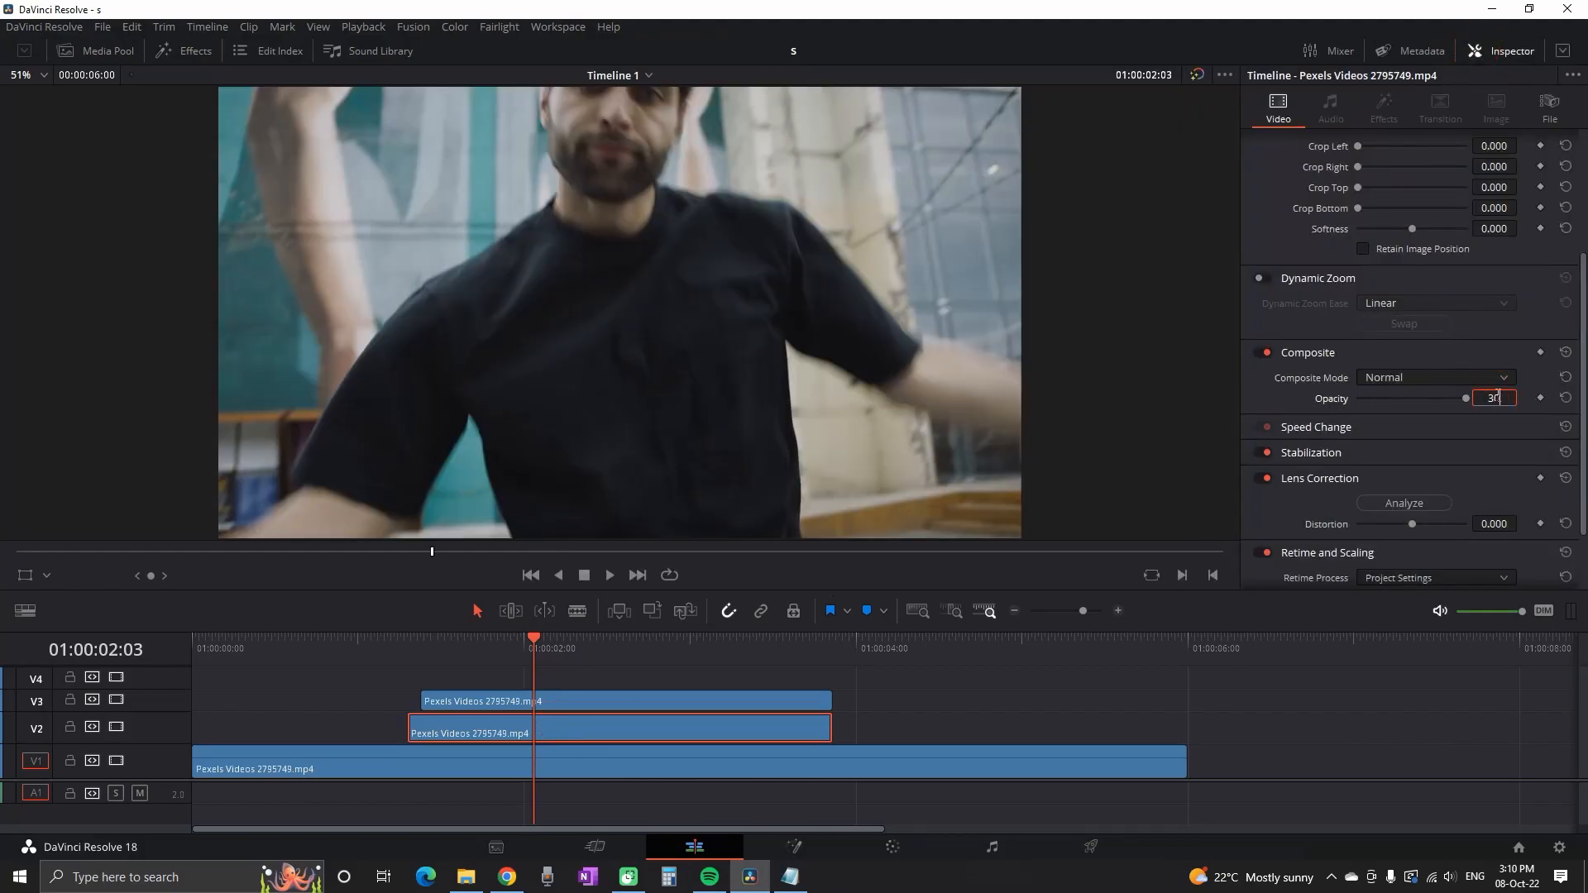
key(enter)
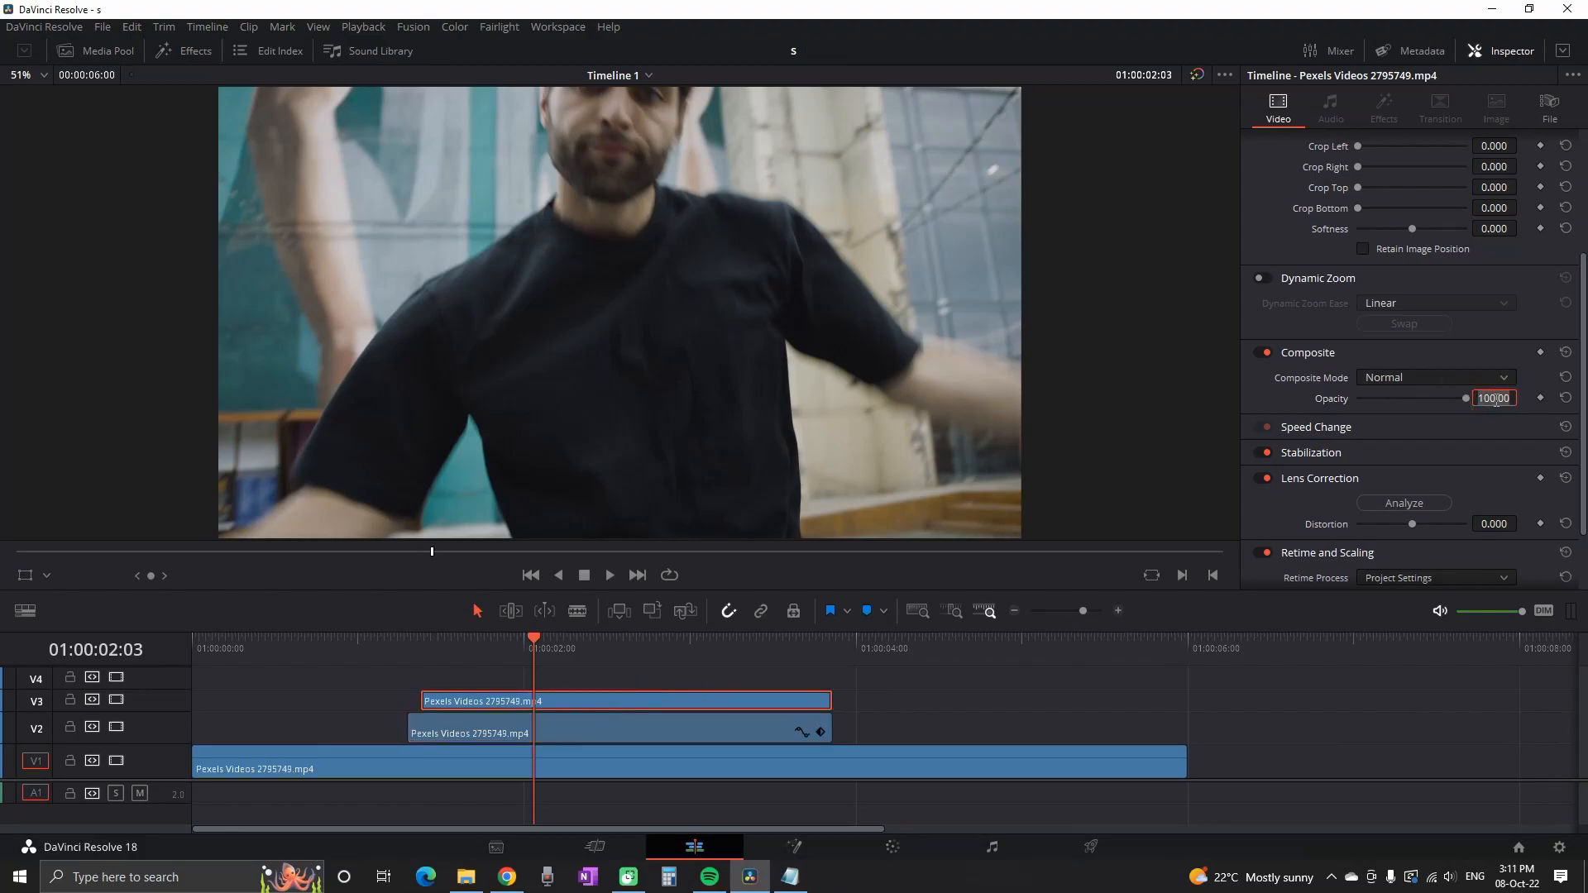
text(15.00)
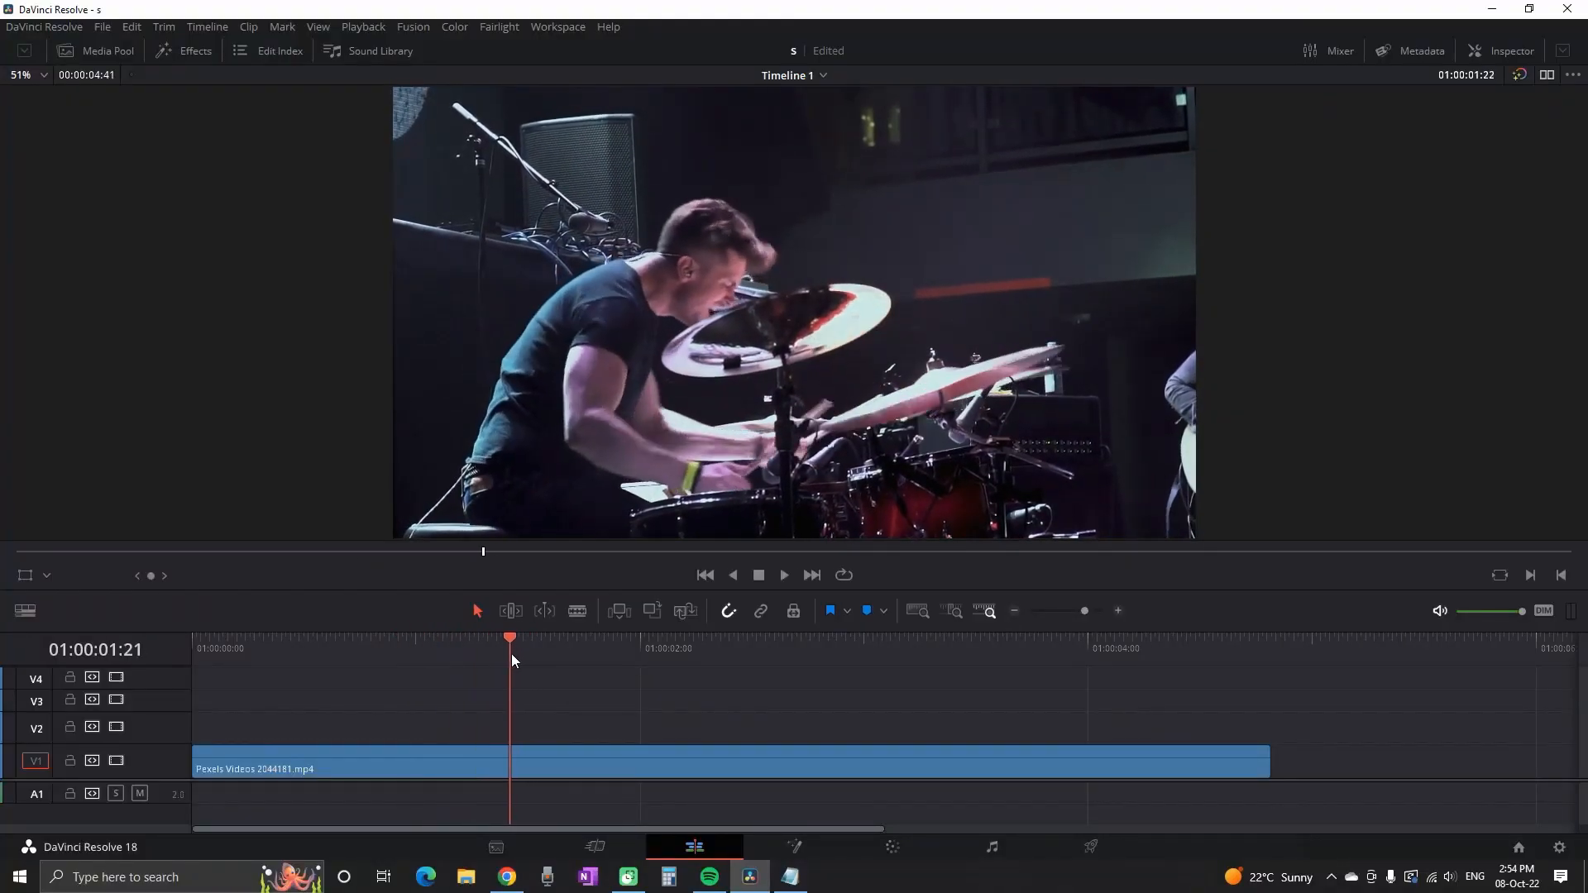
Add an Adjustment Clip on V2 and show its Directional Blur settings.
text(ad)
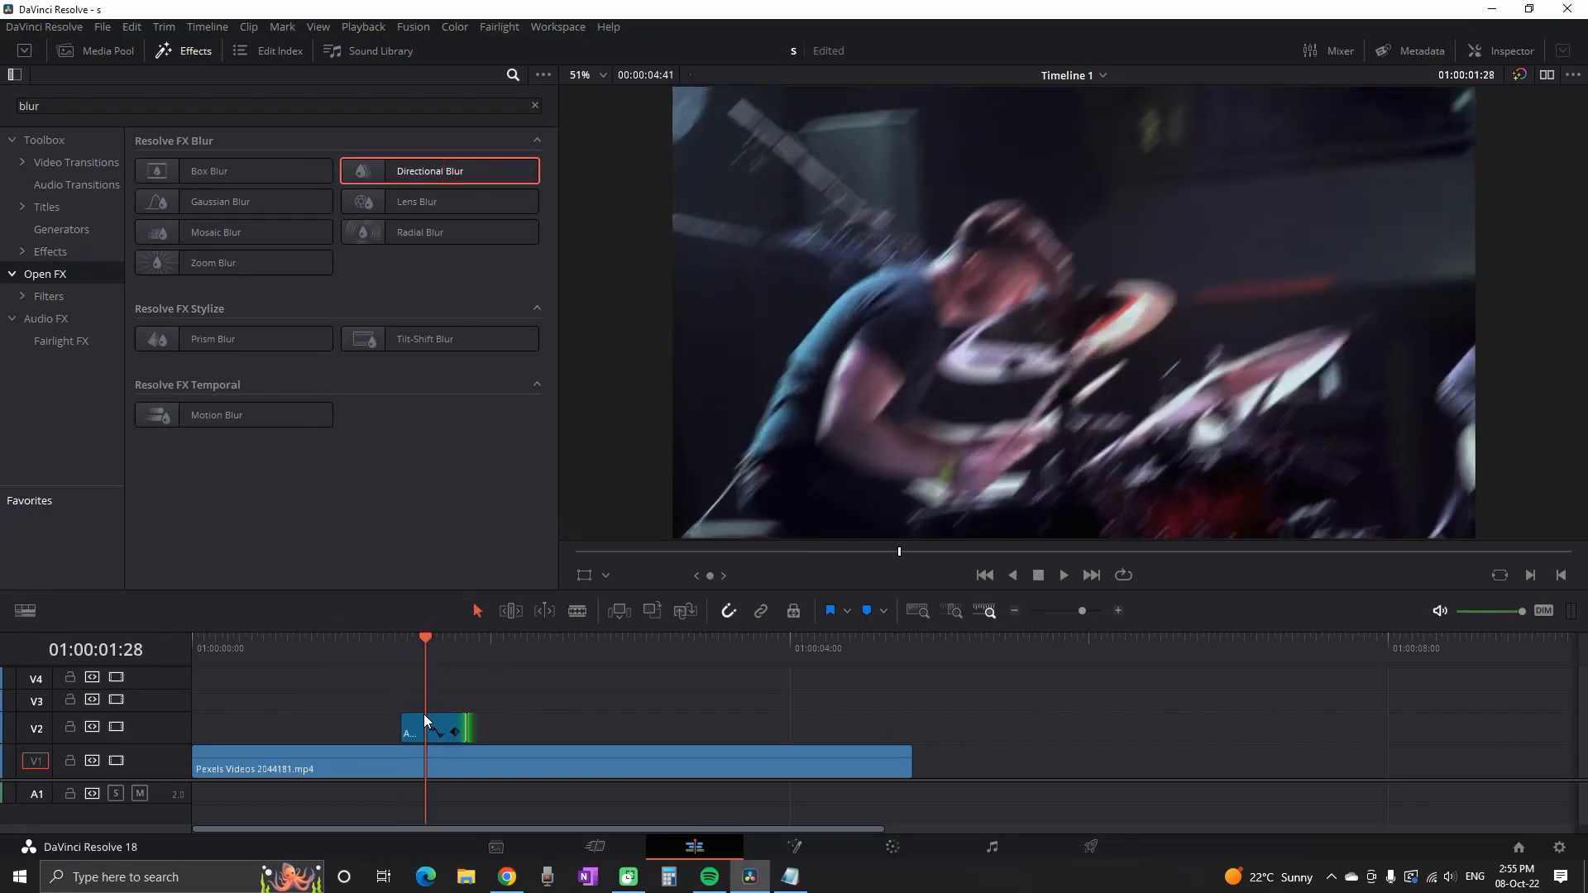
click(435, 730)
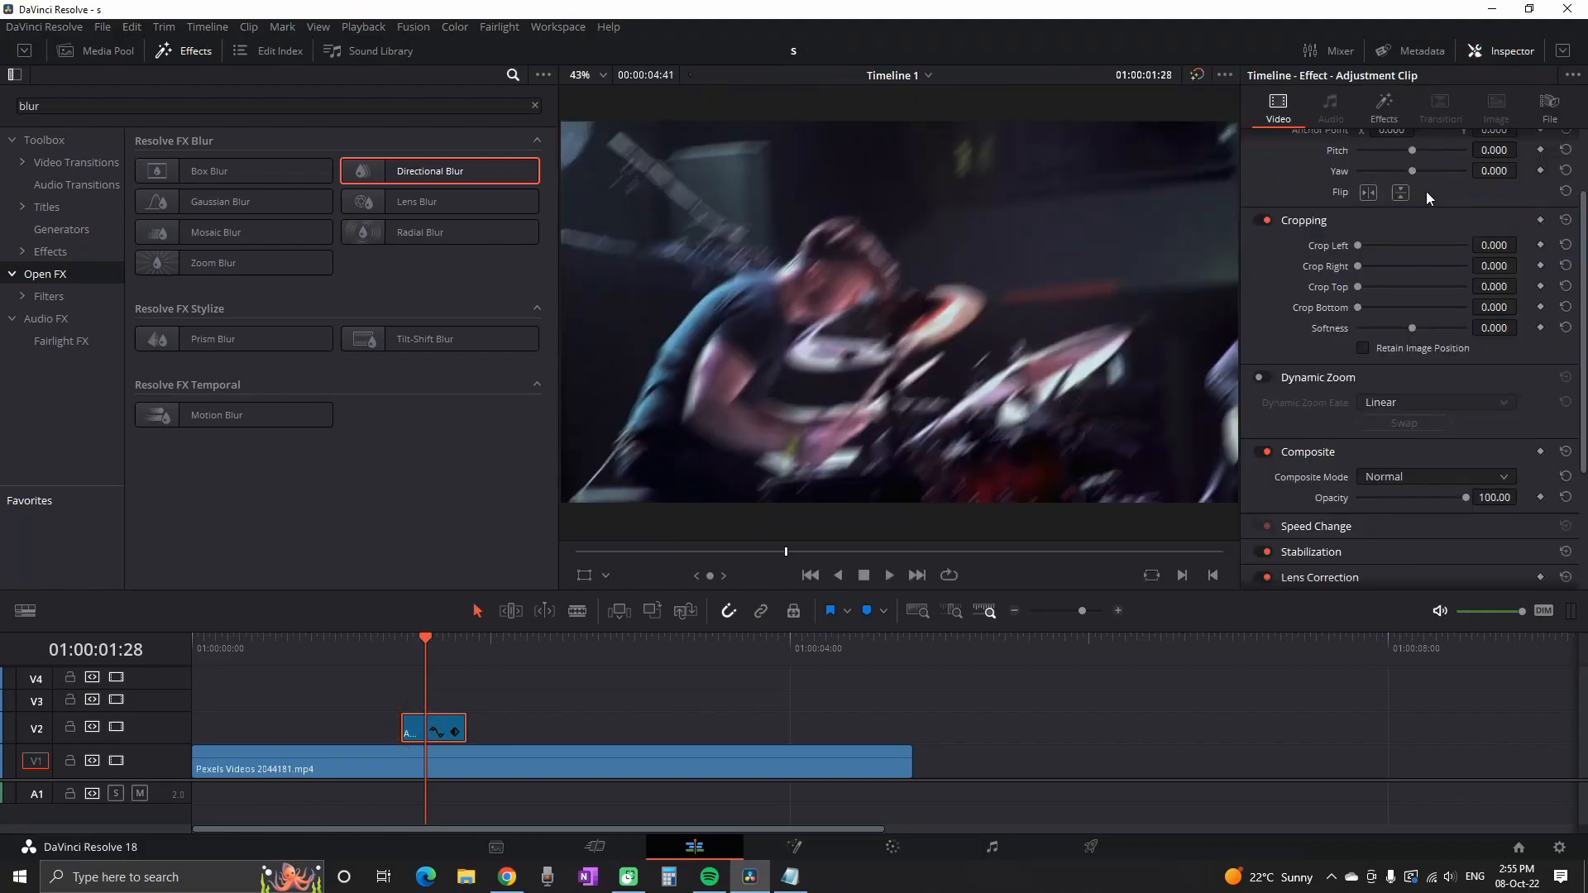
click(1383, 109)
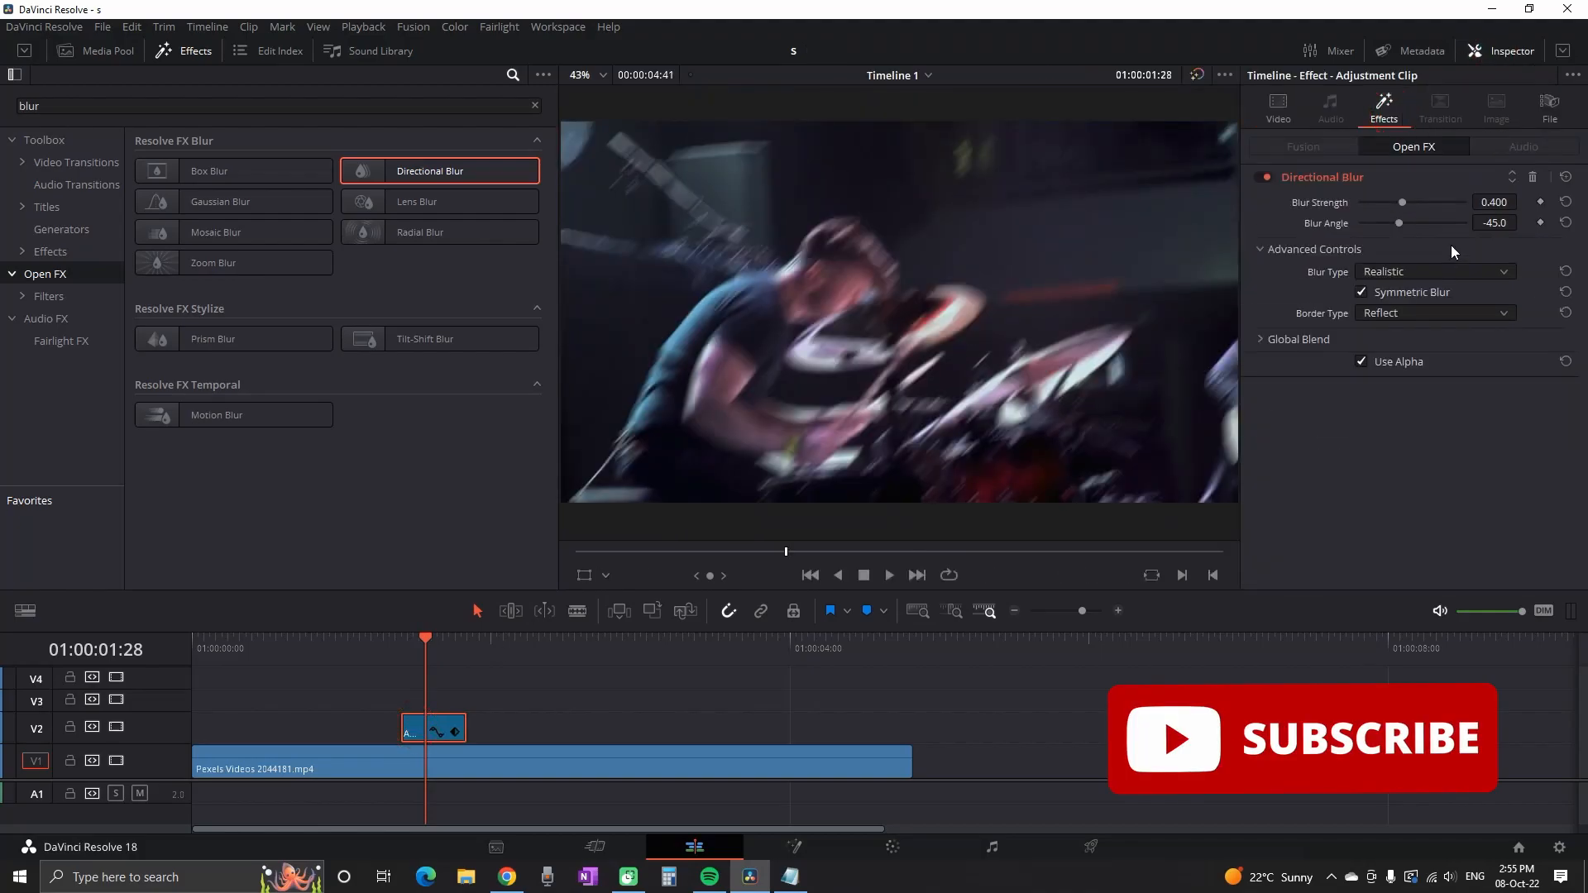
Keyframe Blur Strength low, then high for the transition peak, and review it.
drag(1403, 202, 1386, 202)
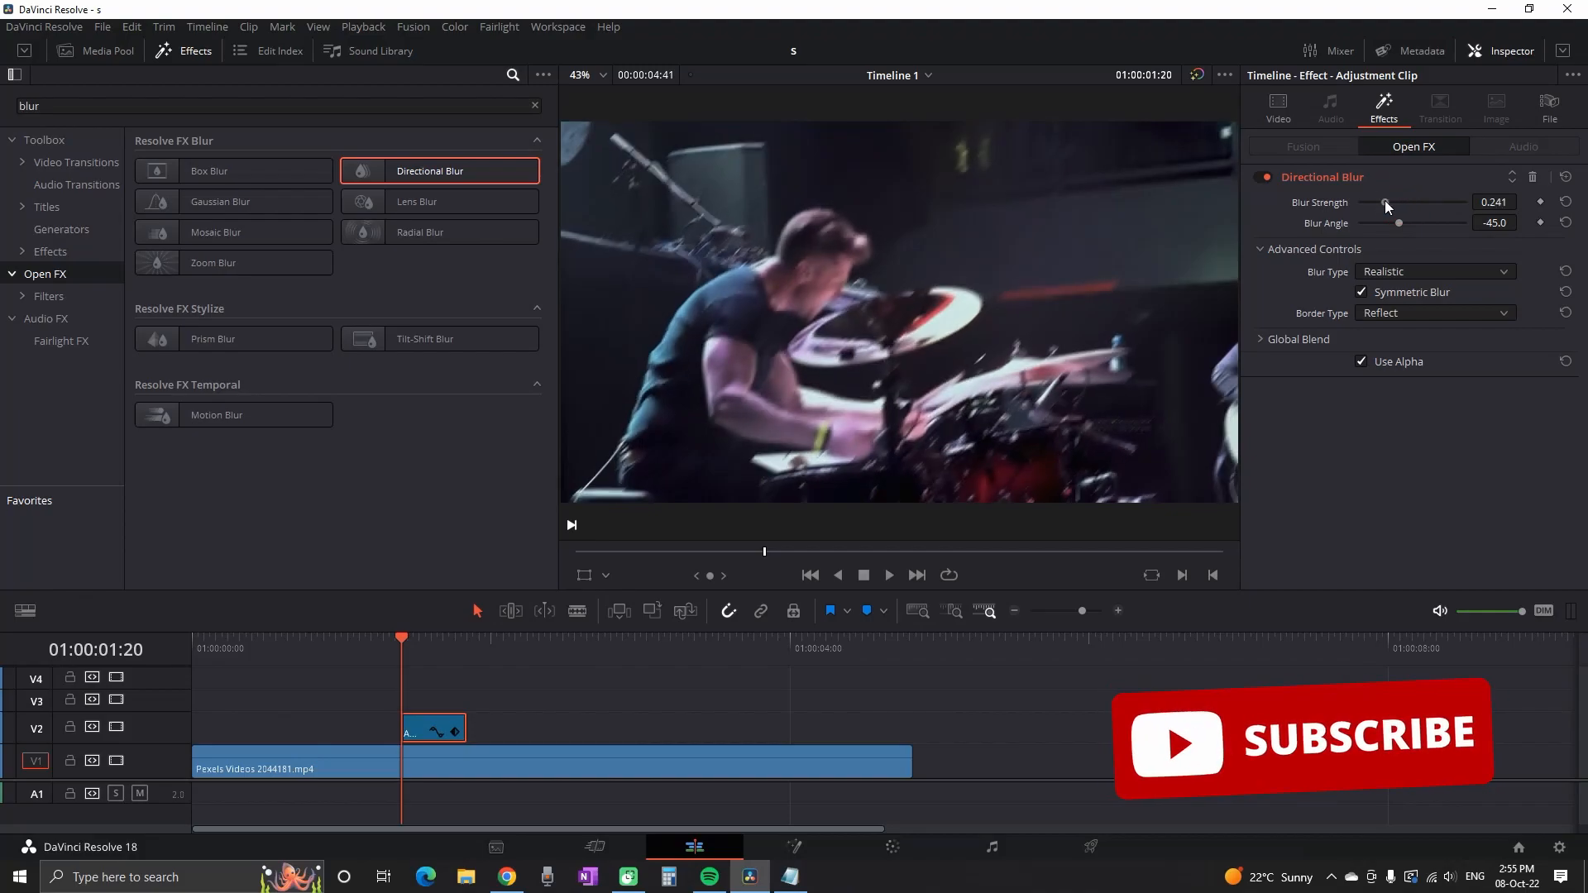
drag(1398, 201, 1374, 202)
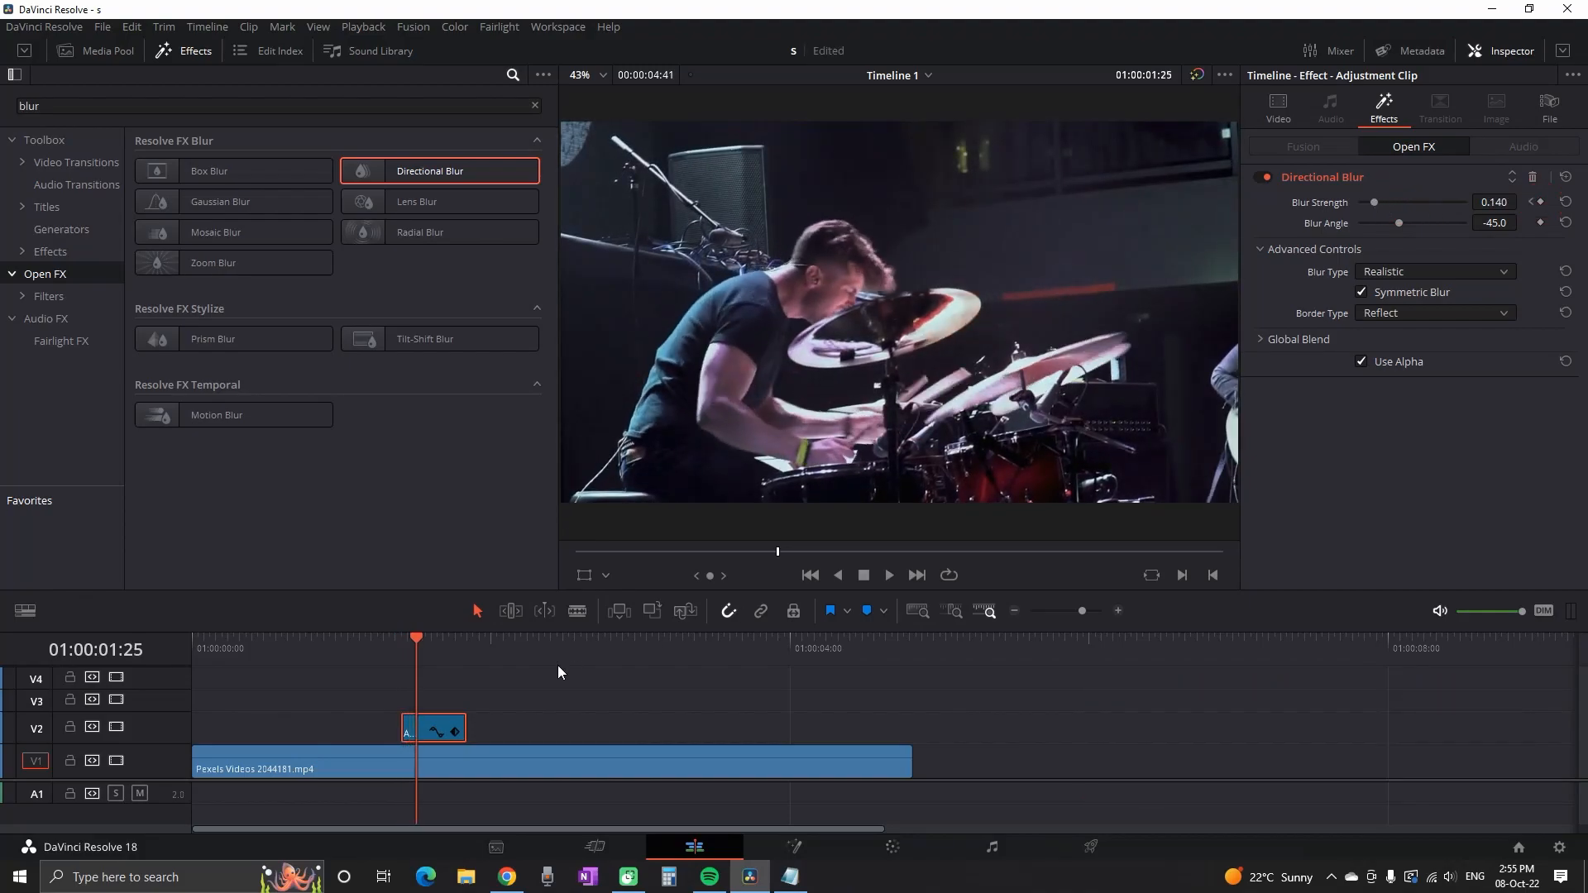
drag(1373, 202, 1405, 202)
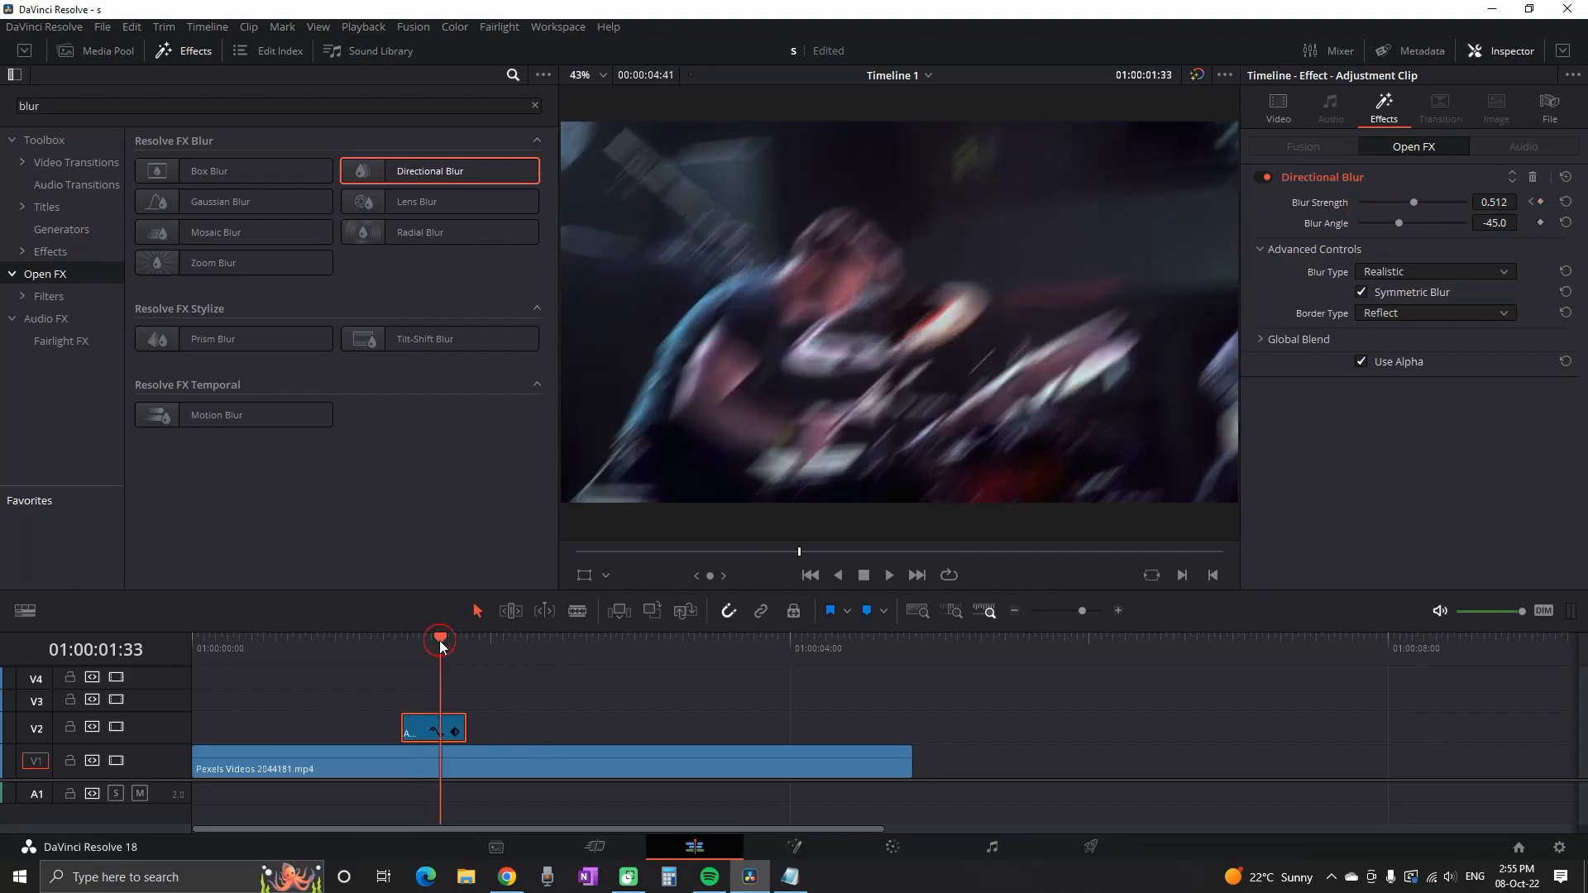
drag(1413, 201, 1403, 202)
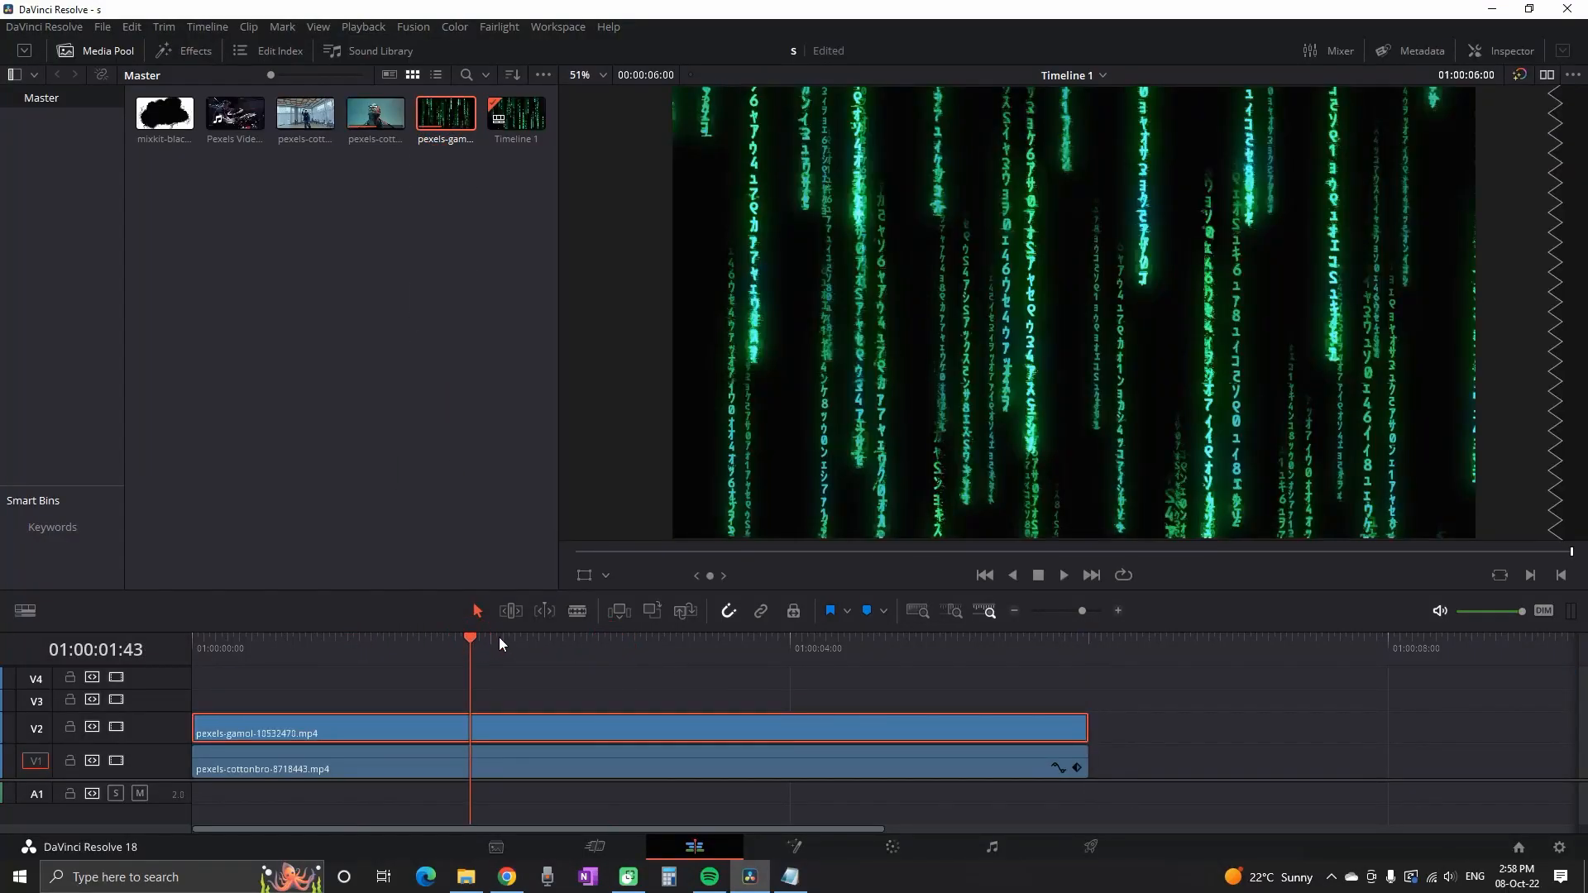
Set the code-rain clip to Screen composite mode with lowered opacity.
click(1509, 51)
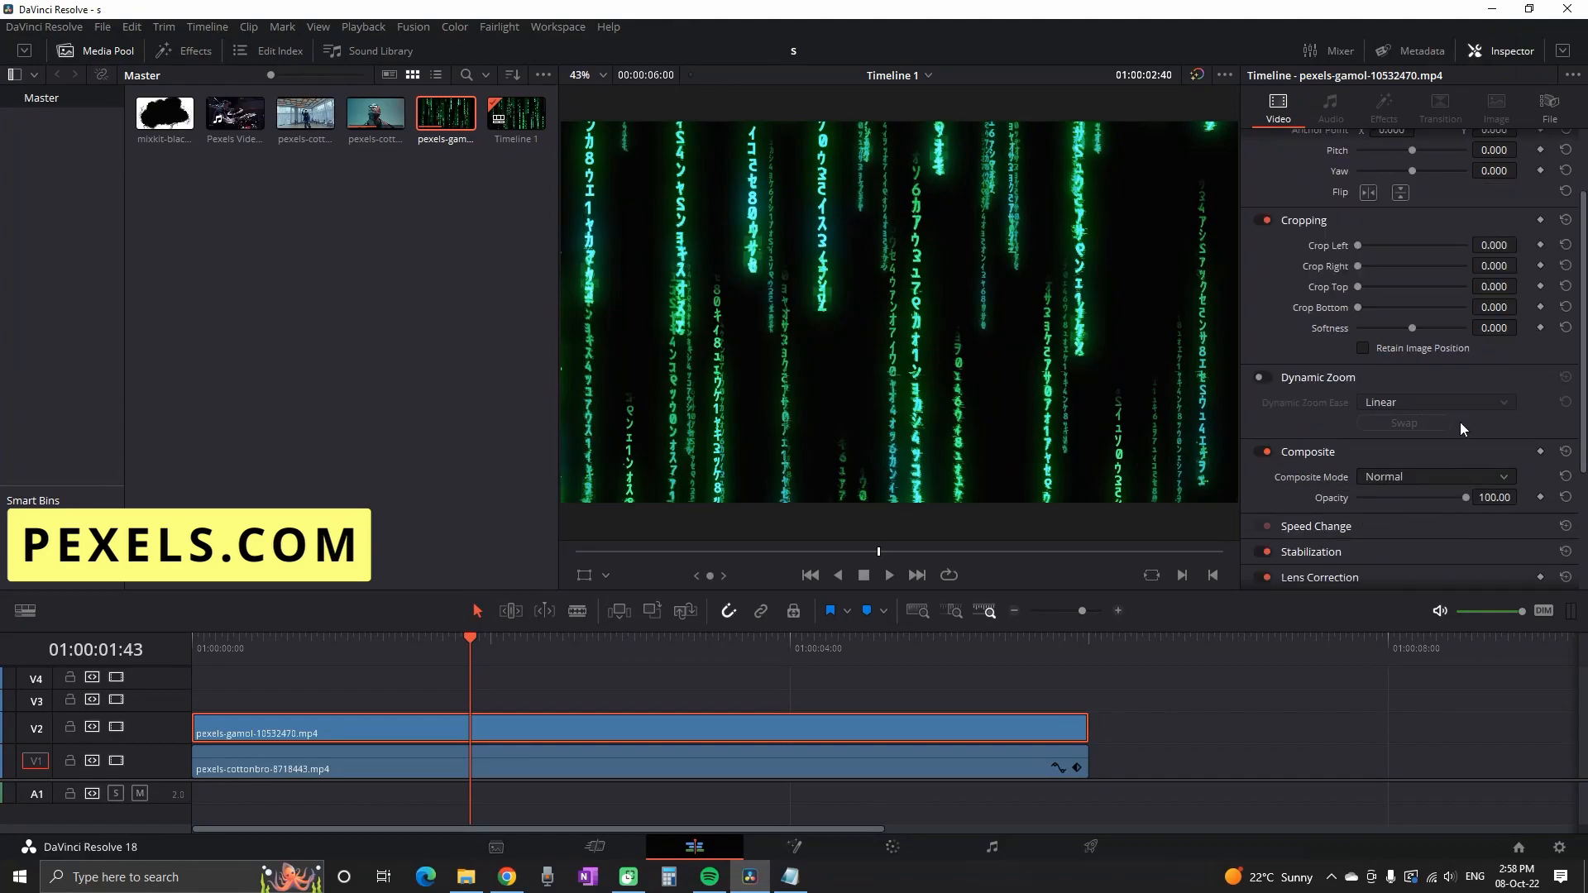
click(1433, 427)
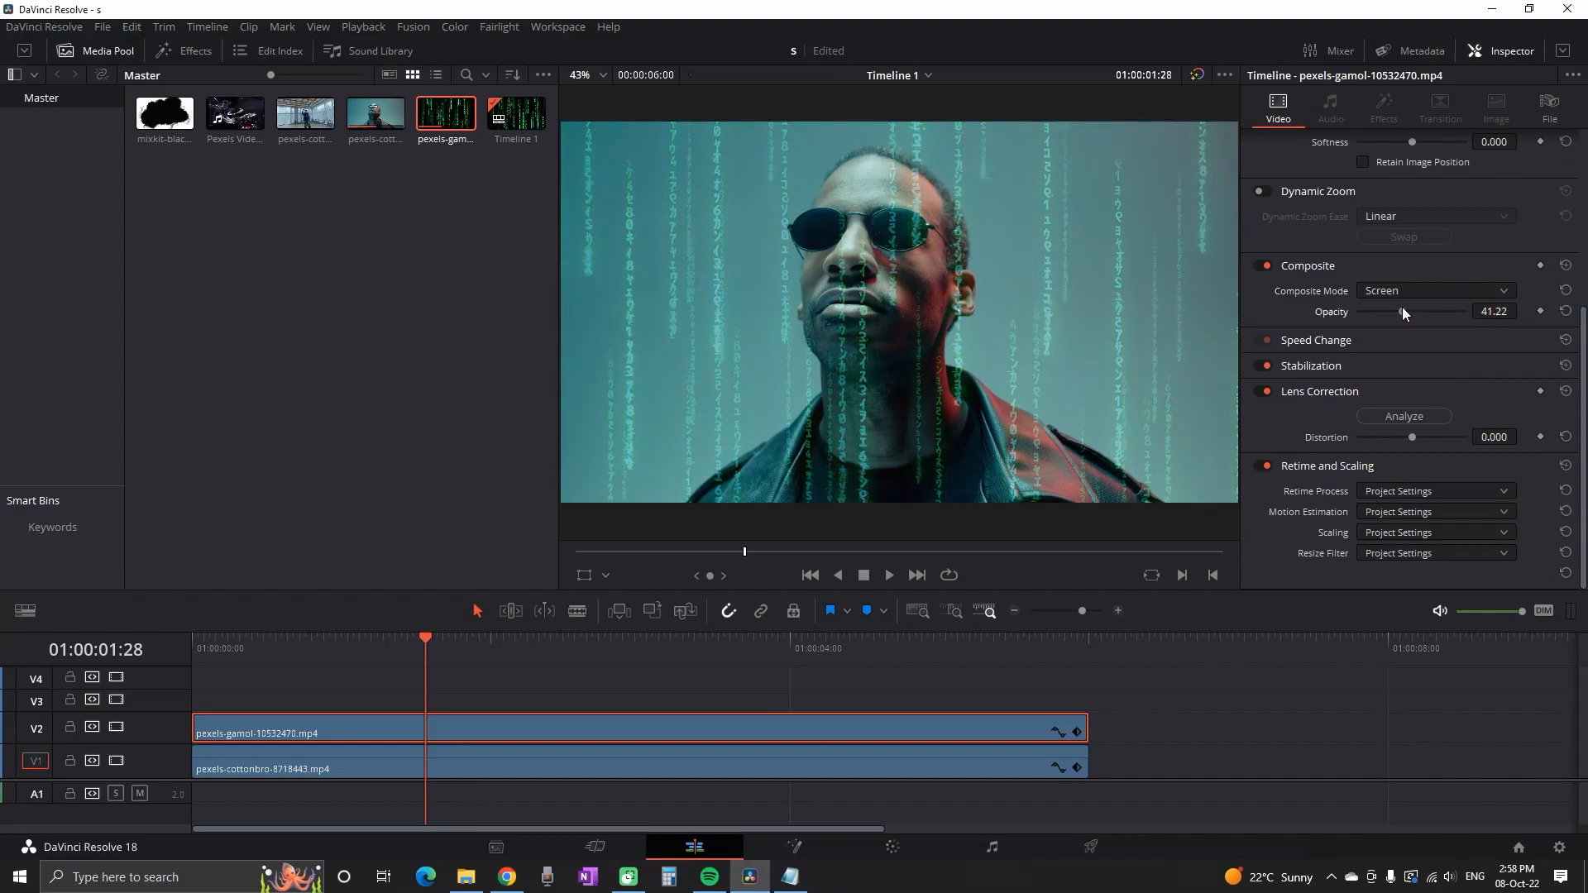
click(887, 574)
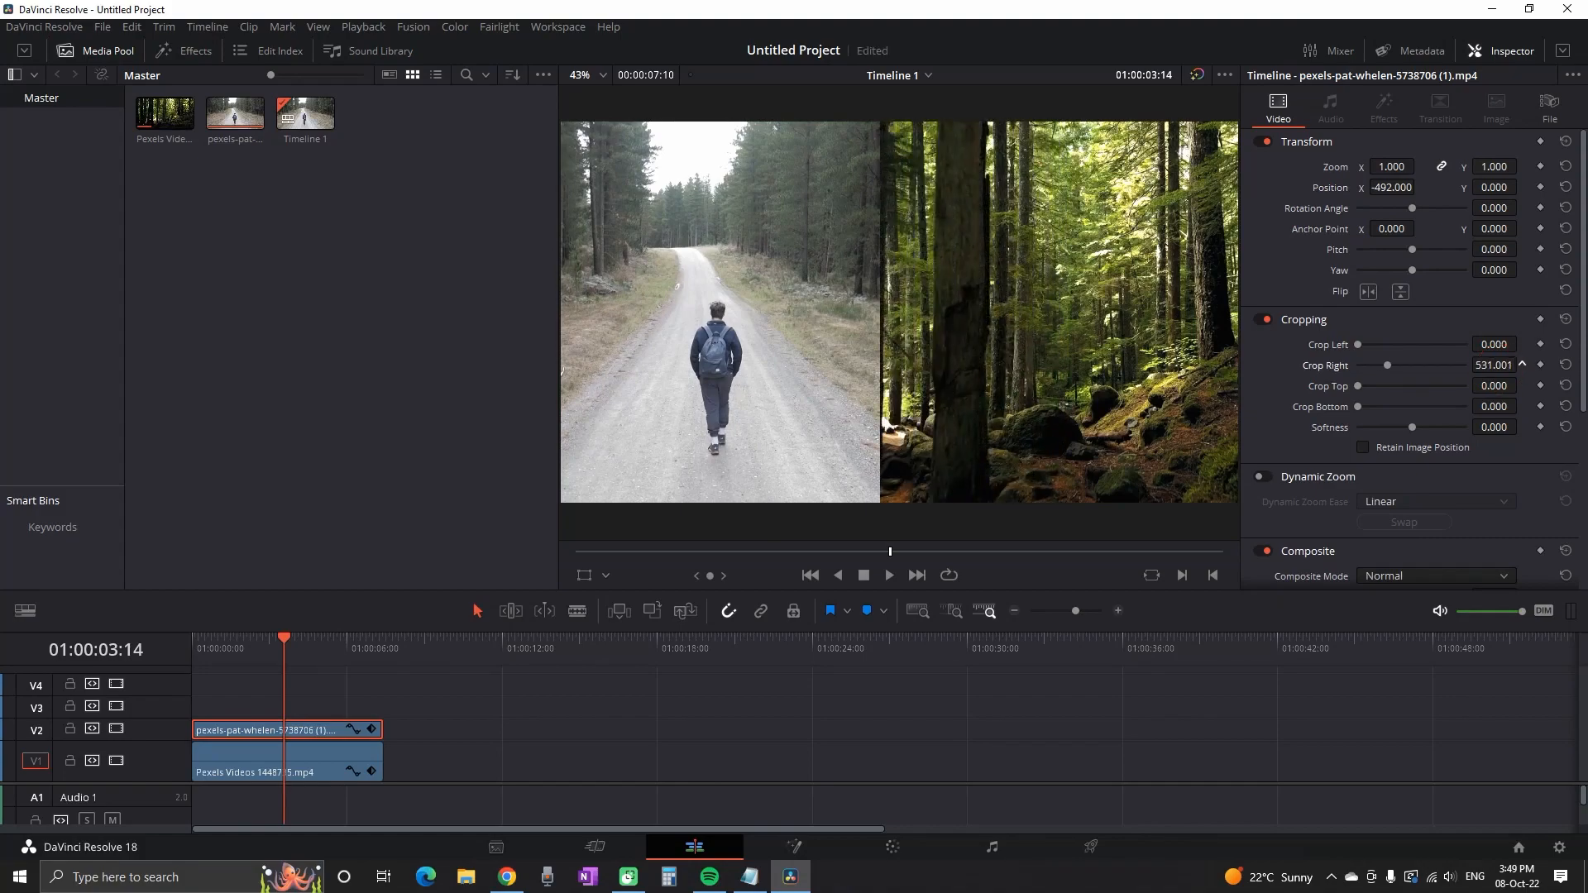
Crop the right side of the V2 hiker clip so the forest shows on the right half.
click(991, 848)
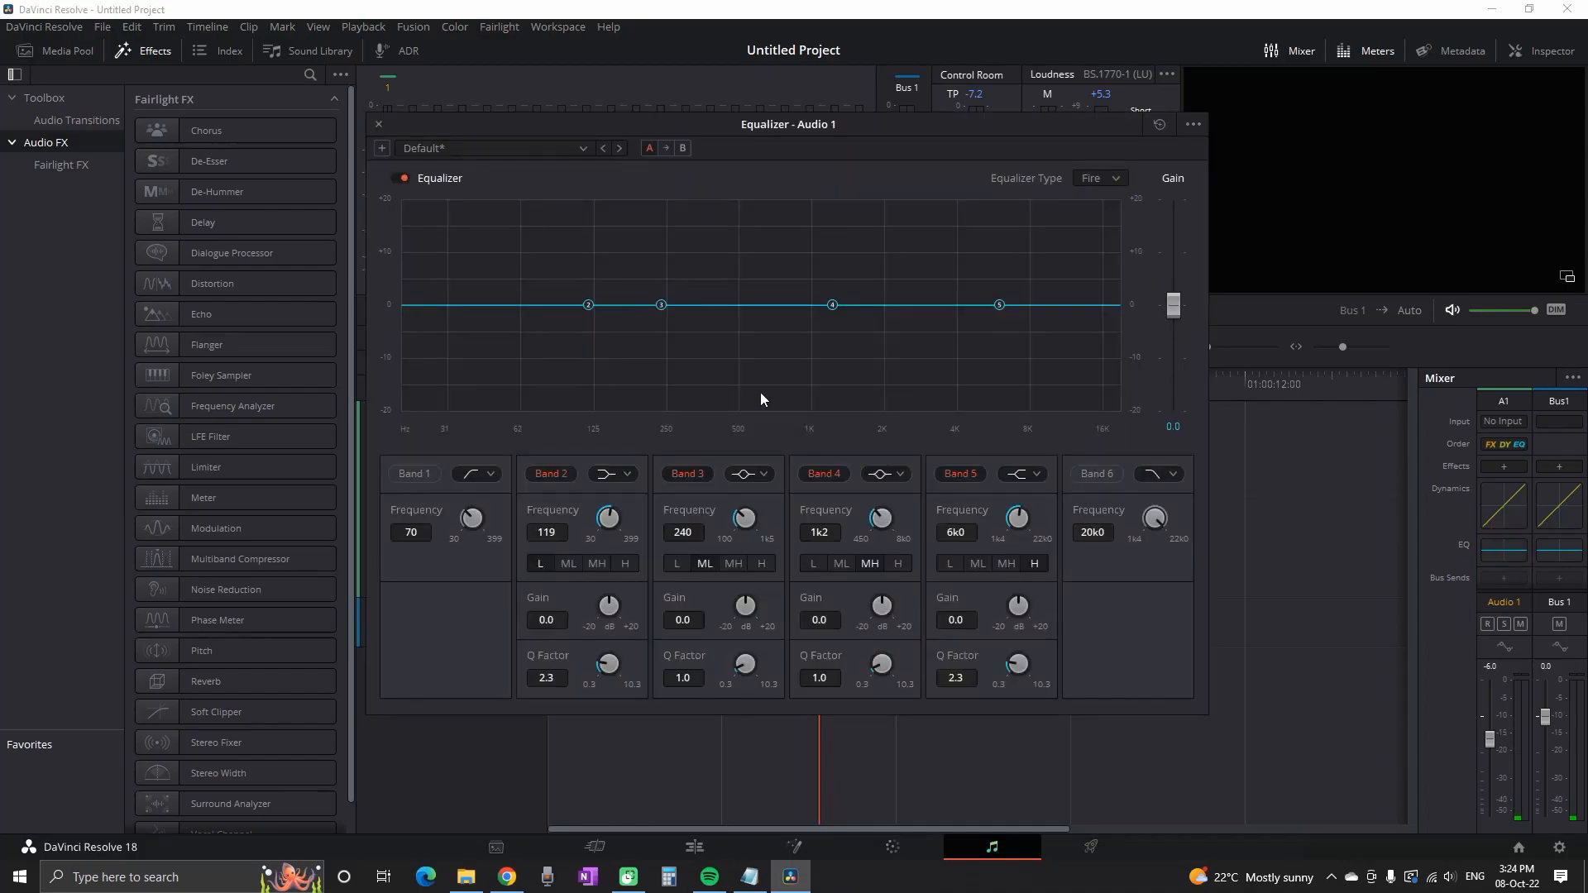
Cut Band 5 to about -20 dB near 1 kHz, boost Band 2, and toggle the EQ to compare.
drag(1000, 305, 861, 410)
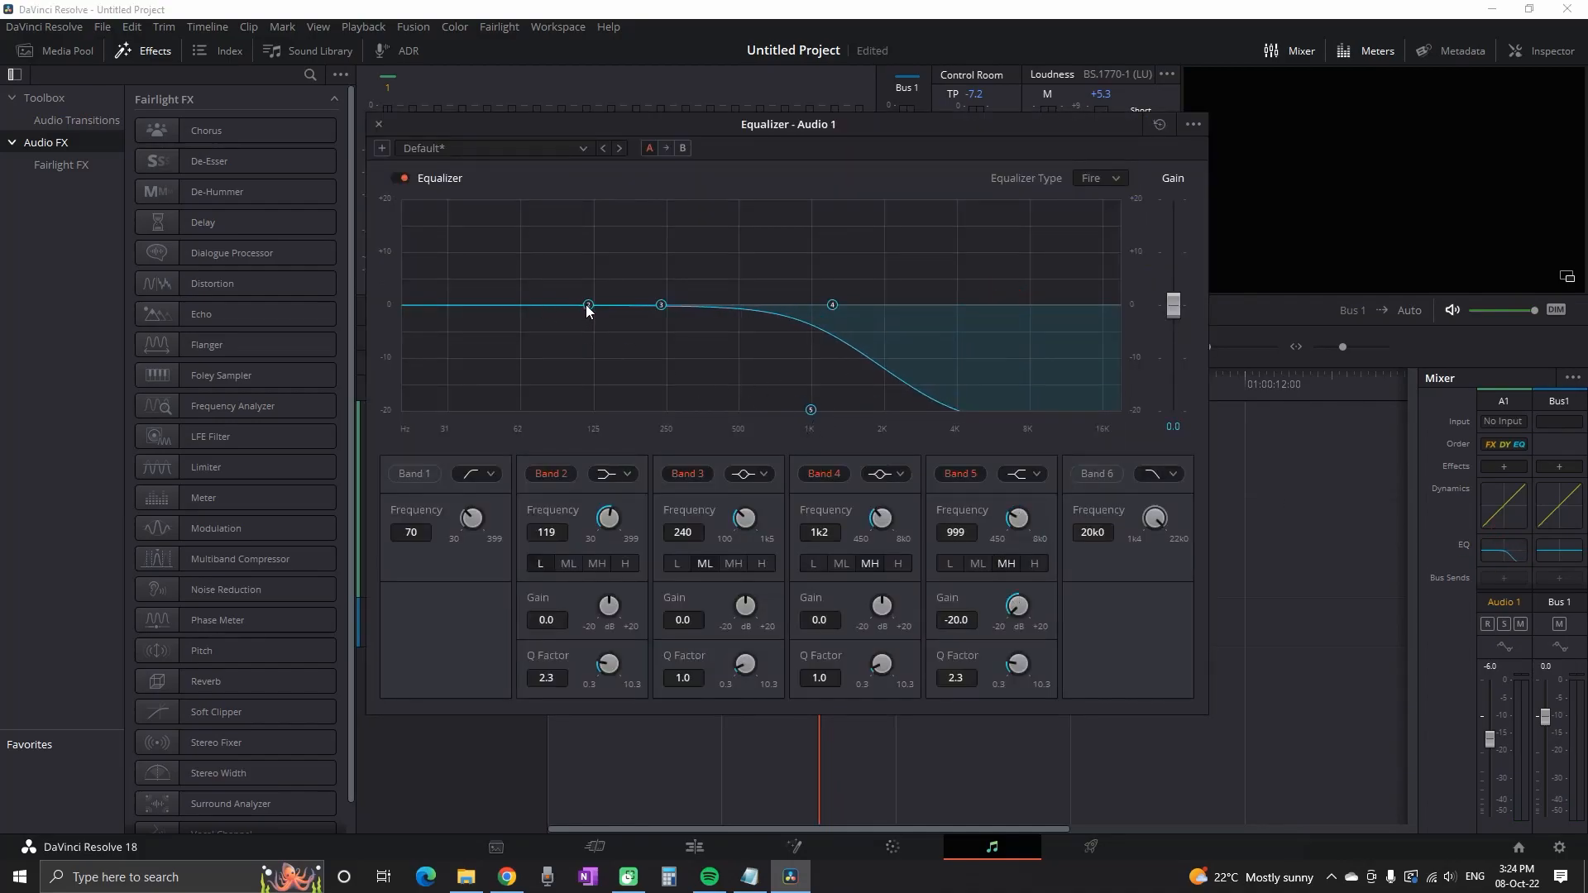
drag(587, 306, 814, 200)
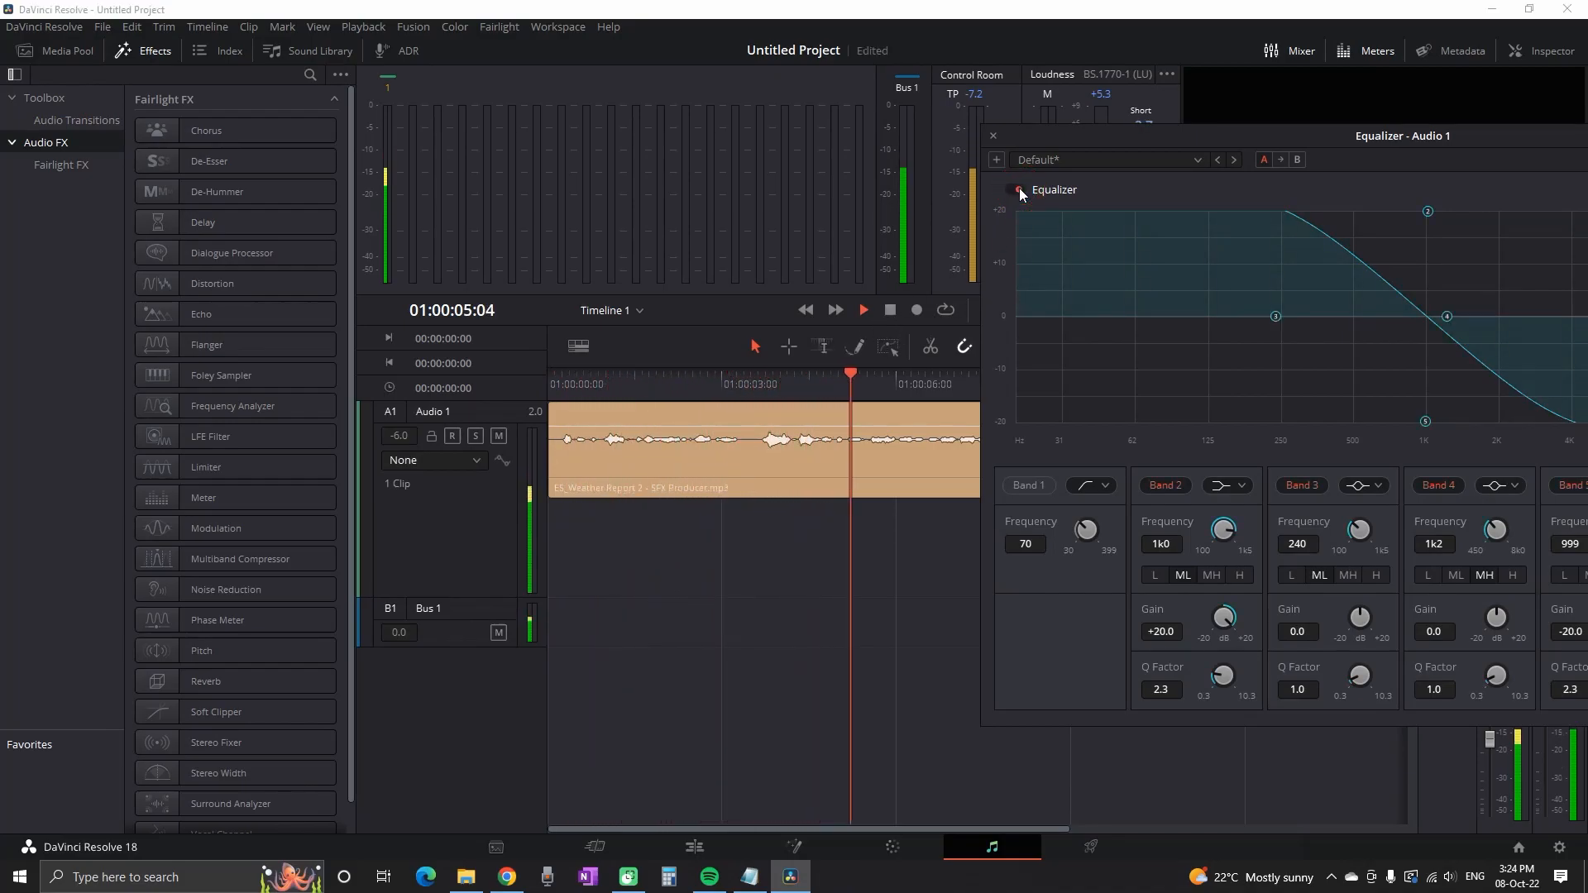
click(862, 309)
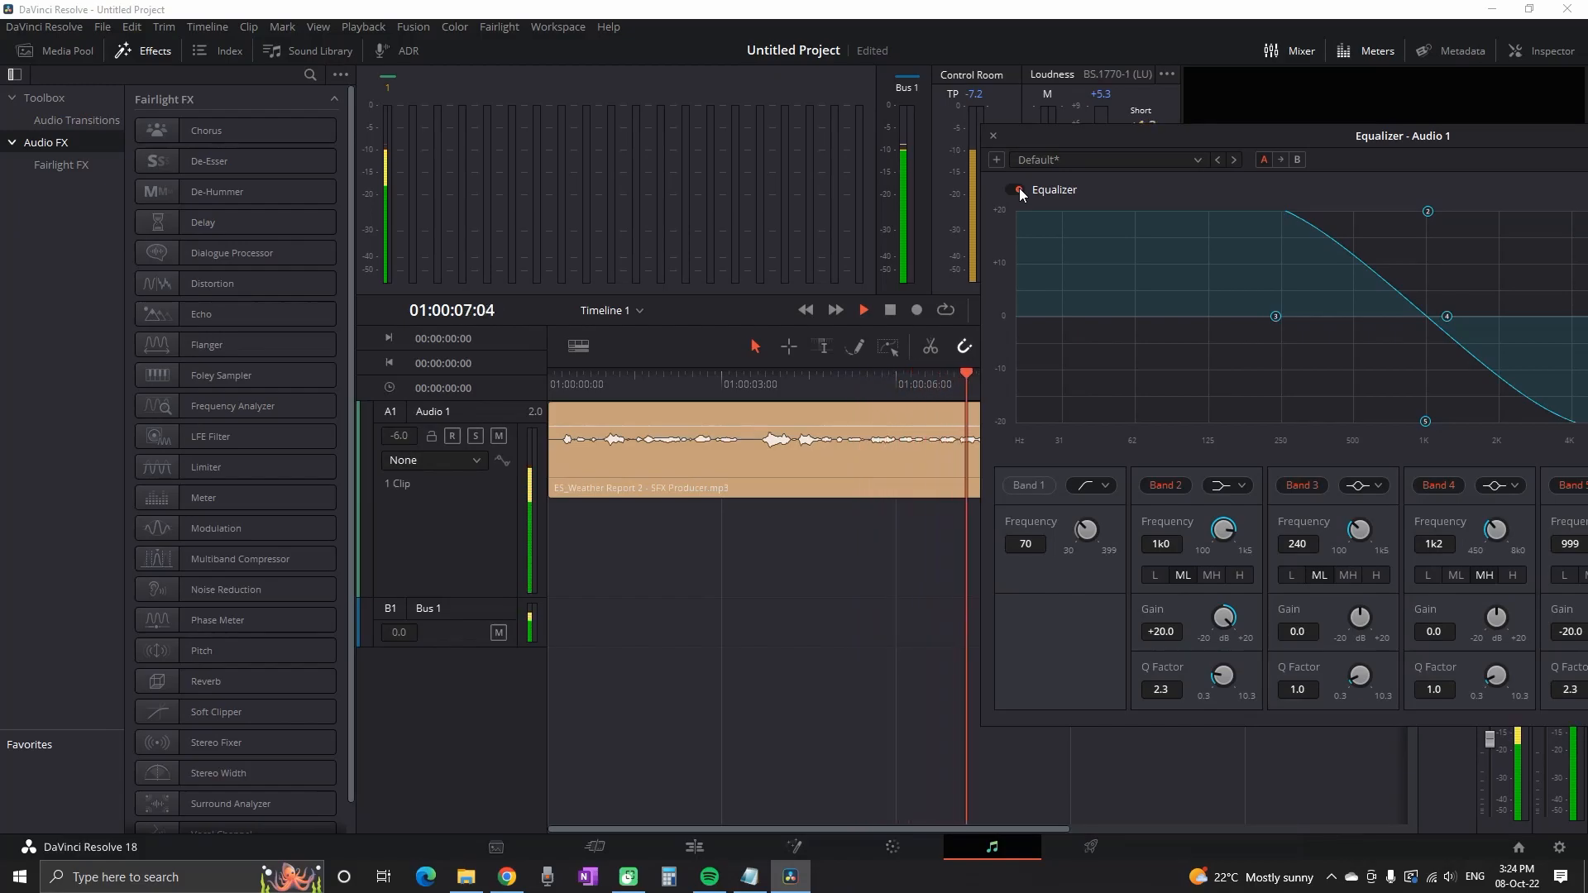